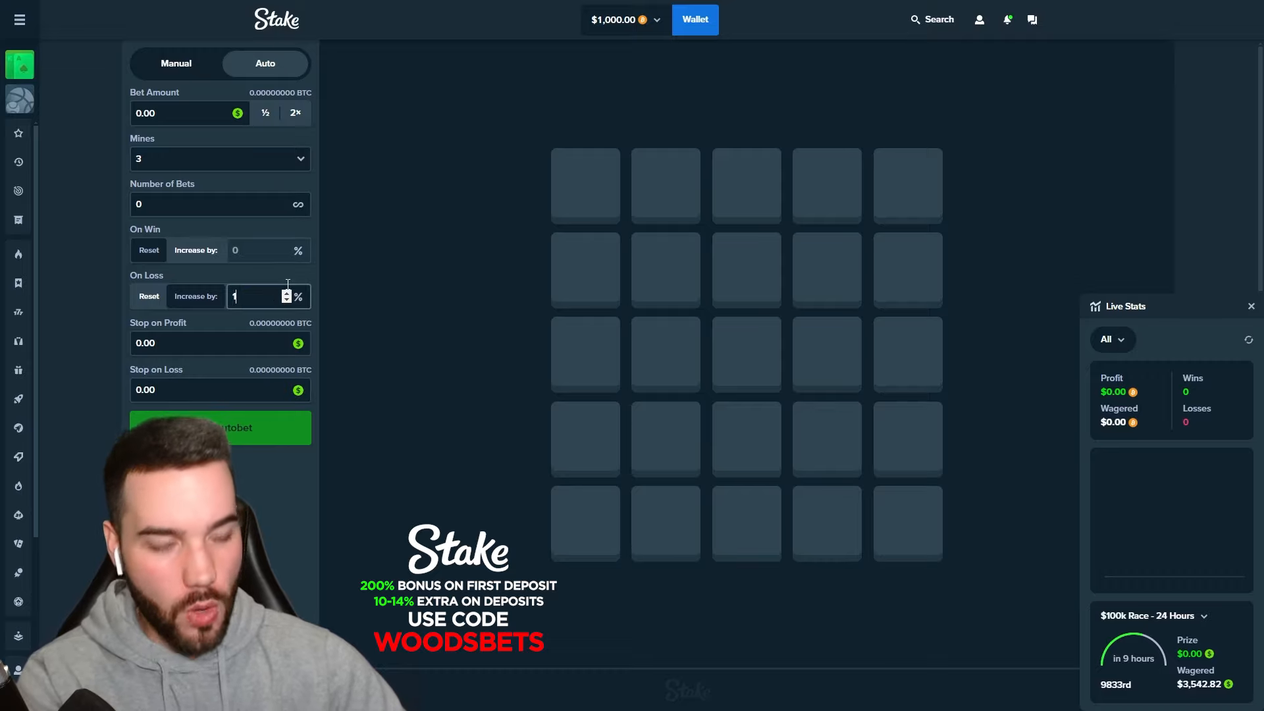
Configure the 3-mine autobet with a 125% increase on loss and a 1.00 bet amount
text(25)
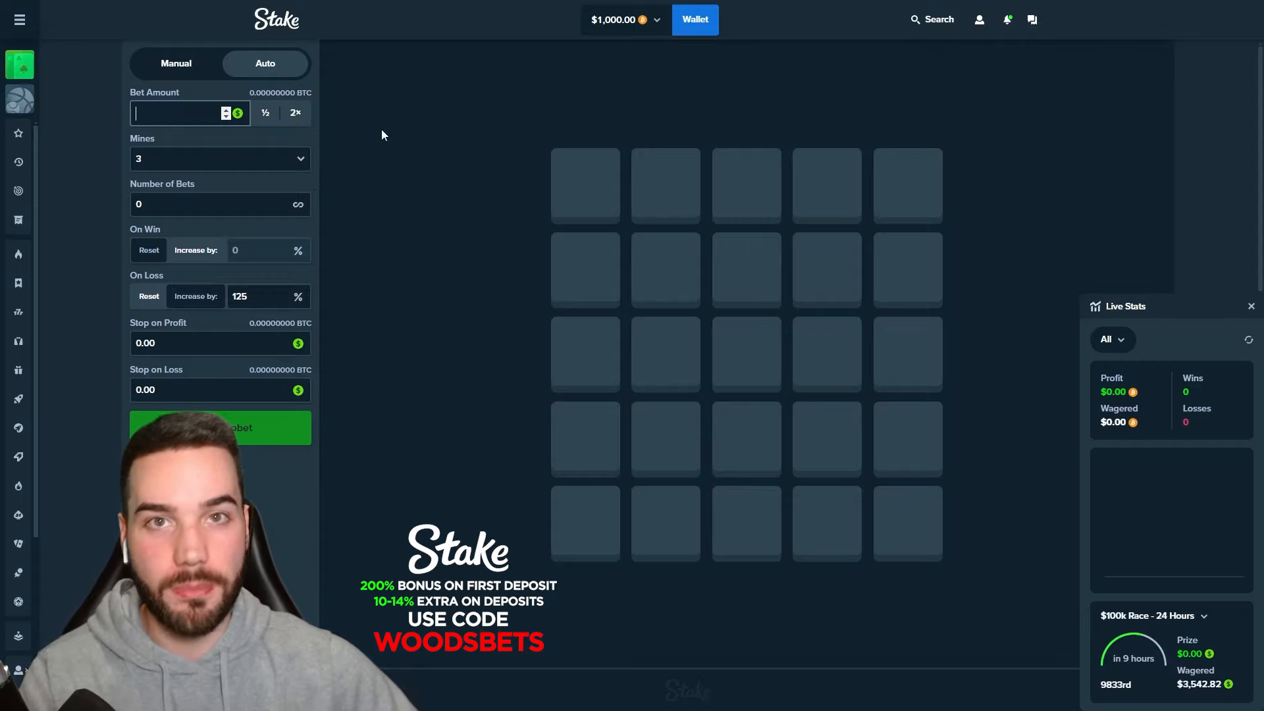
mouse_move(391, 147)
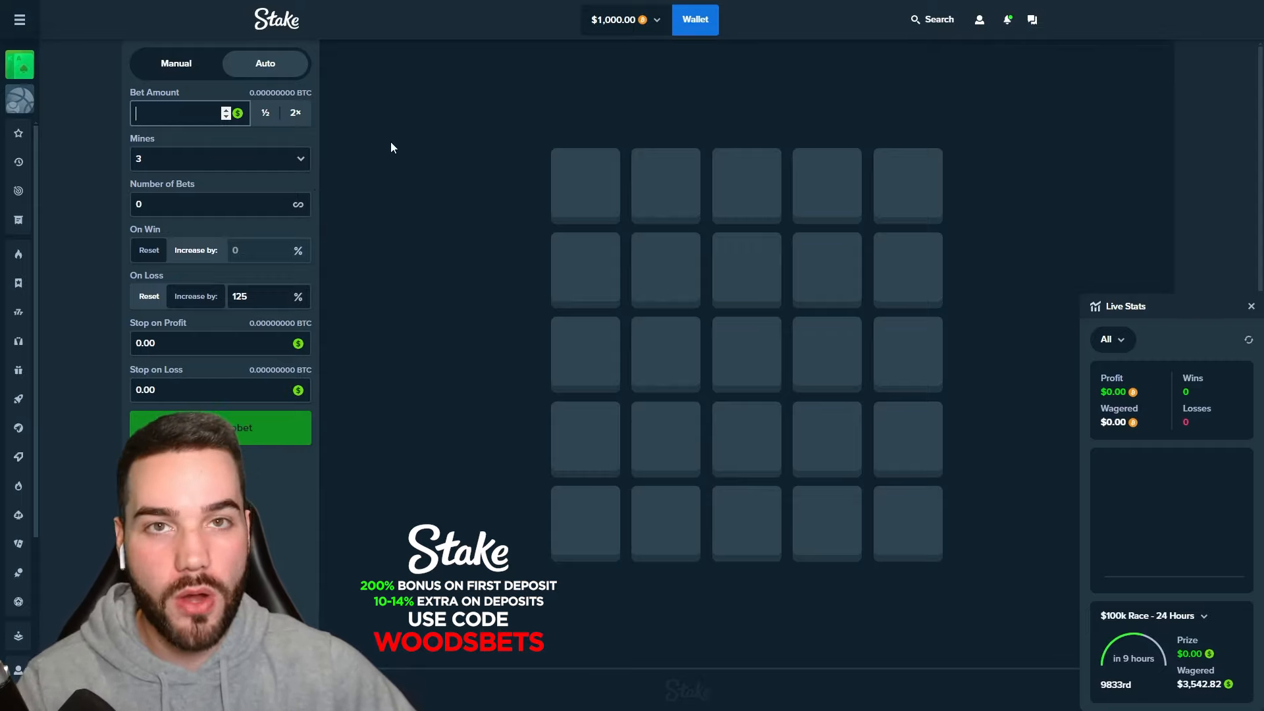
text(1.00)
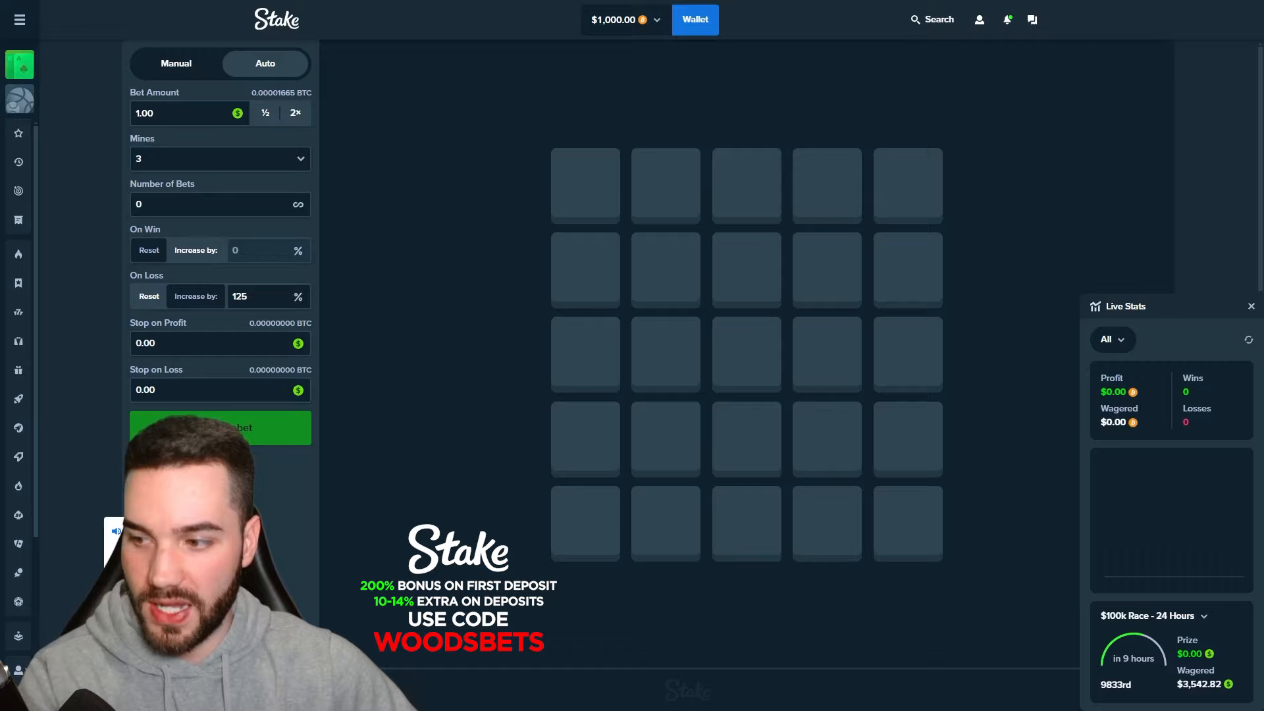
mouse_move(412, 365)
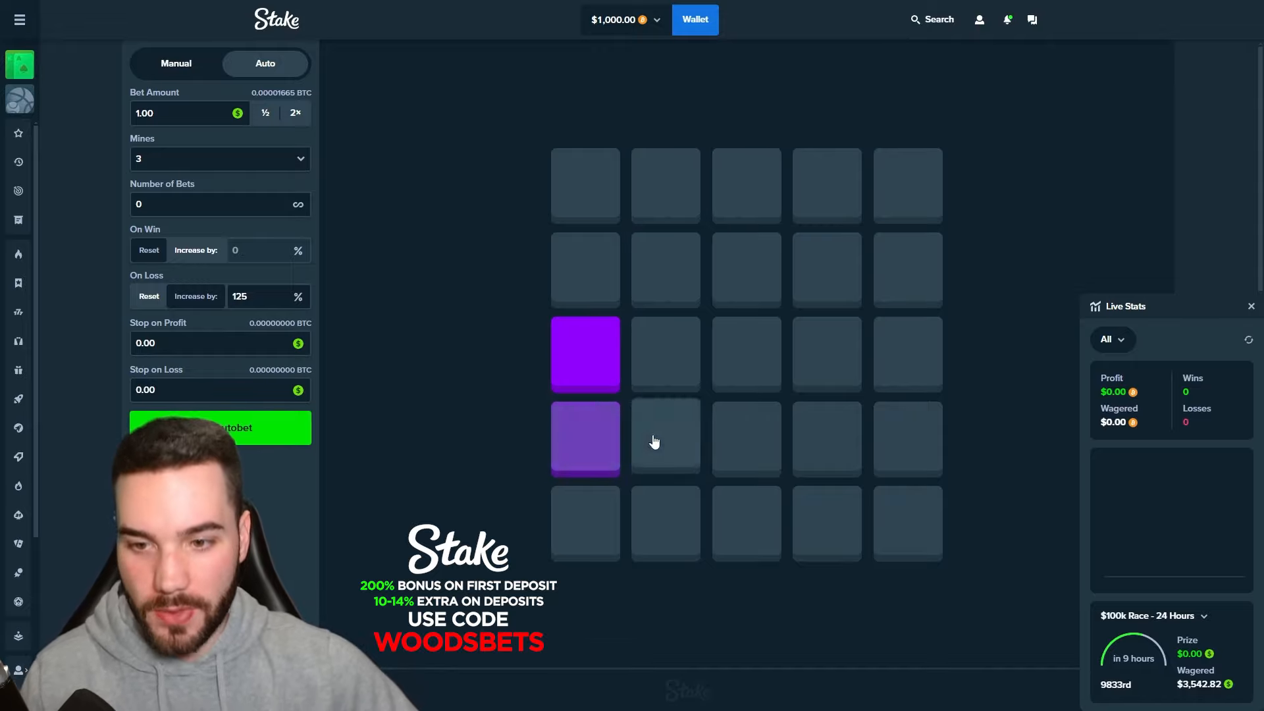
Pick the five top-left tiles as the pattern and start the autobet run
click(664, 440)
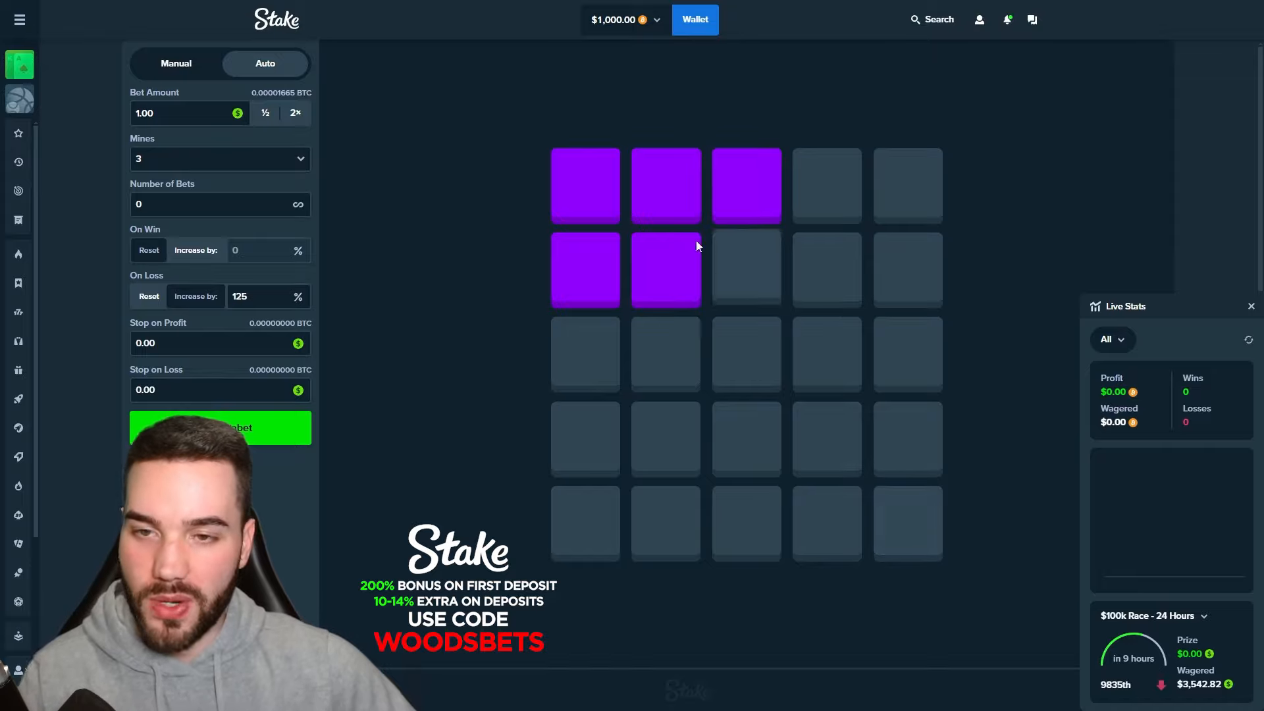
mouse_move(449, 264)
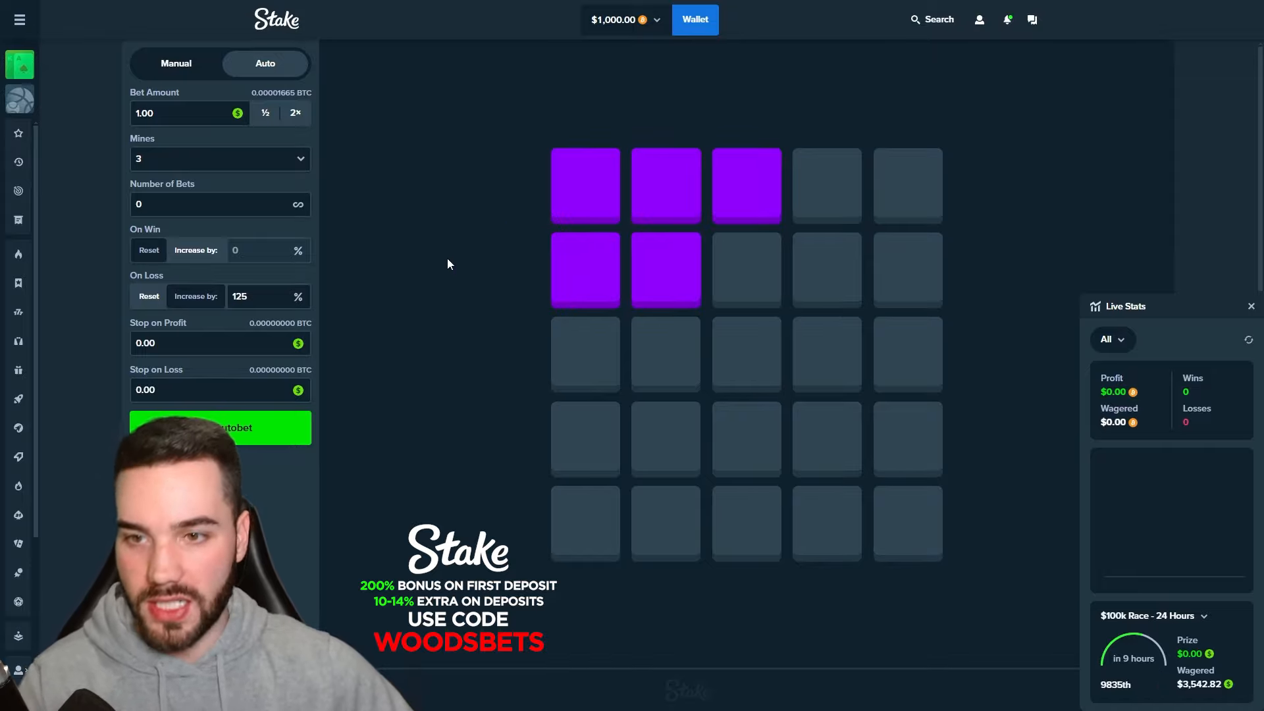
click(220, 426)
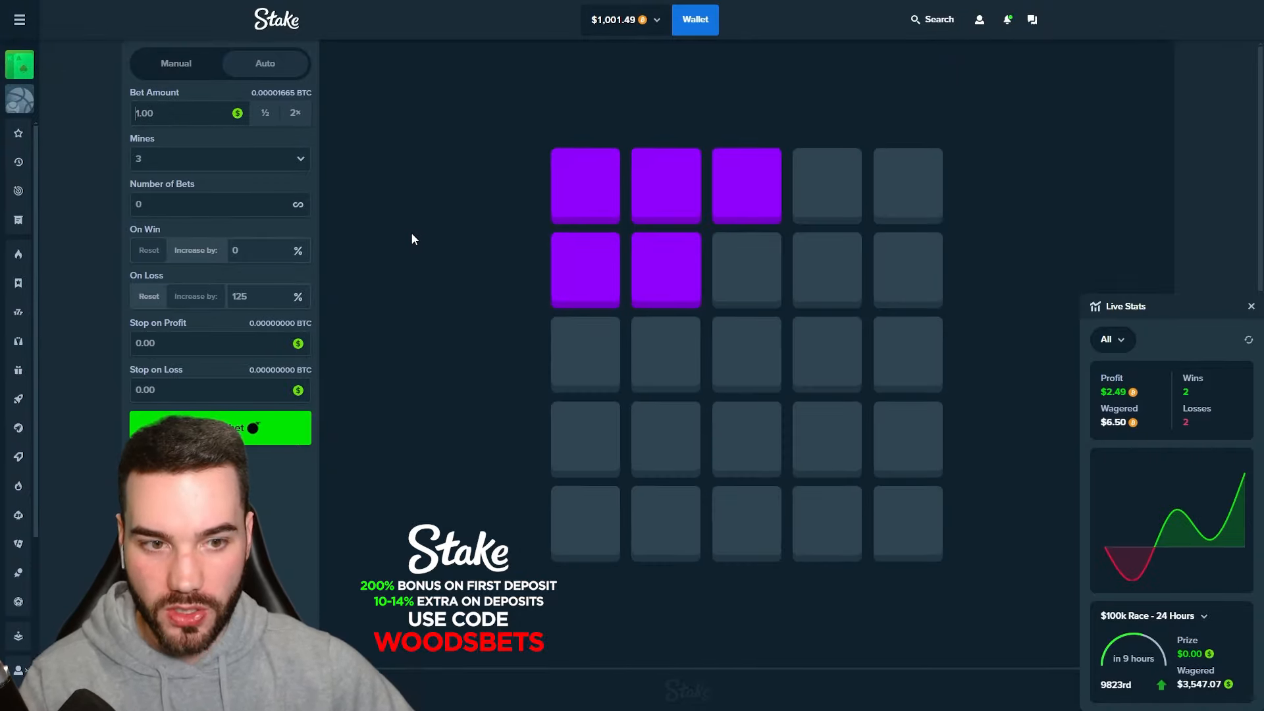
Watch the autobet run to 20 wins and 20 losses with $30.50 profit on Live Stats
click(219, 427)
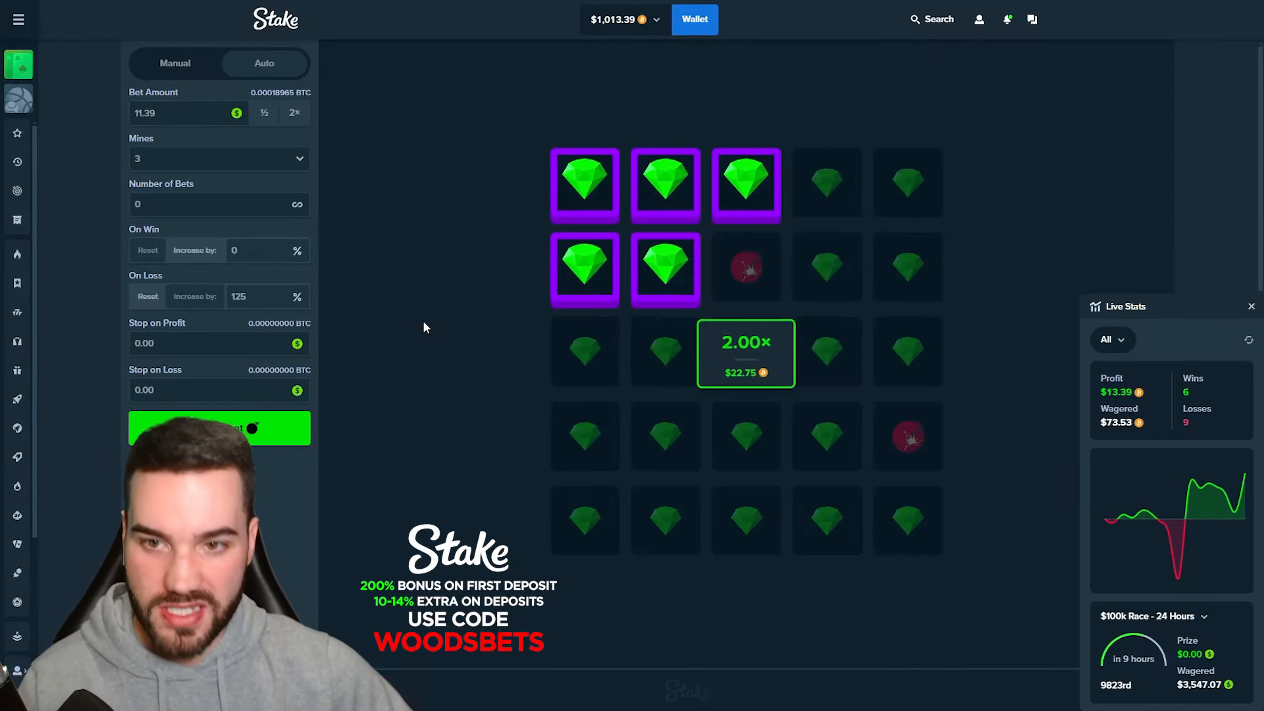
click(220, 426)
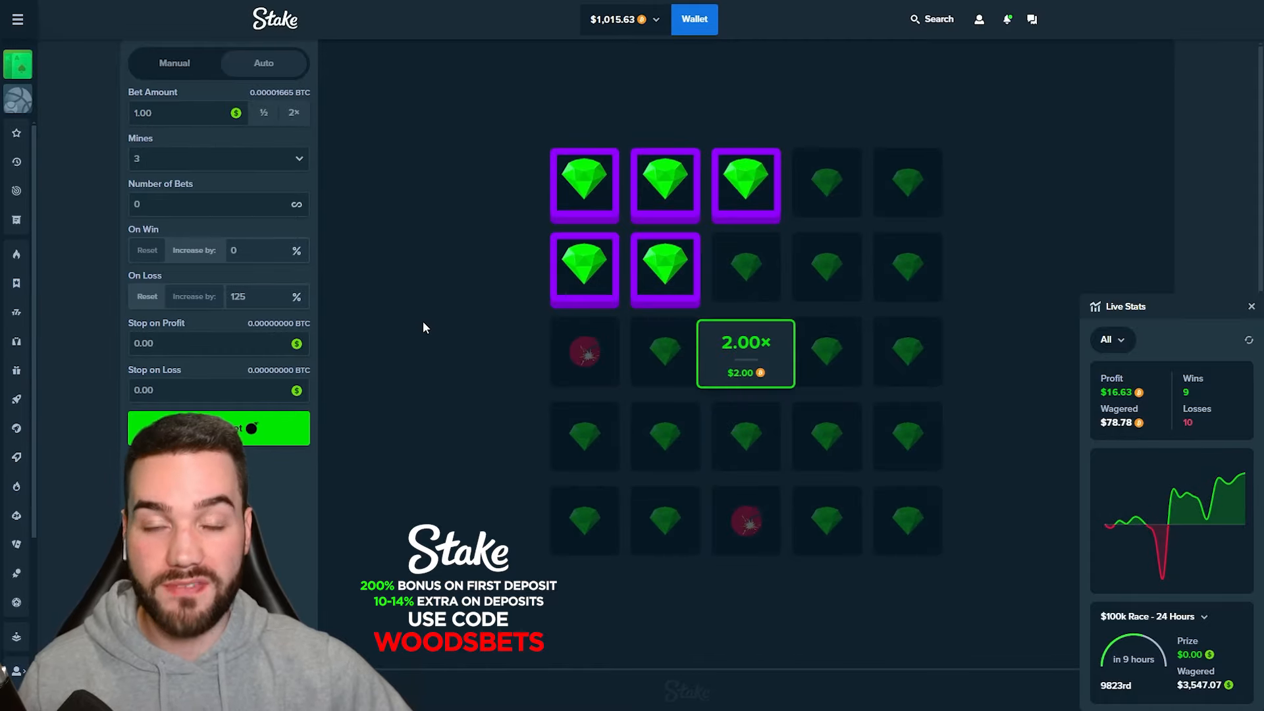
click(218, 426)
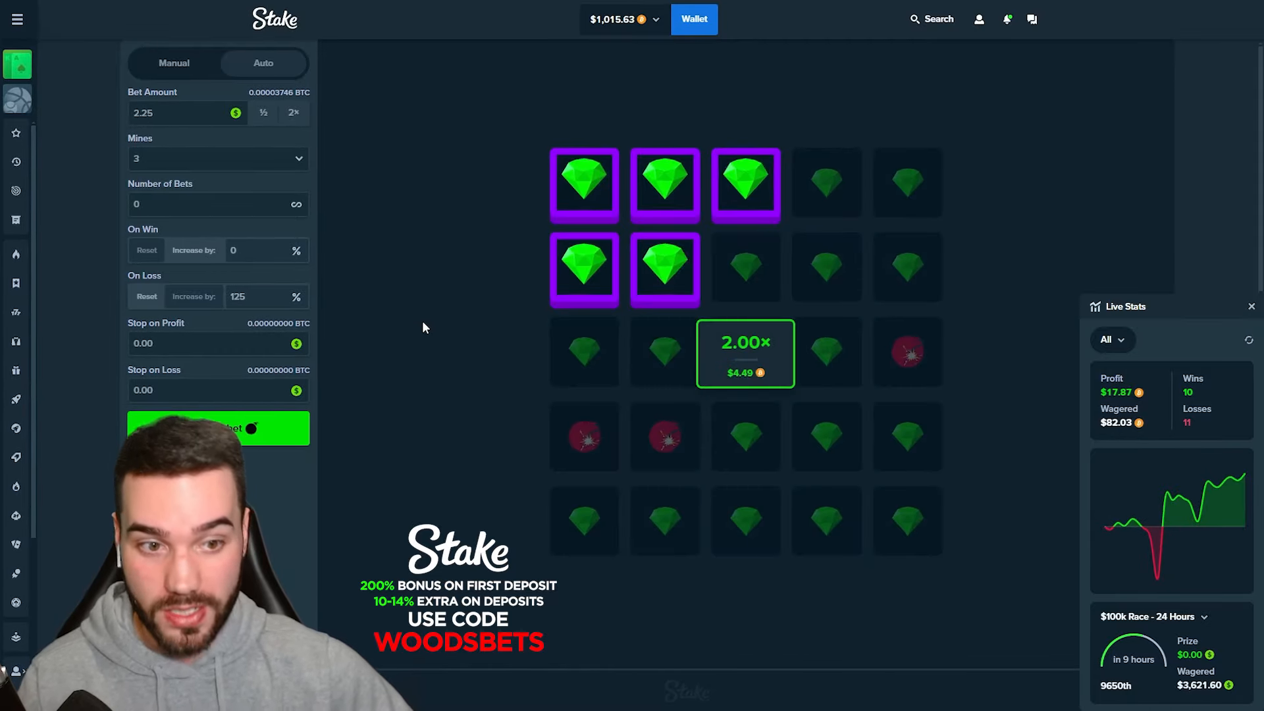
click(217, 427)
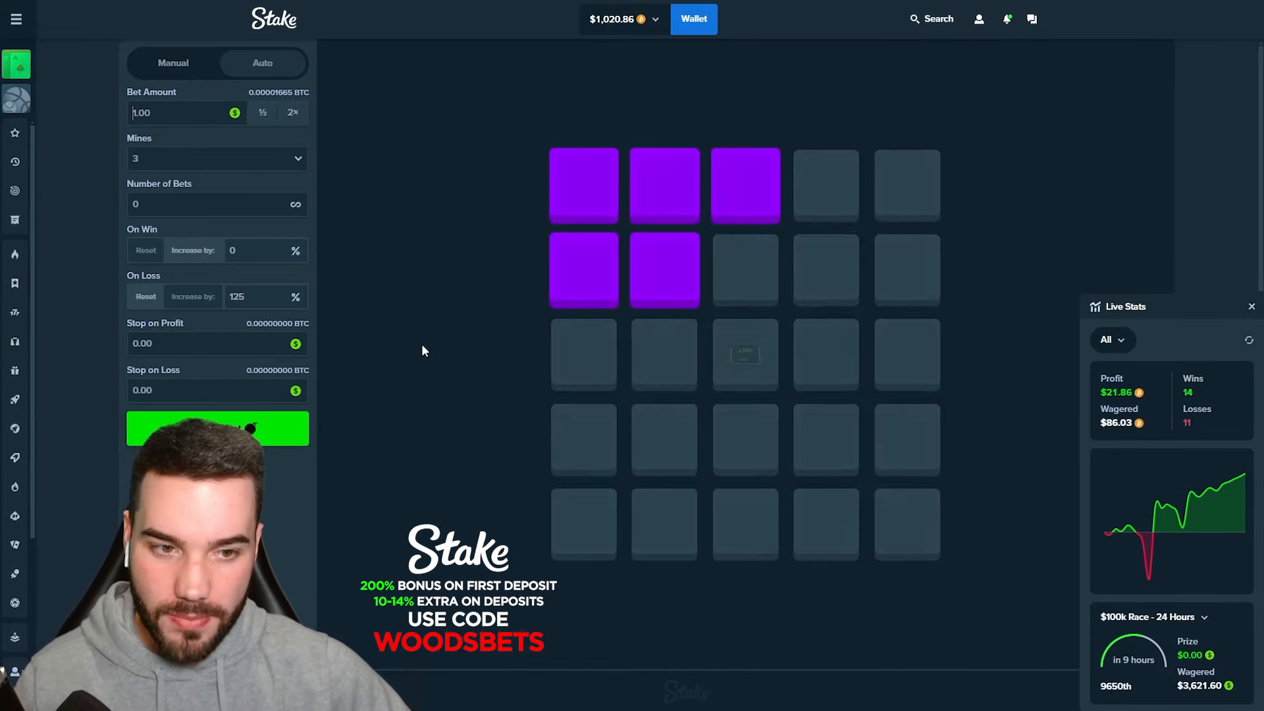
click(218, 428)
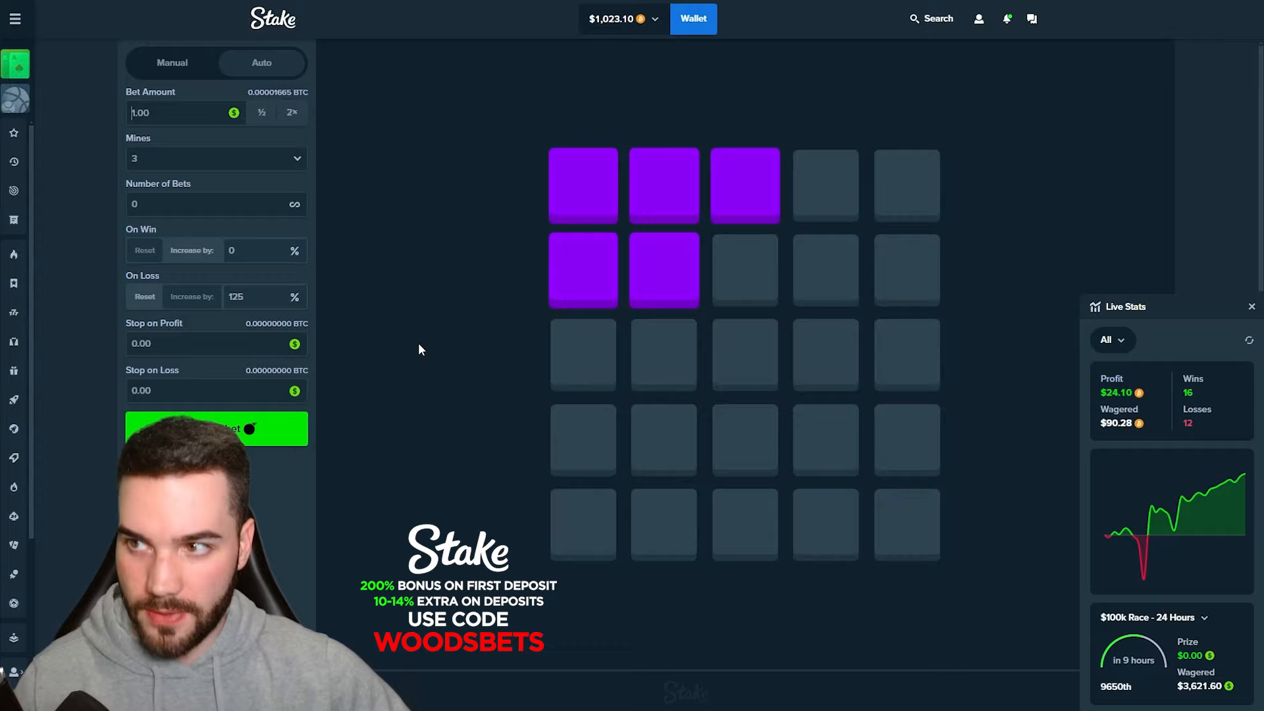
click(215, 428)
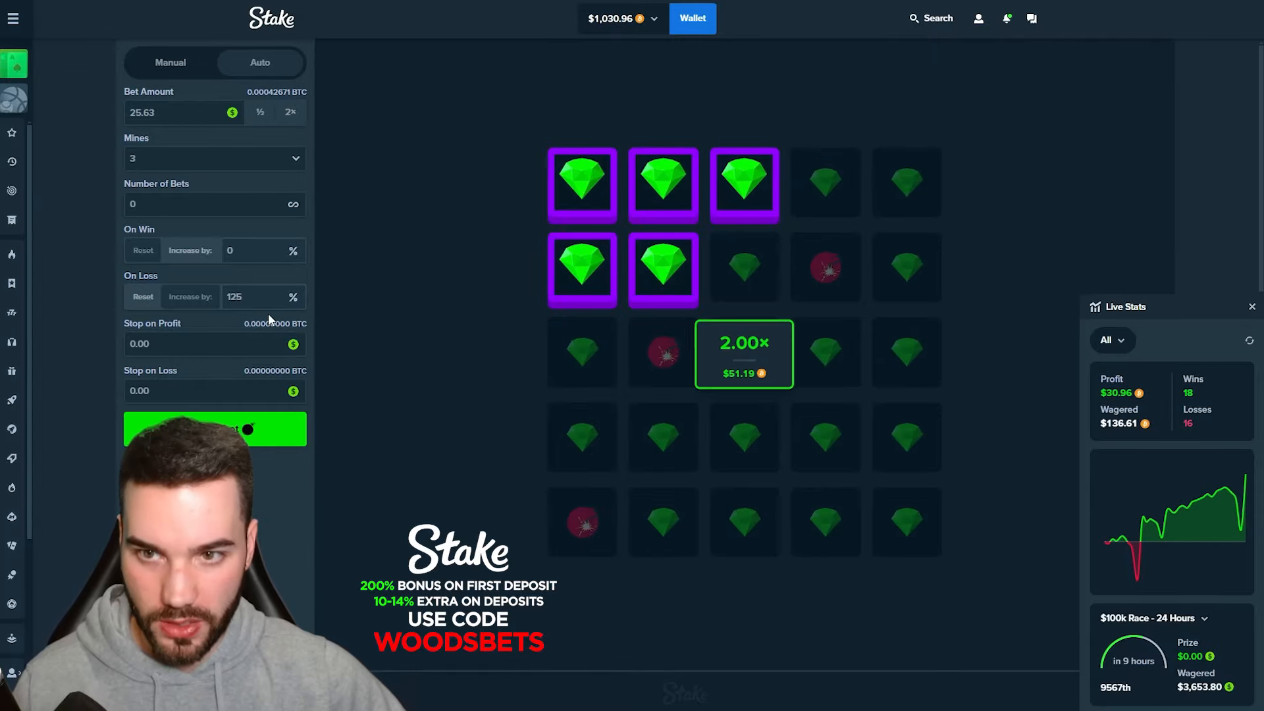
click(215, 428)
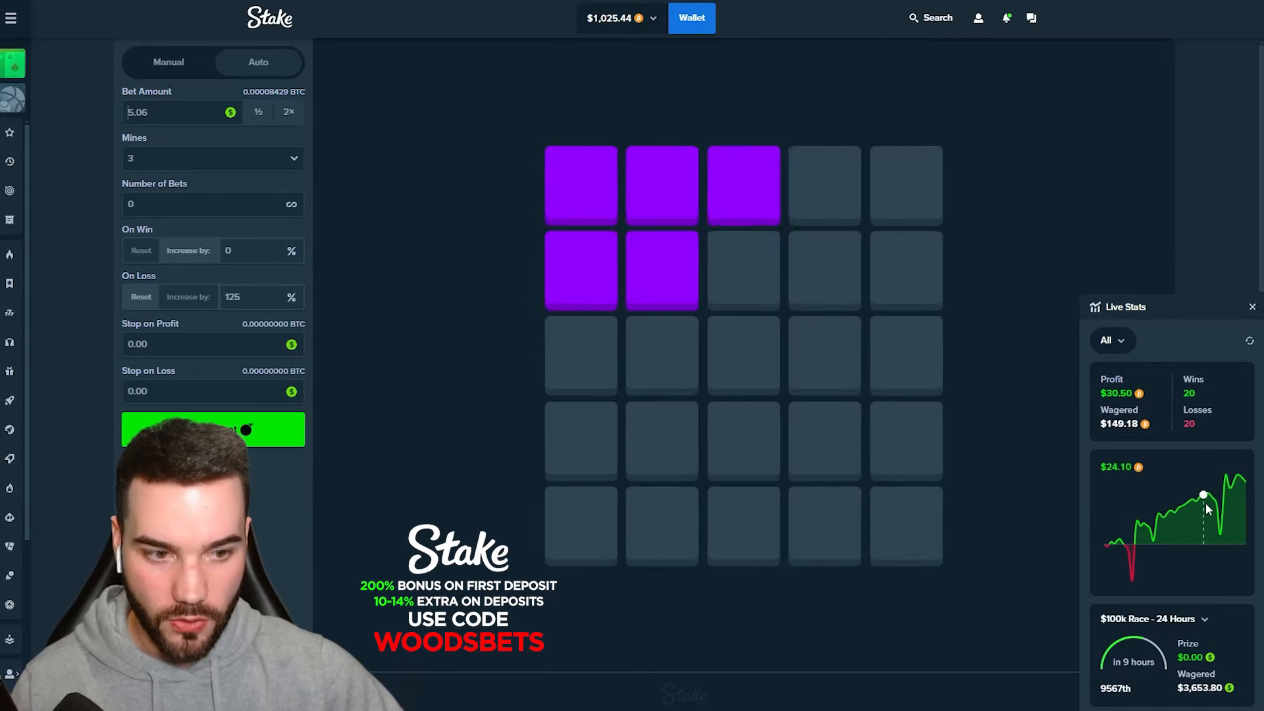
Inspect Live Stats chart points as profit grows to $71.35 at 46 wins and 38 losses
click(214, 430)
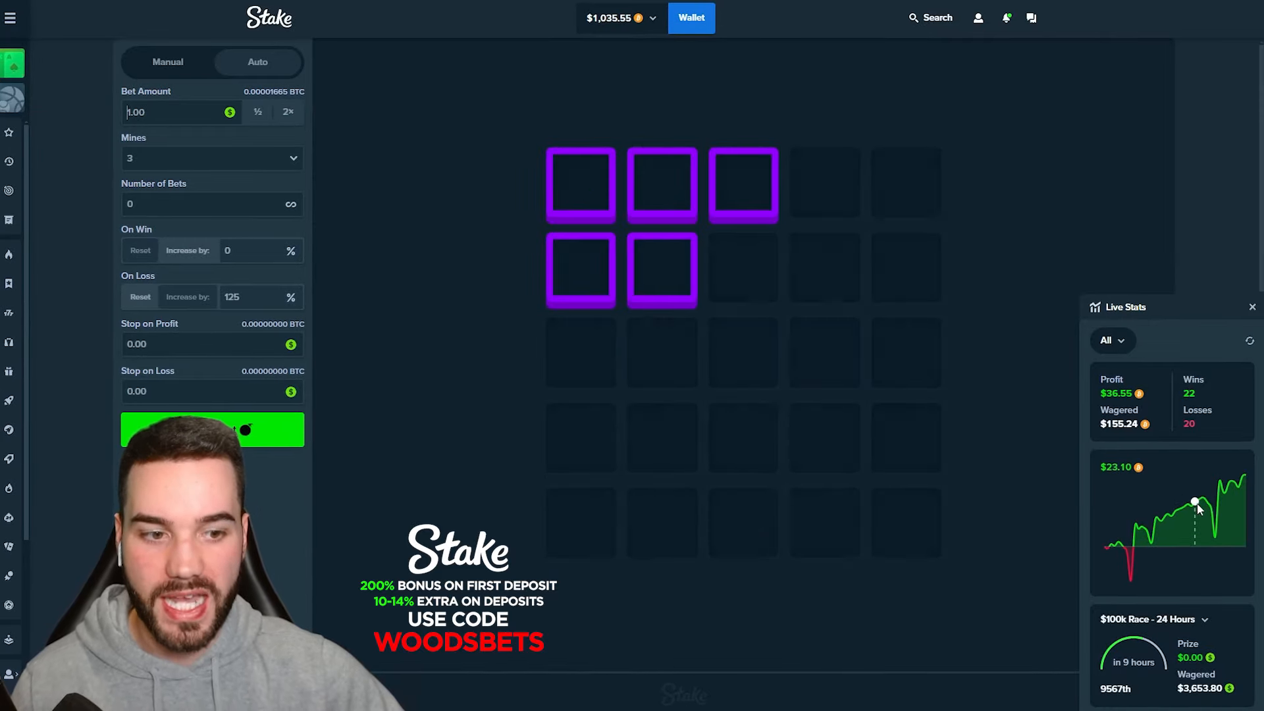
click(212, 428)
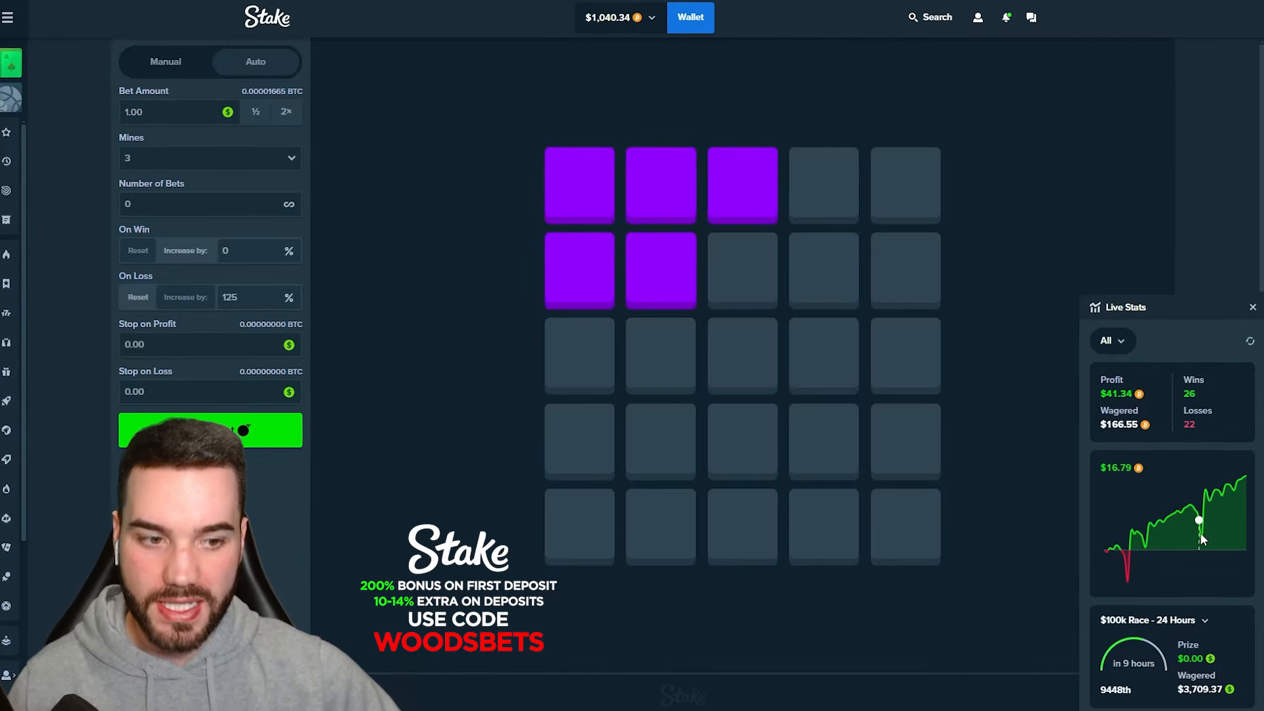
click(211, 430)
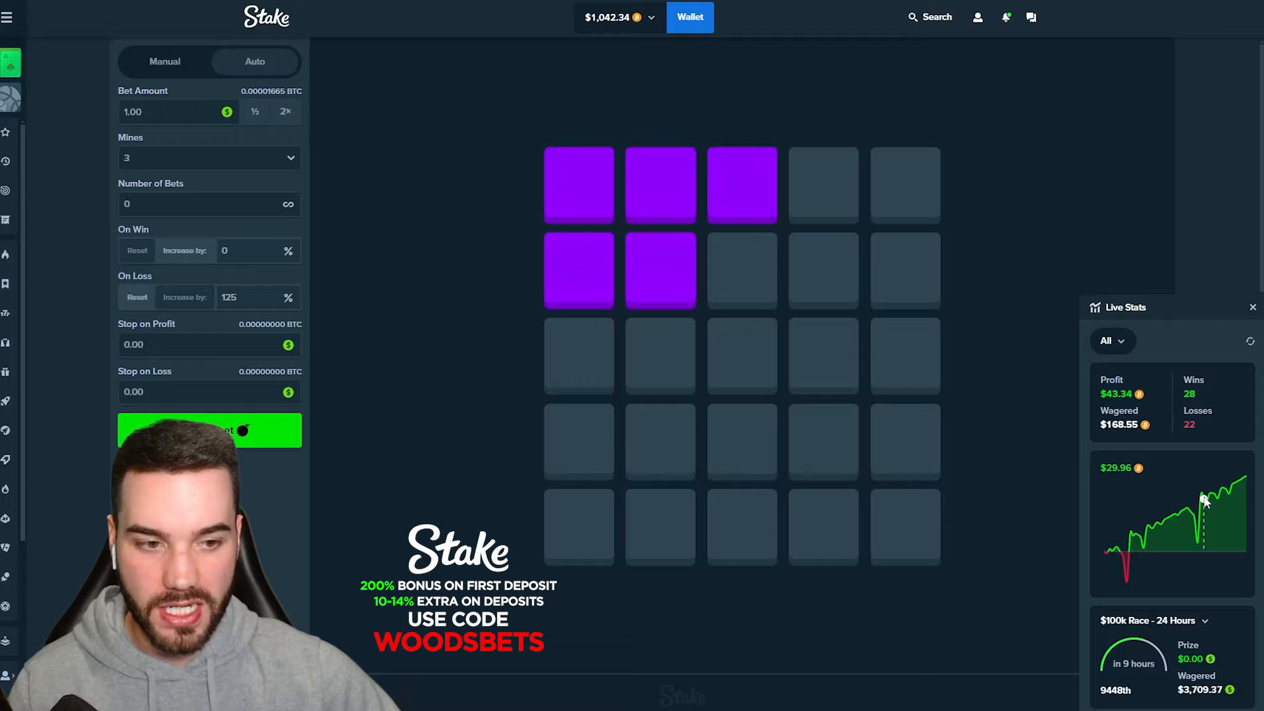
click(209, 429)
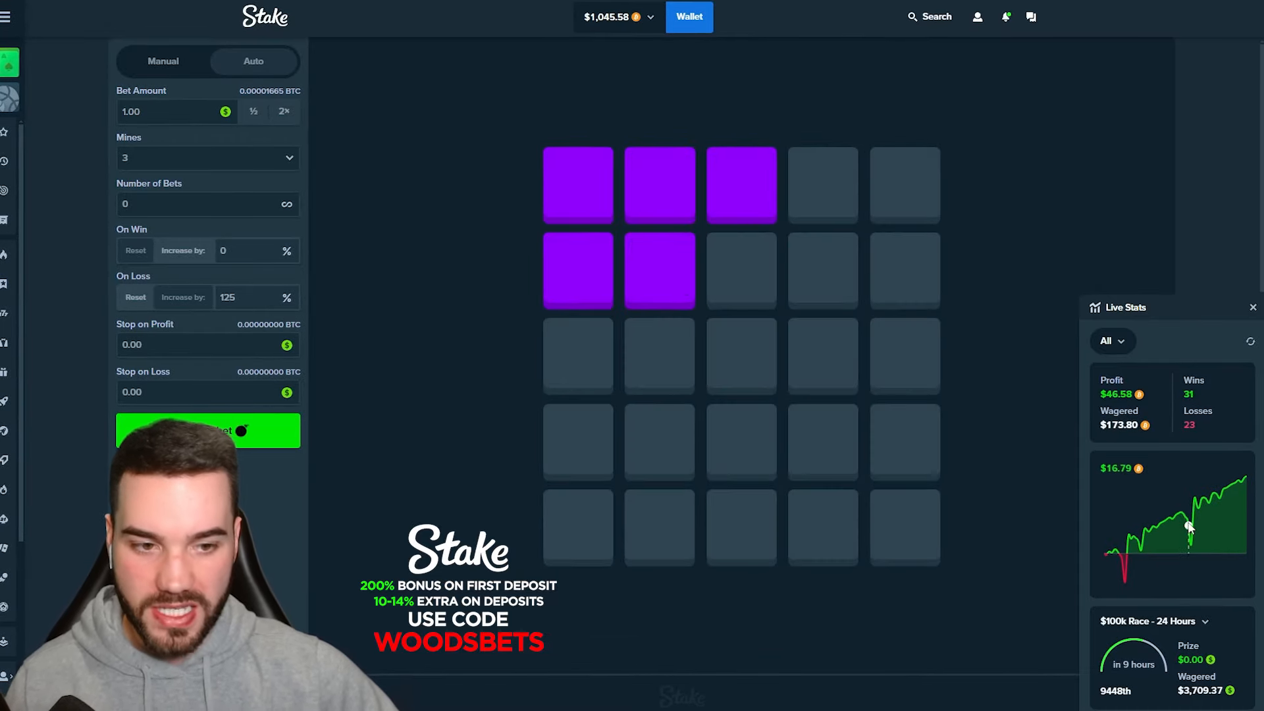
click(208, 429)
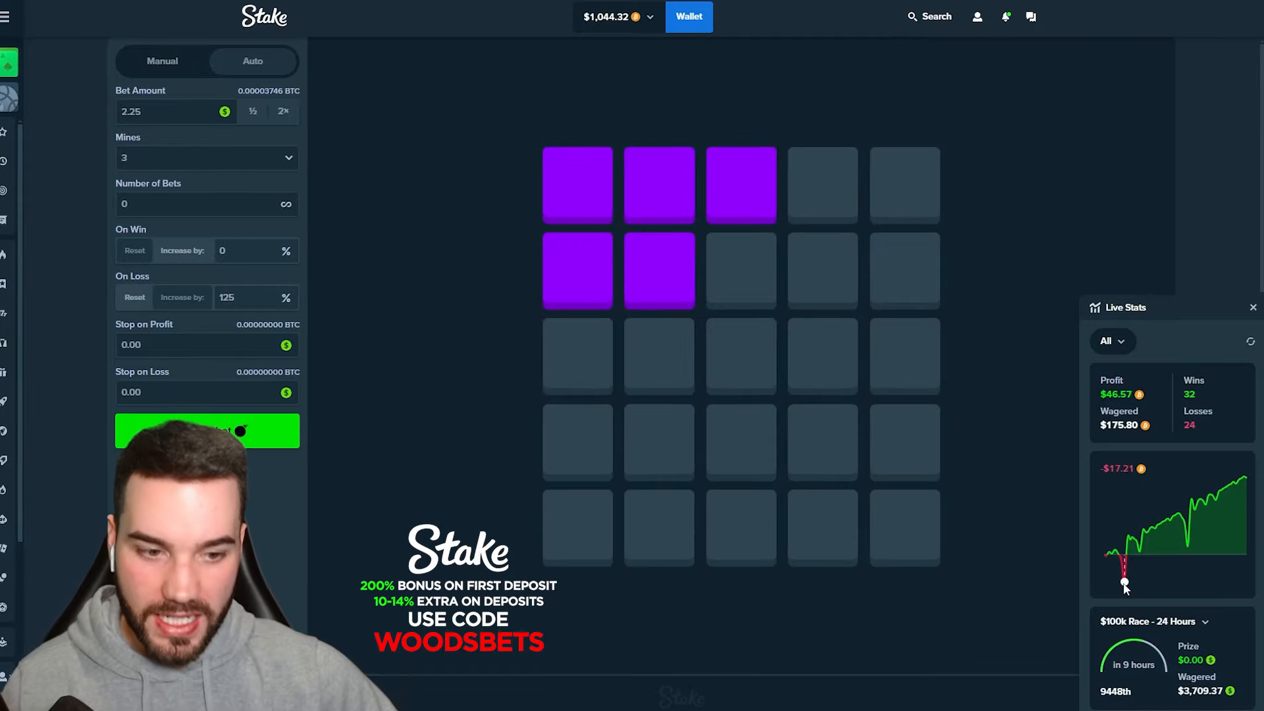
click(207, 429)
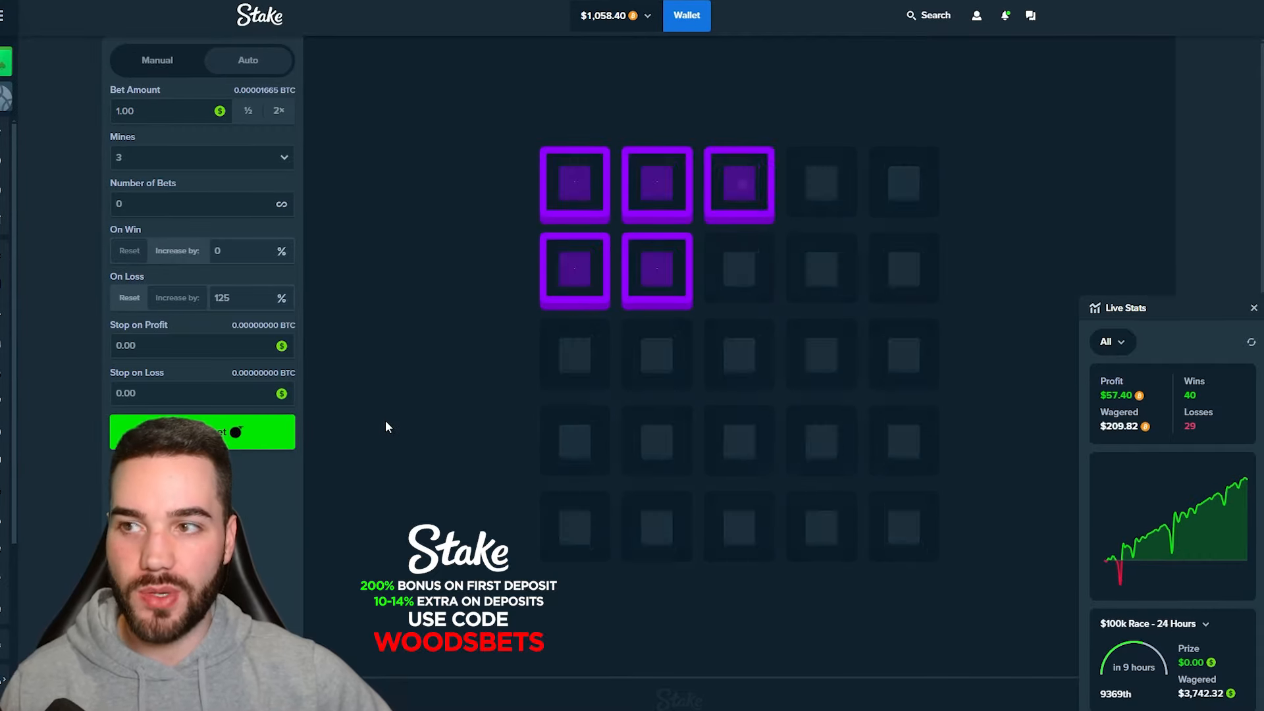
click(203, 432)
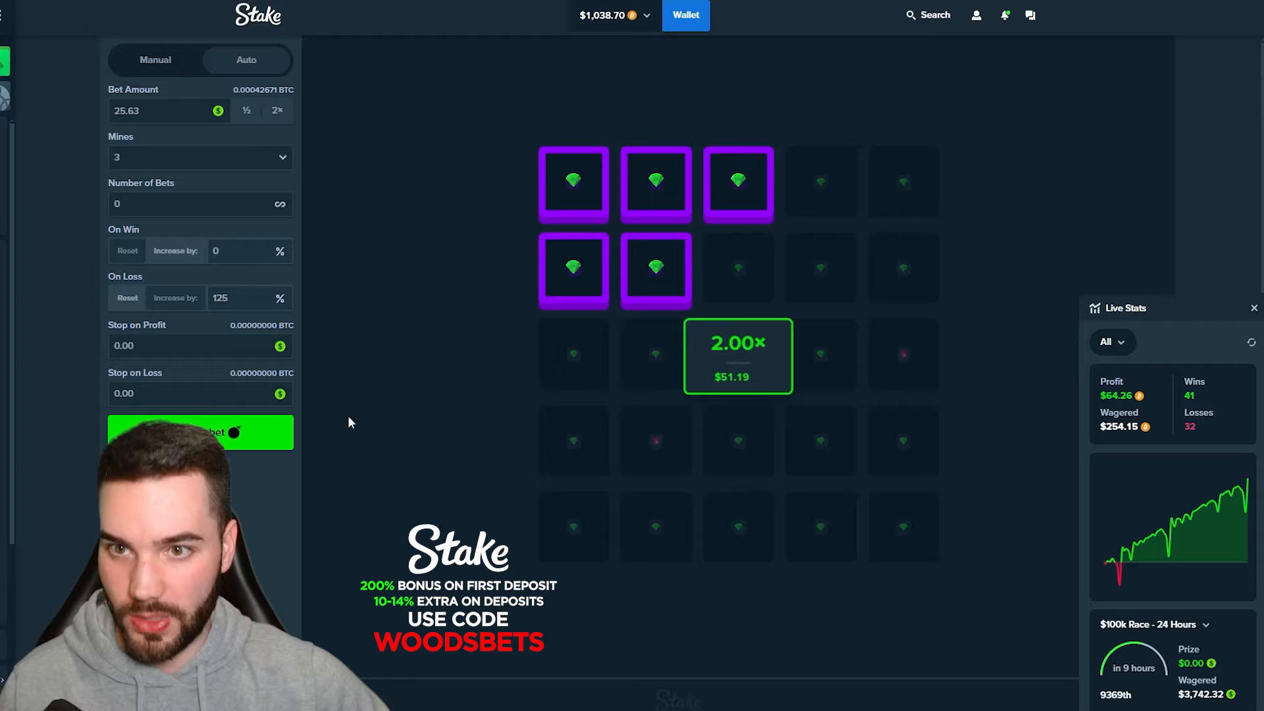
click(200, 432)
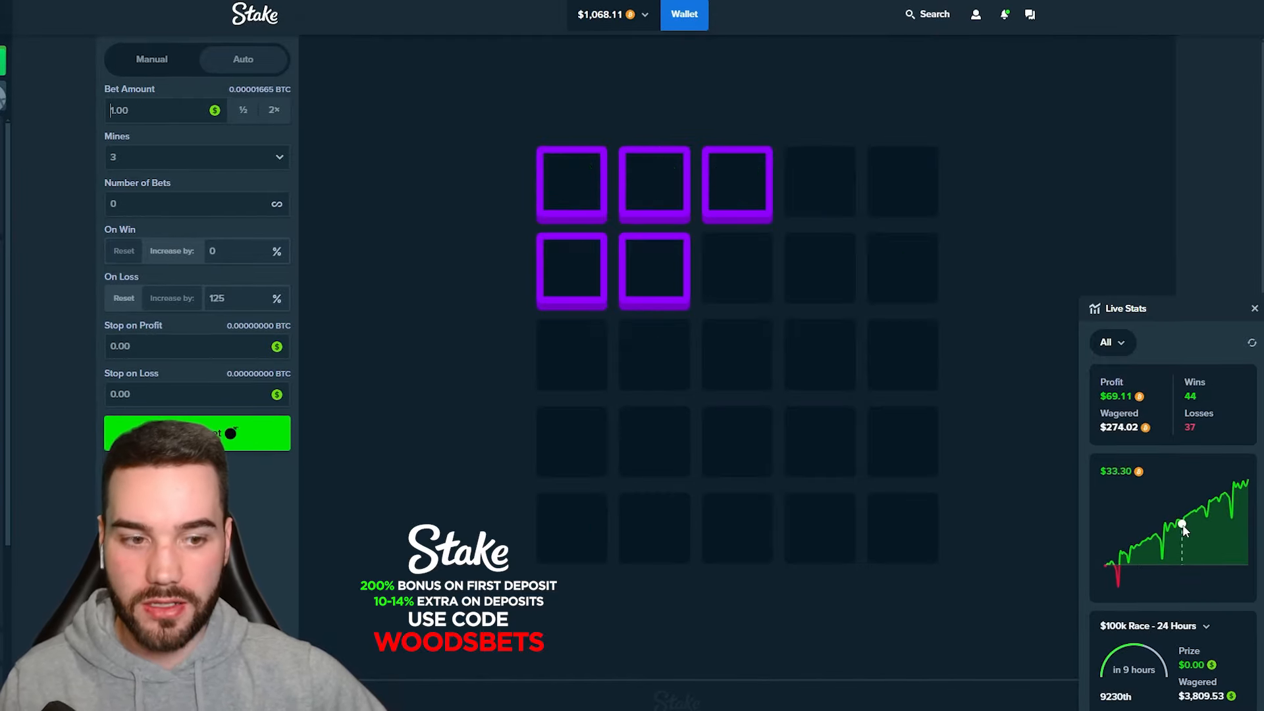
click(196, 433)
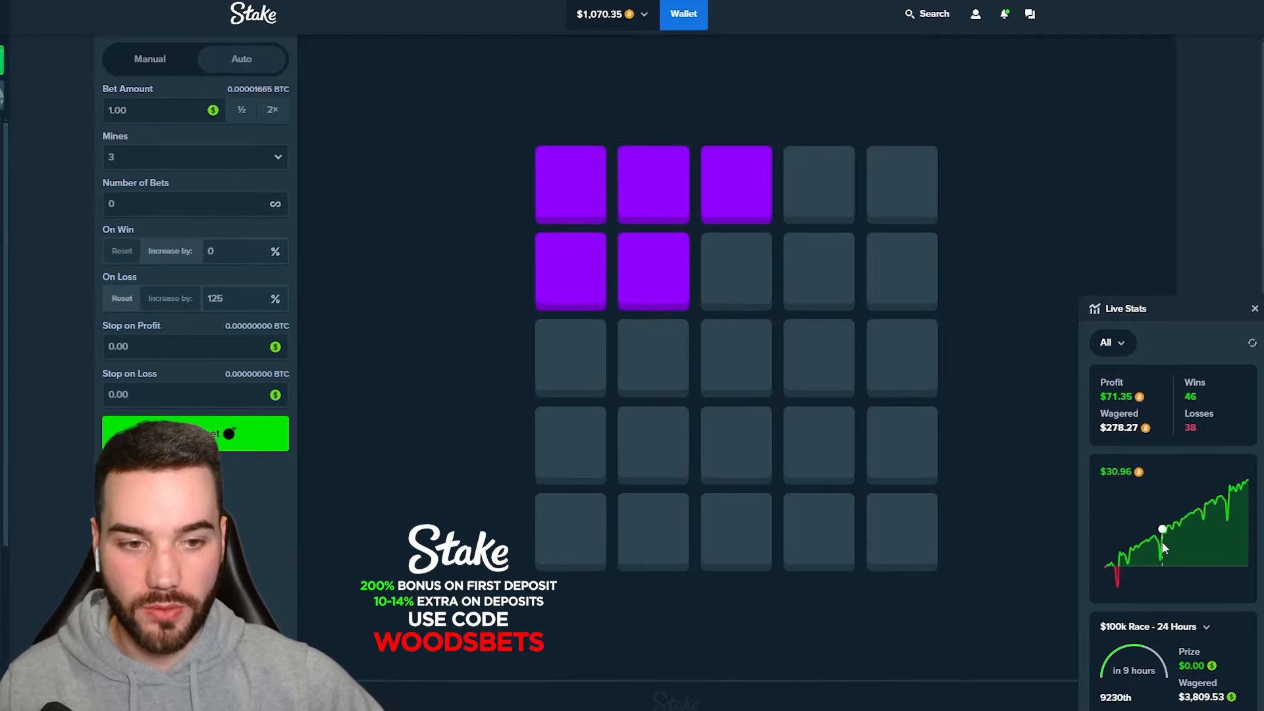
Follow the Live Stats chart as the 3-mine autobet keeps climbing toward $128.86 profit
click(194, 433)
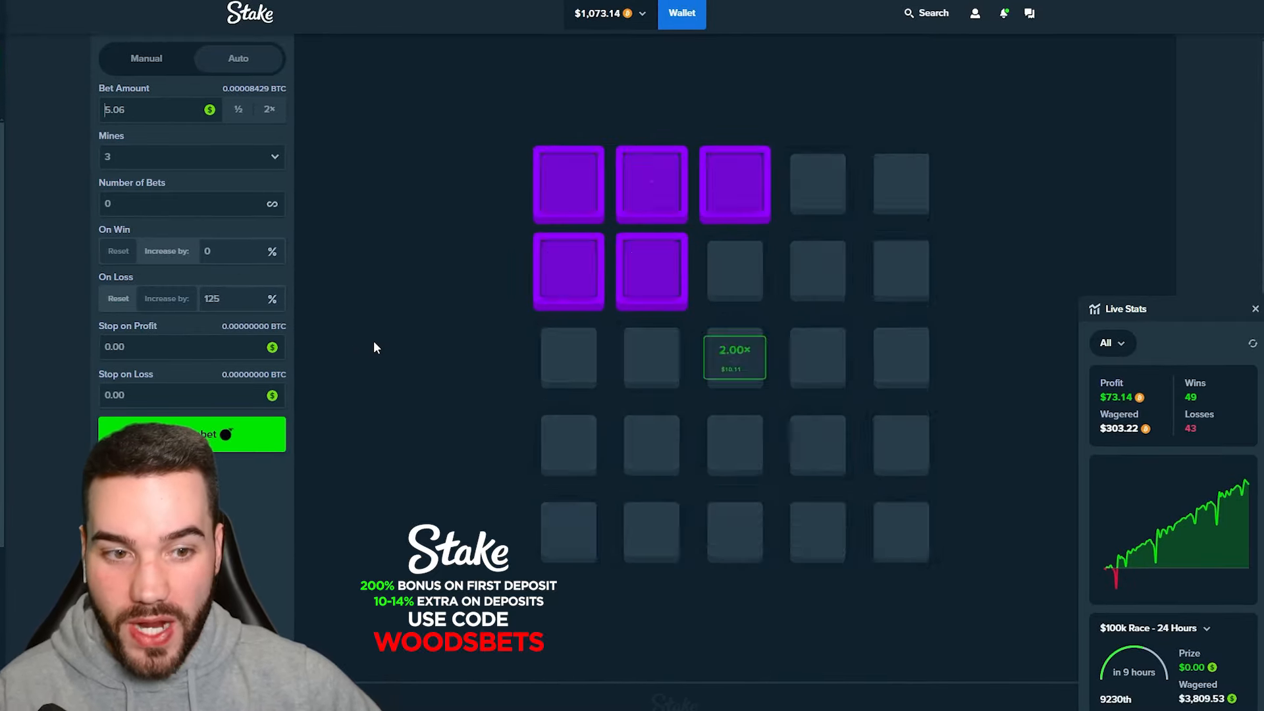
click(192, 433)
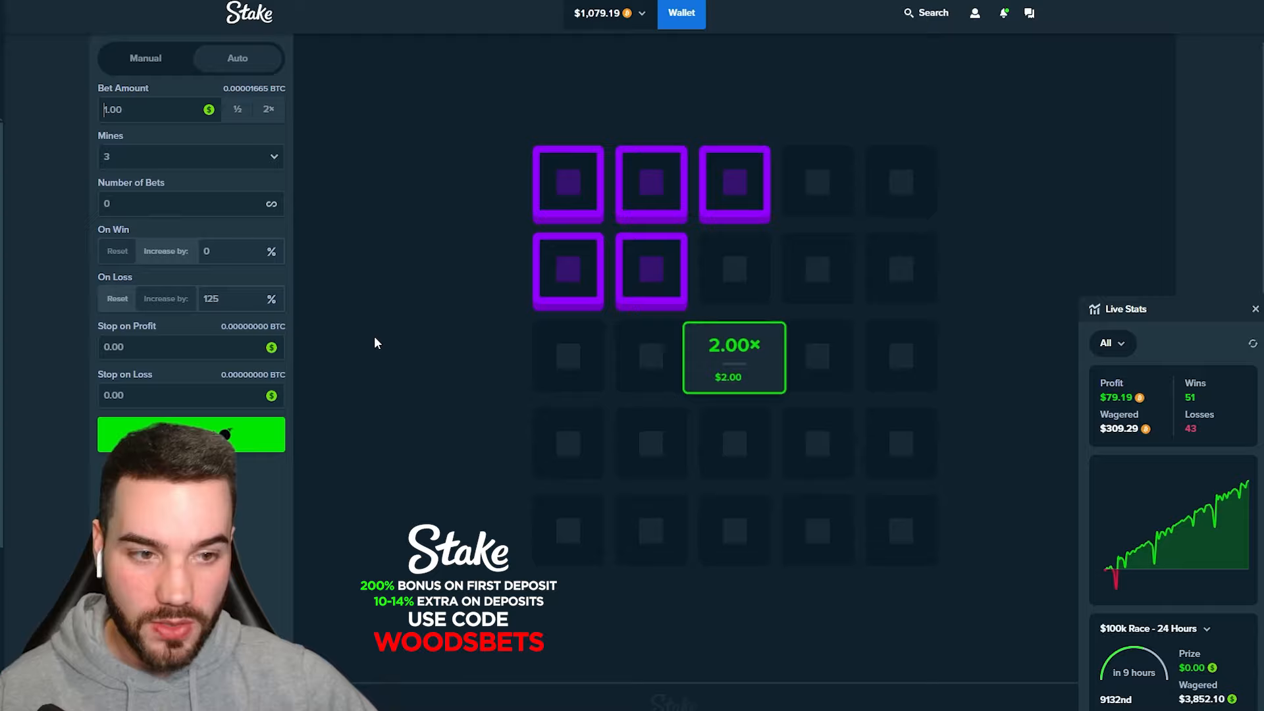
click(191, 433)
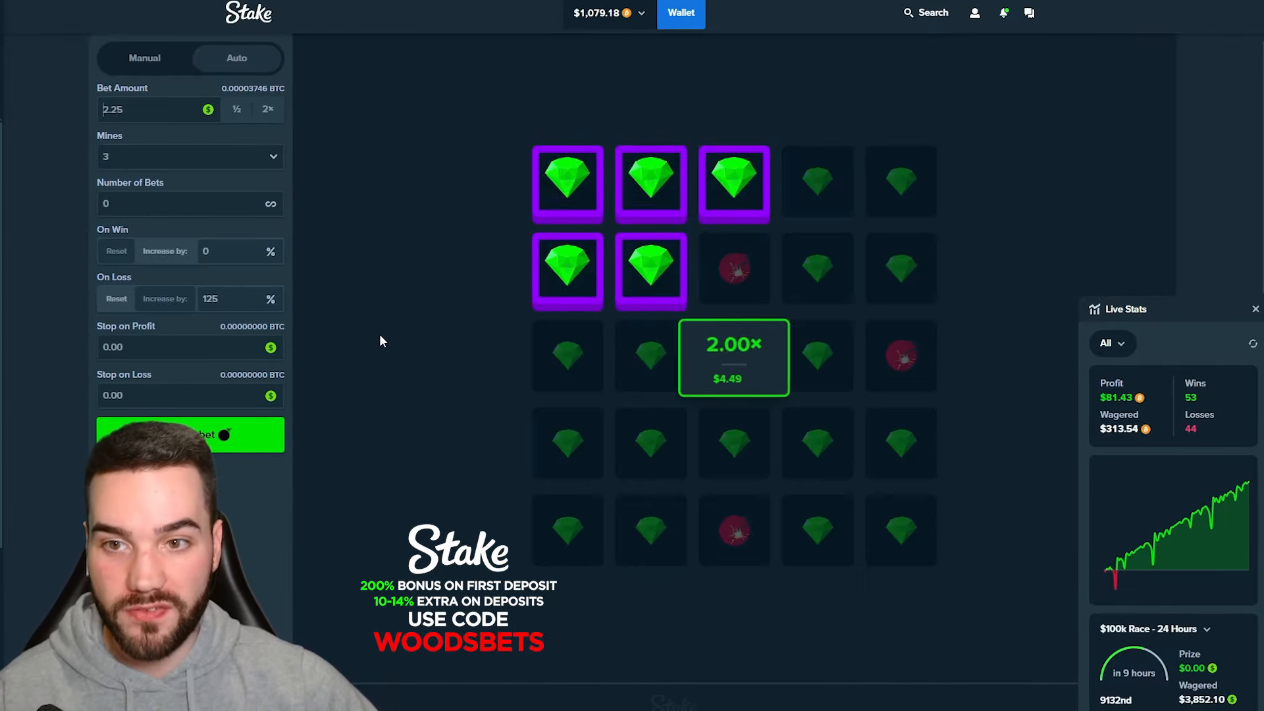
click(189, 433)
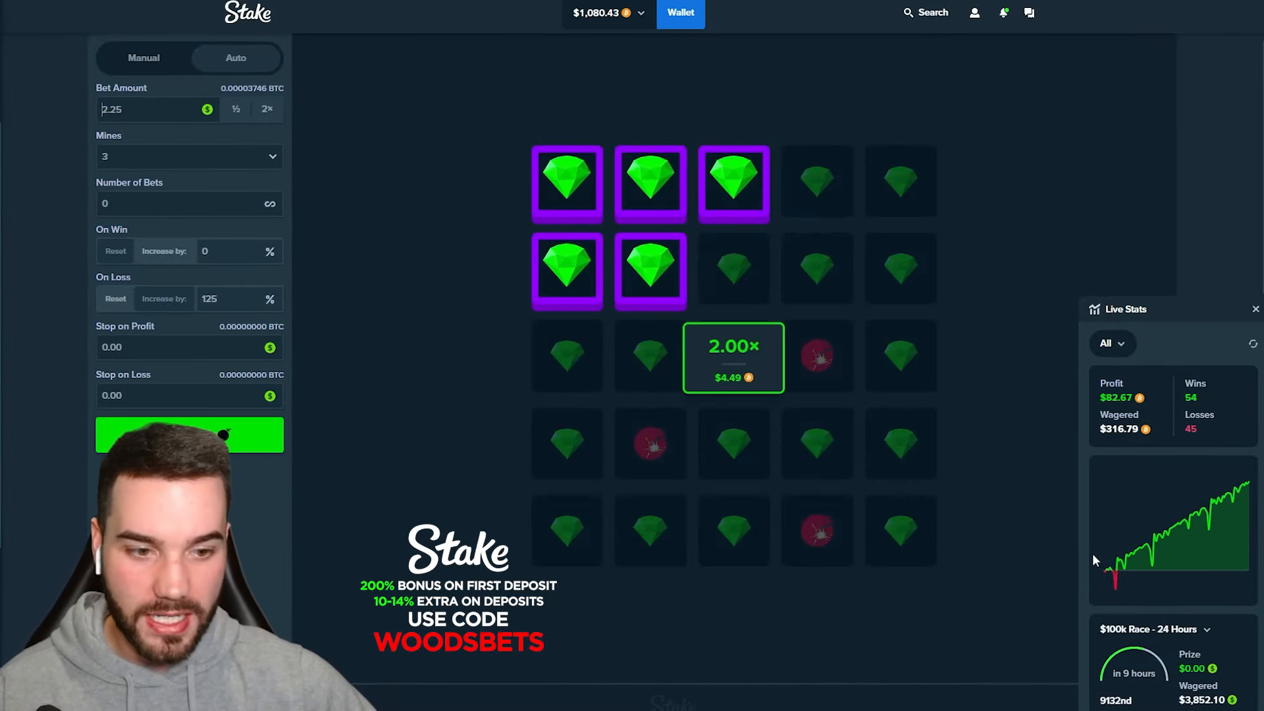
click(189, 434)
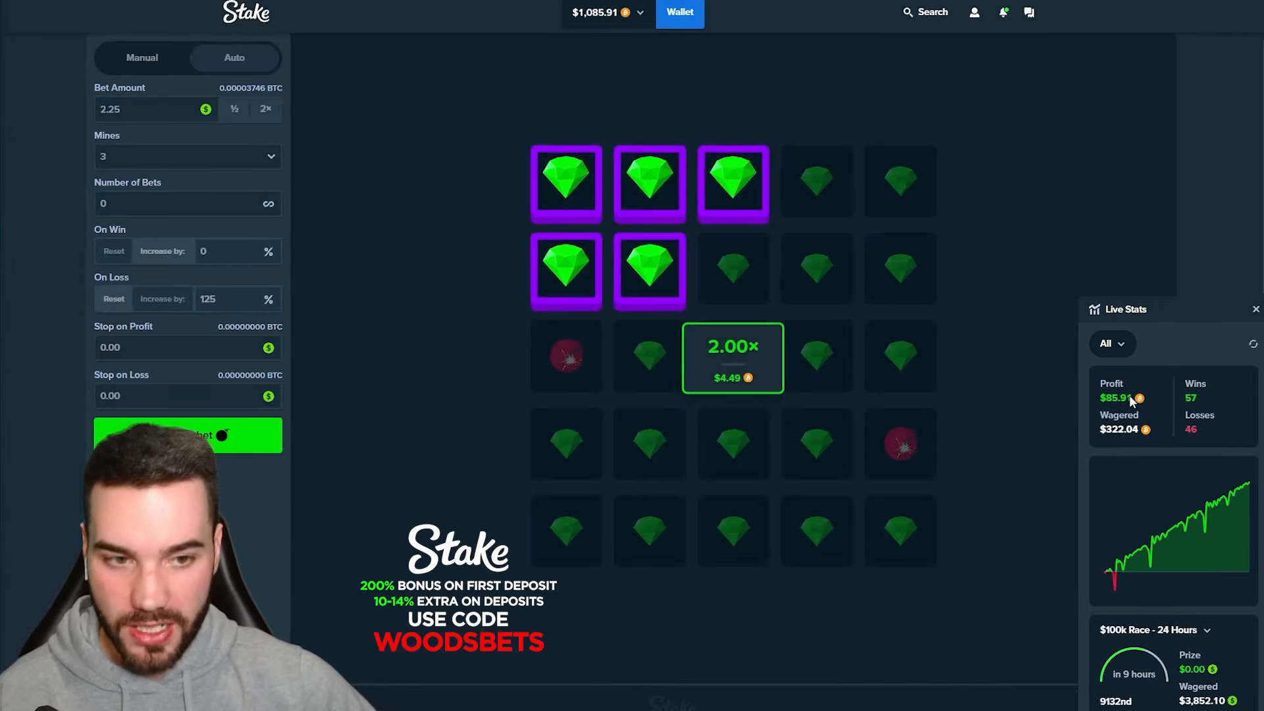
click(188, 434)
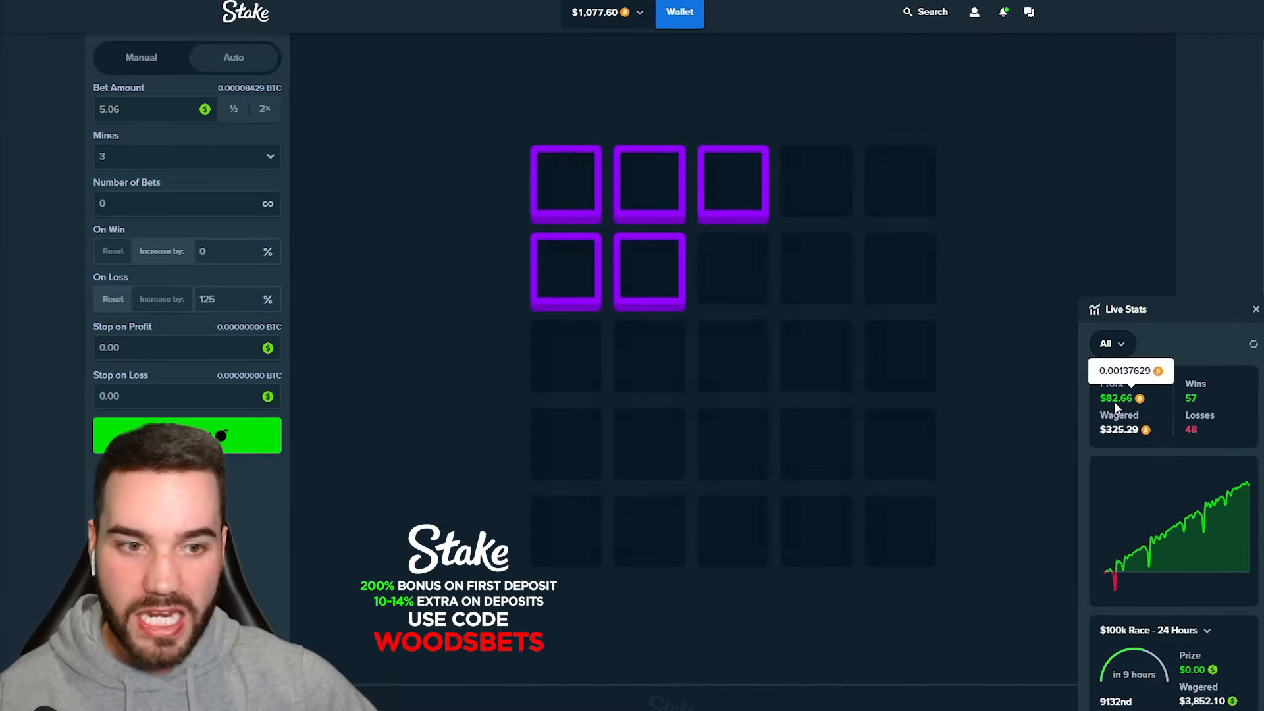
click(187, 434)
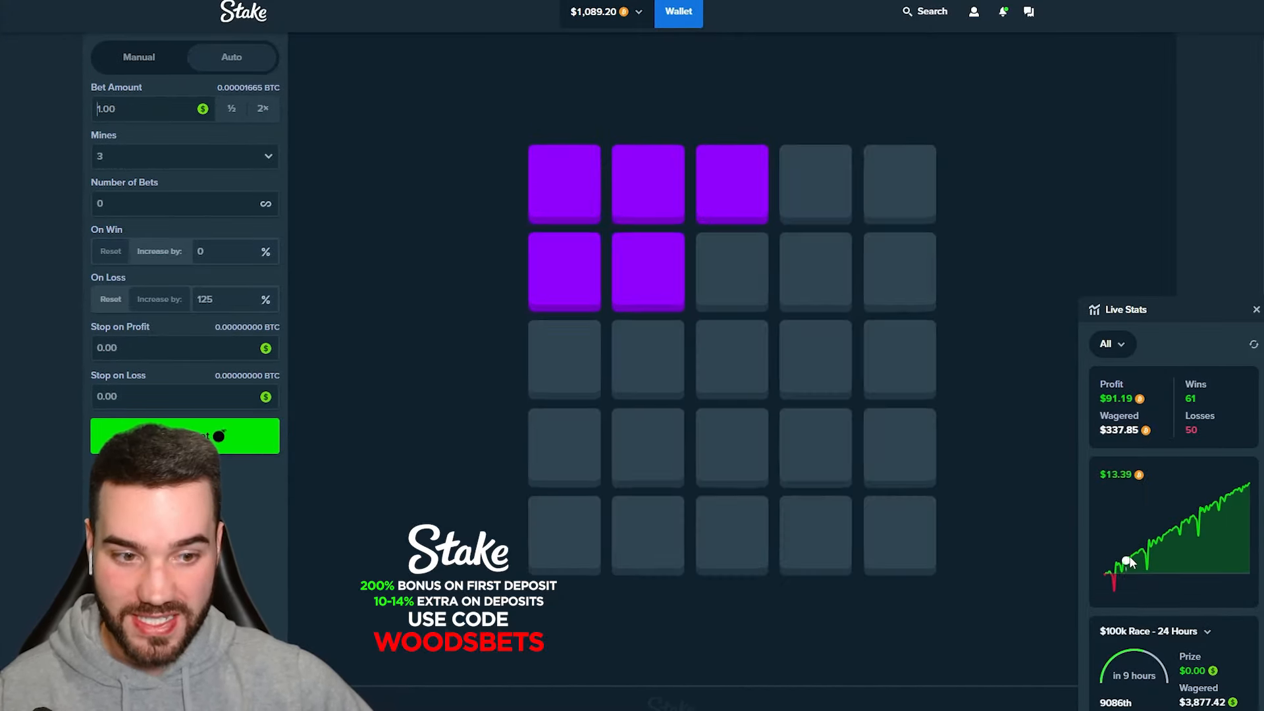
click(184, 436)
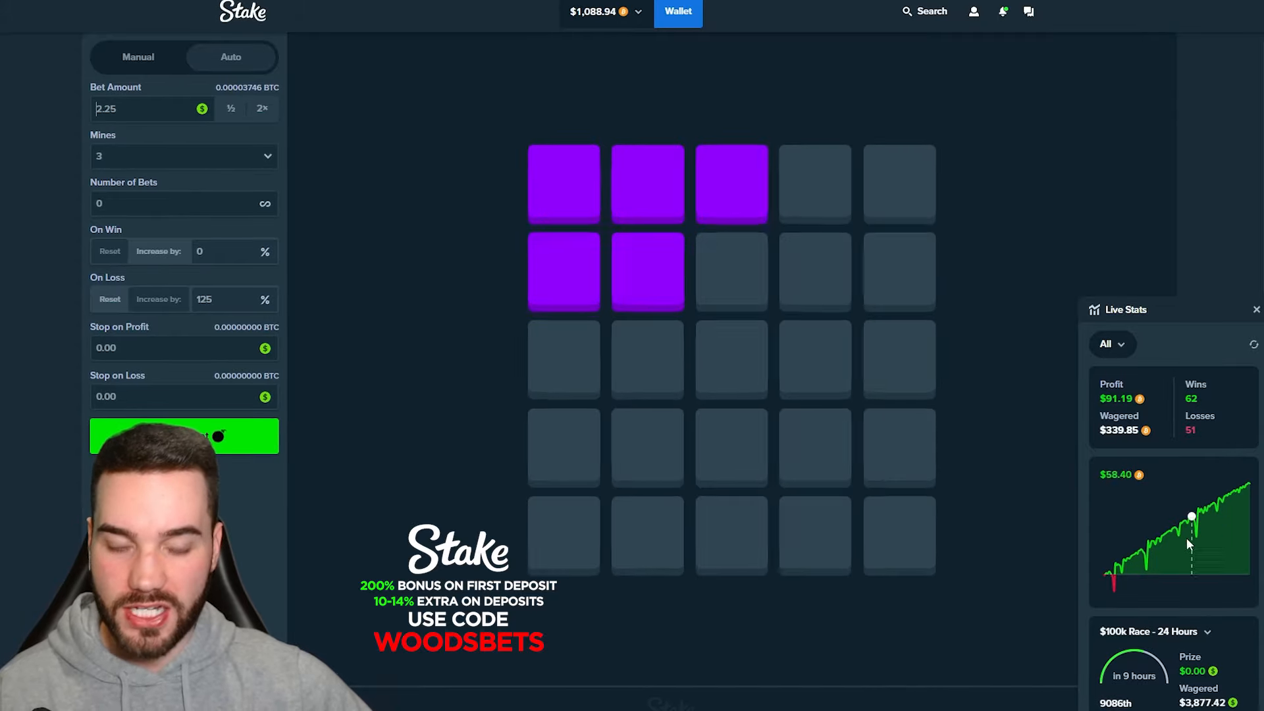
click(184, 436)
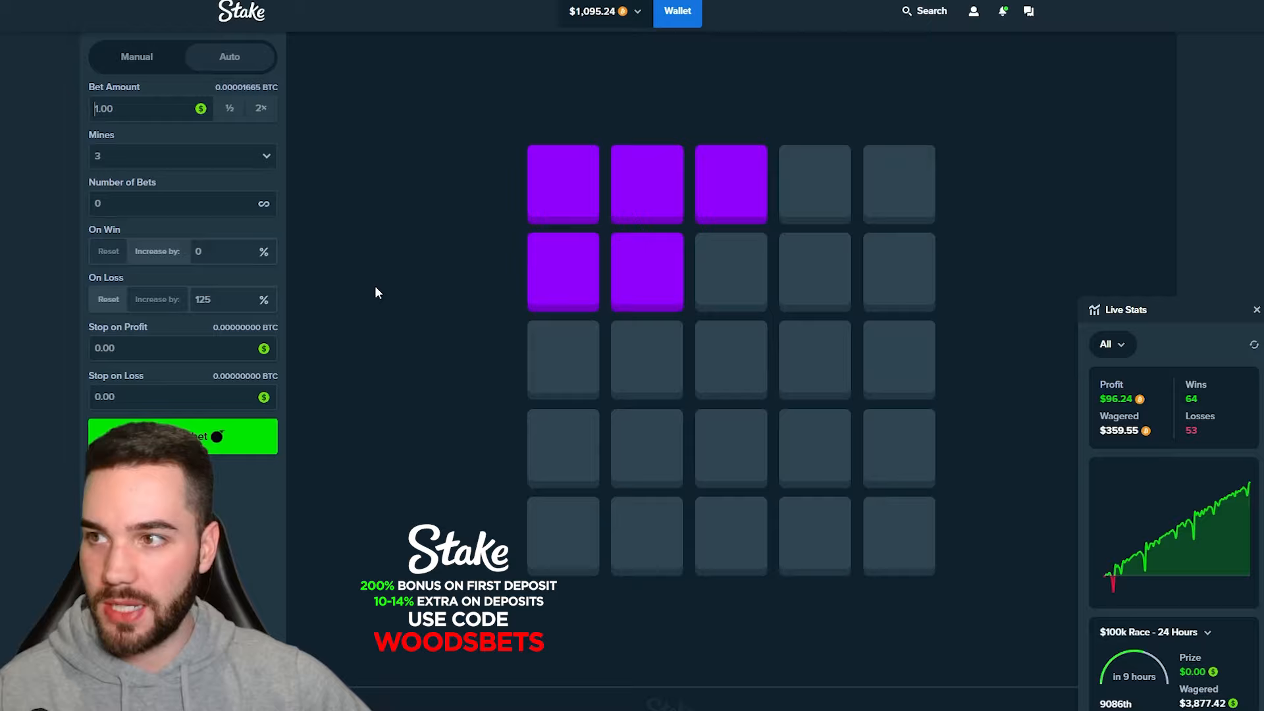
click(182, 436)
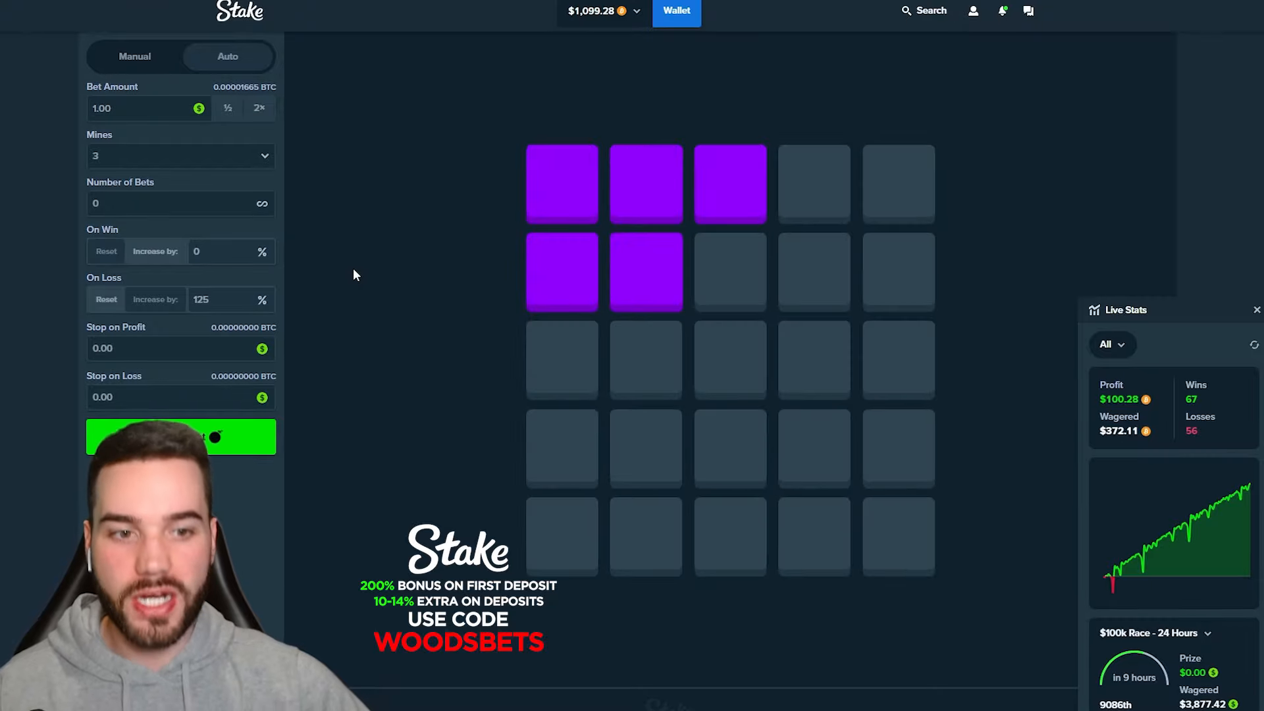
click(180, 436)
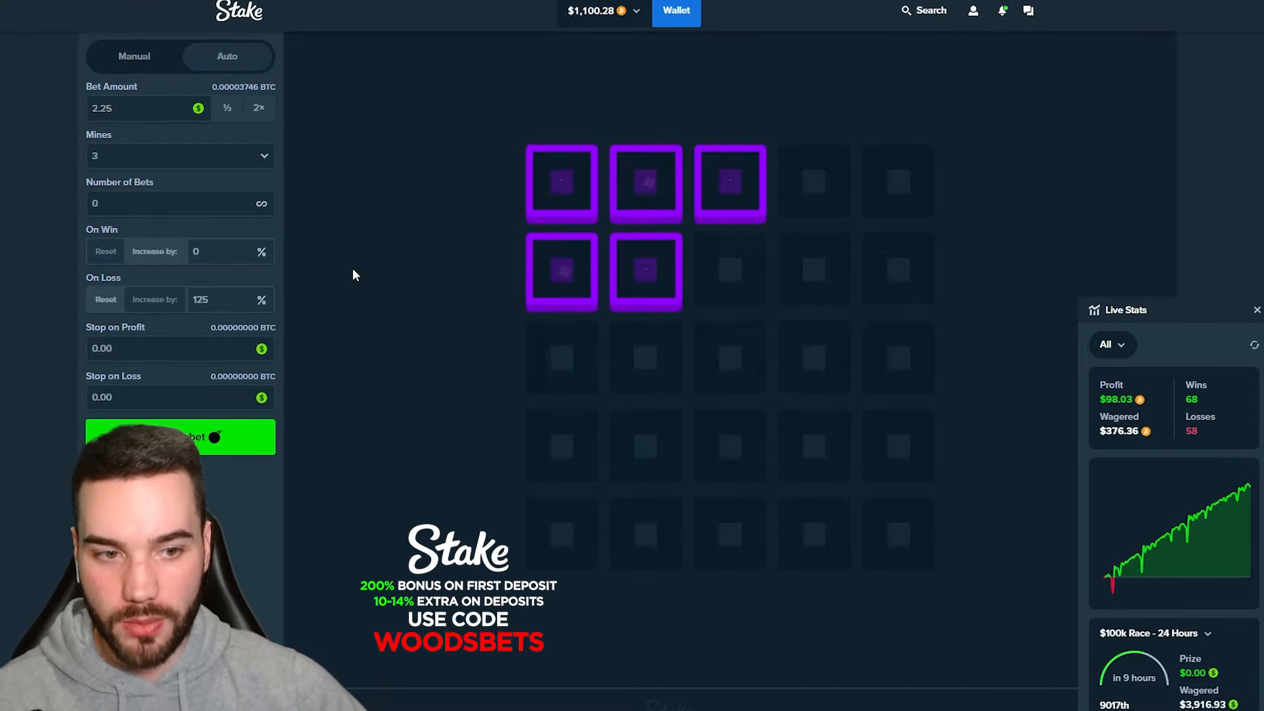
click(180, 436)
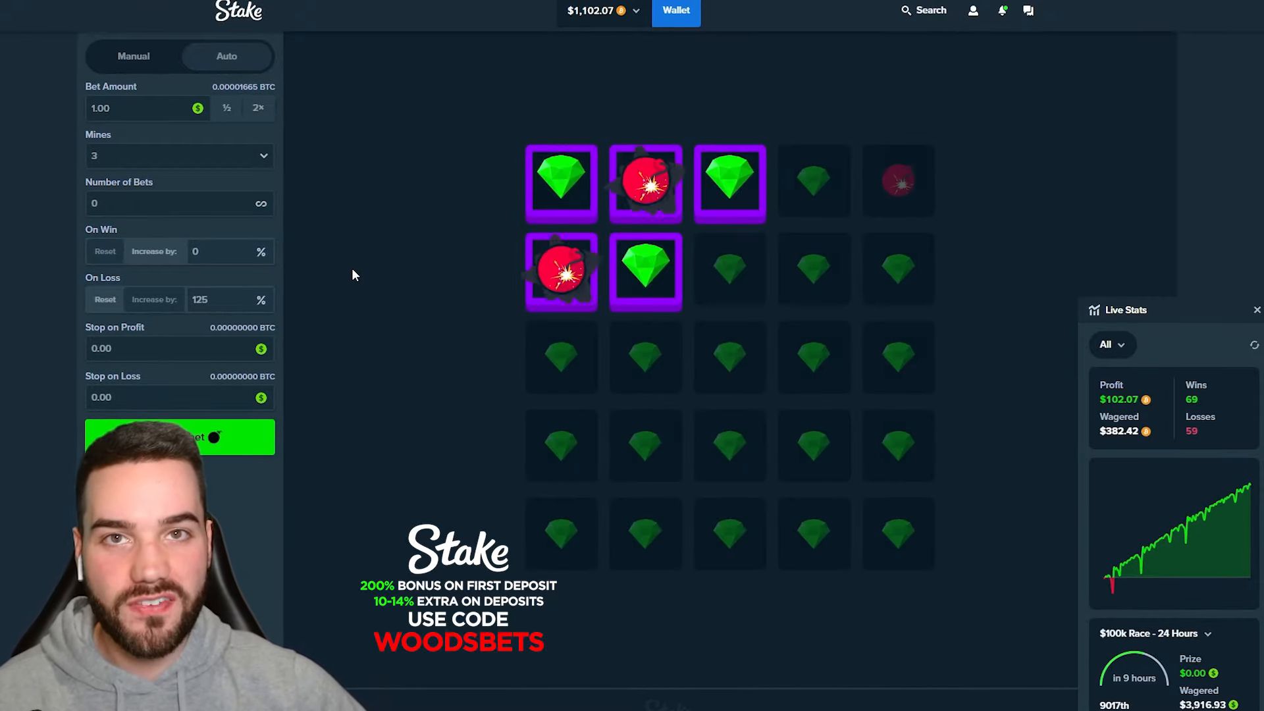
click(180, 437)
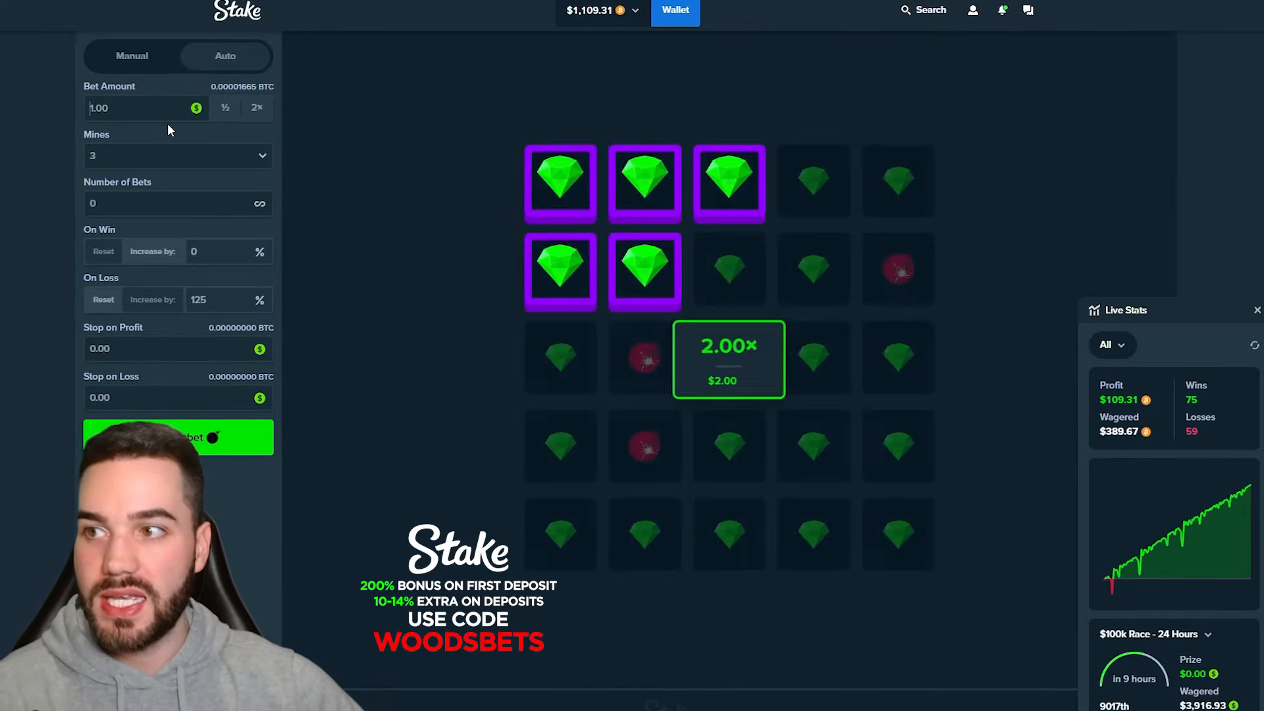
Let the autobet finish at 91 wins, 67 losses and $128.86 profit, then head to the Stake homepage
click(254, 107)
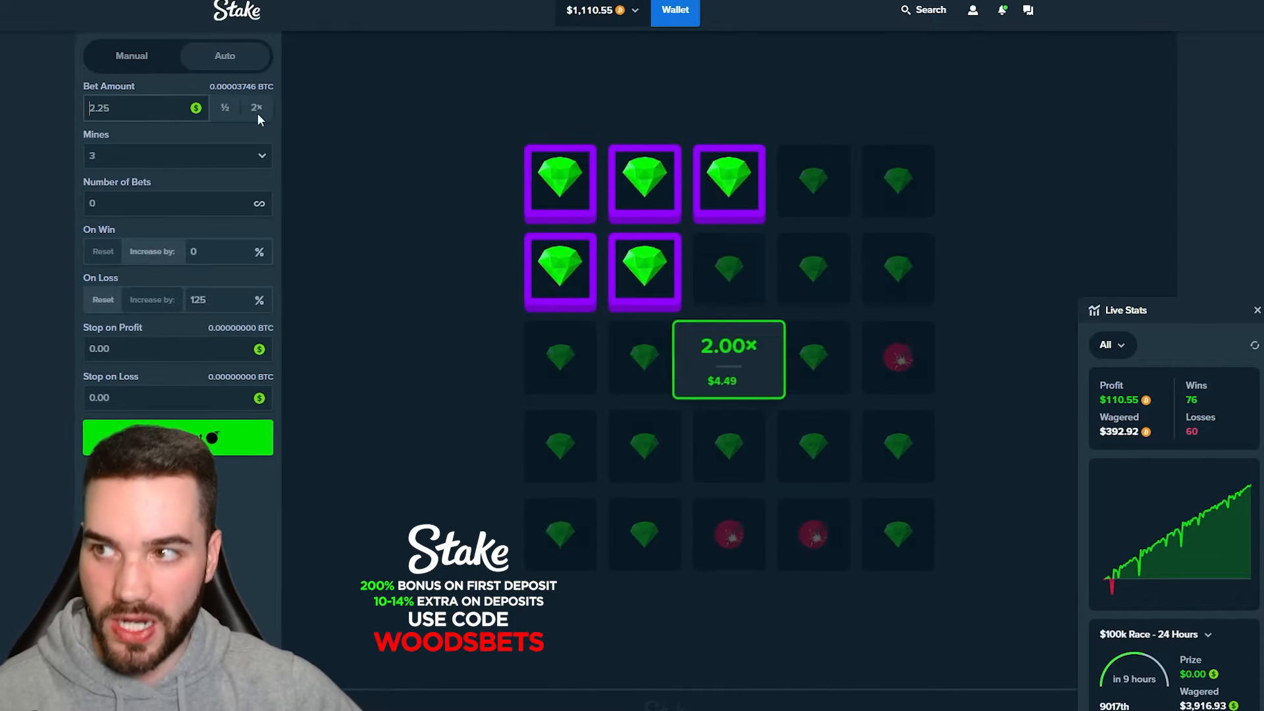
click(178, 437)
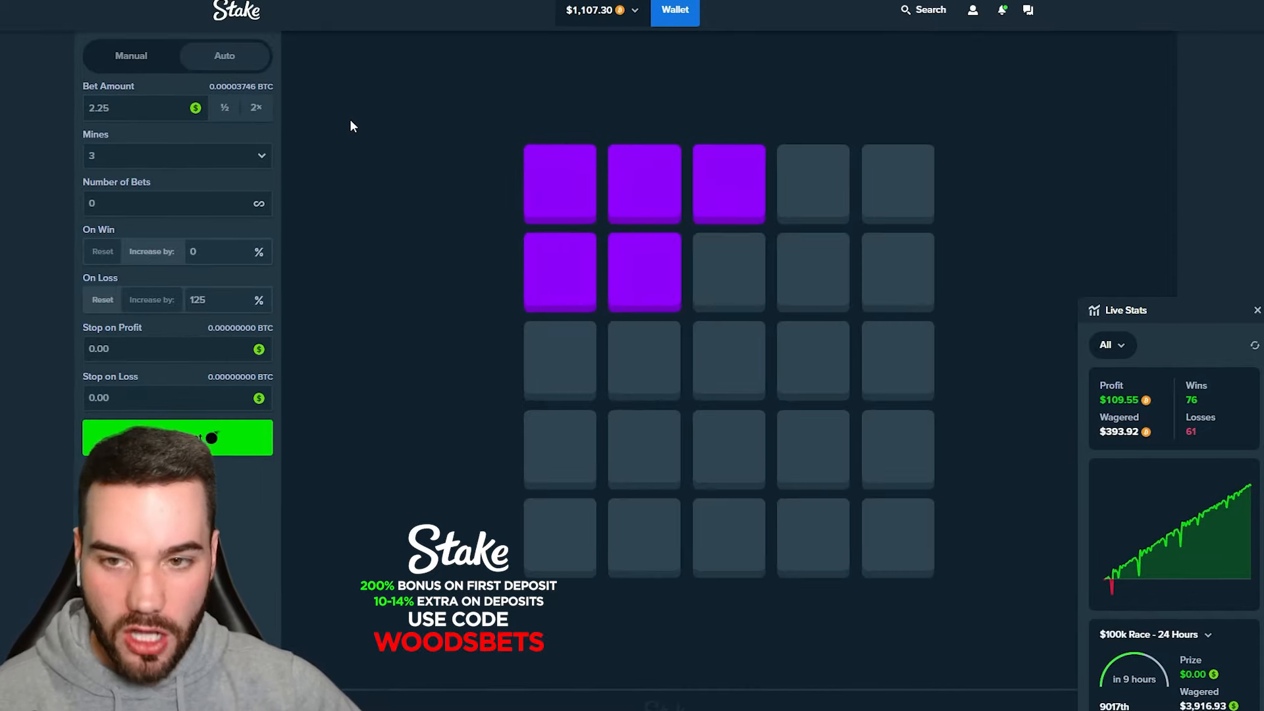
click(178, 437)
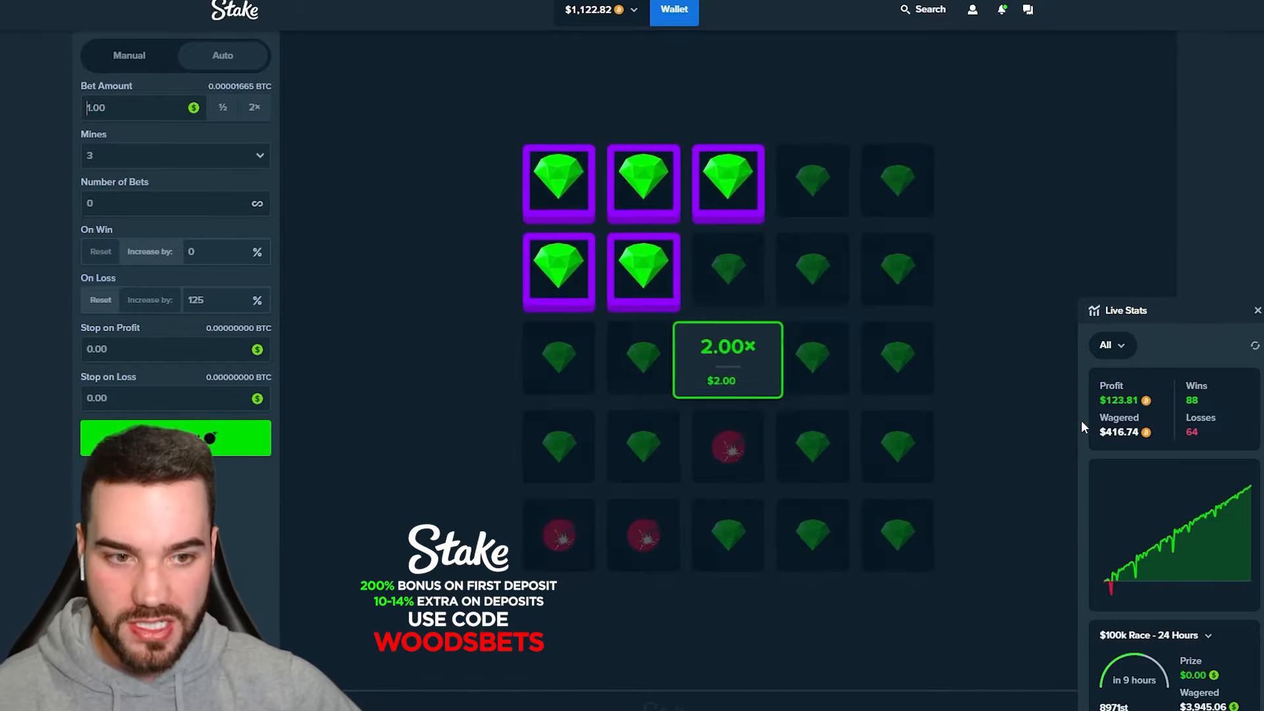
click(642, 271)
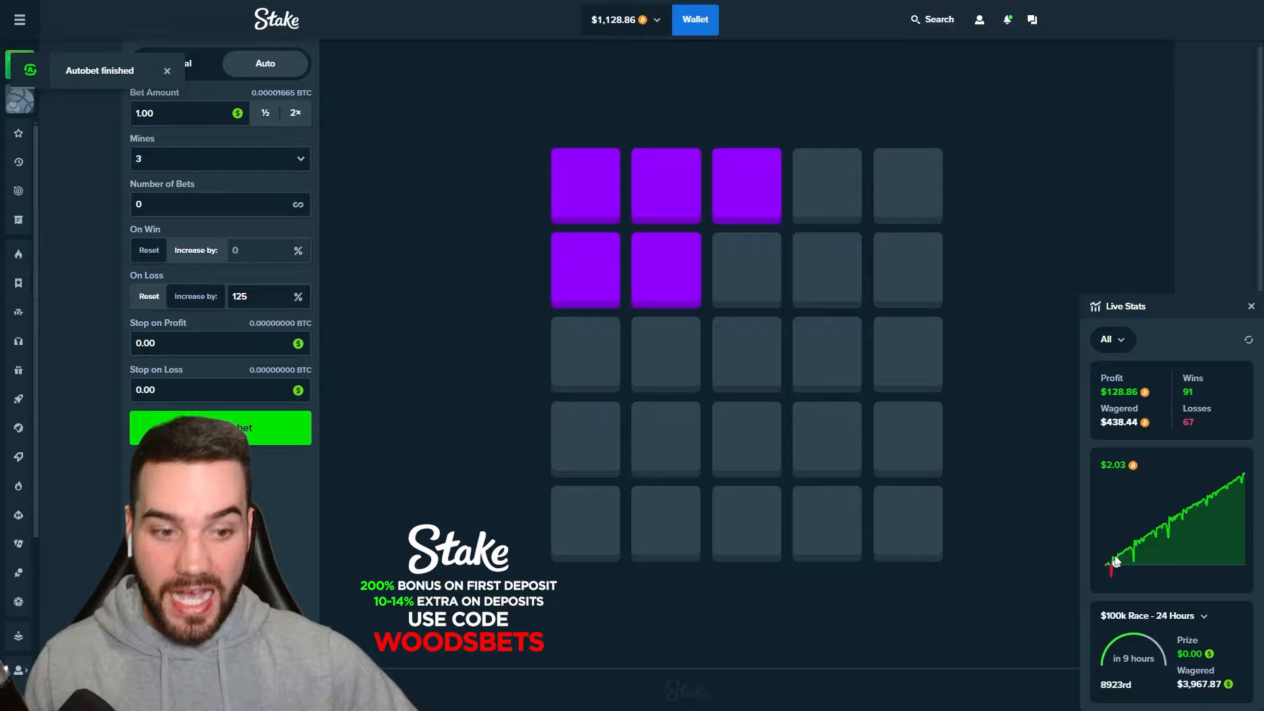
click(168, 71)
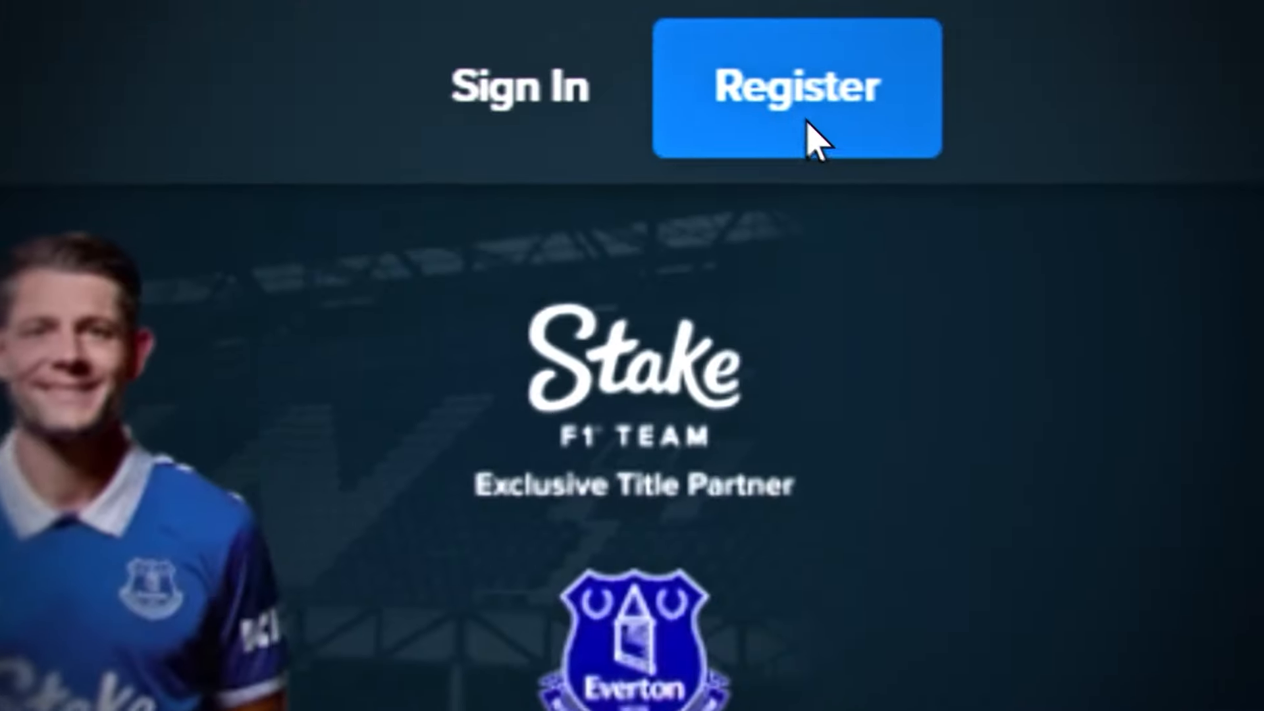
Register a new Stake account and open its wallet at a zero balance
click(795, 84)
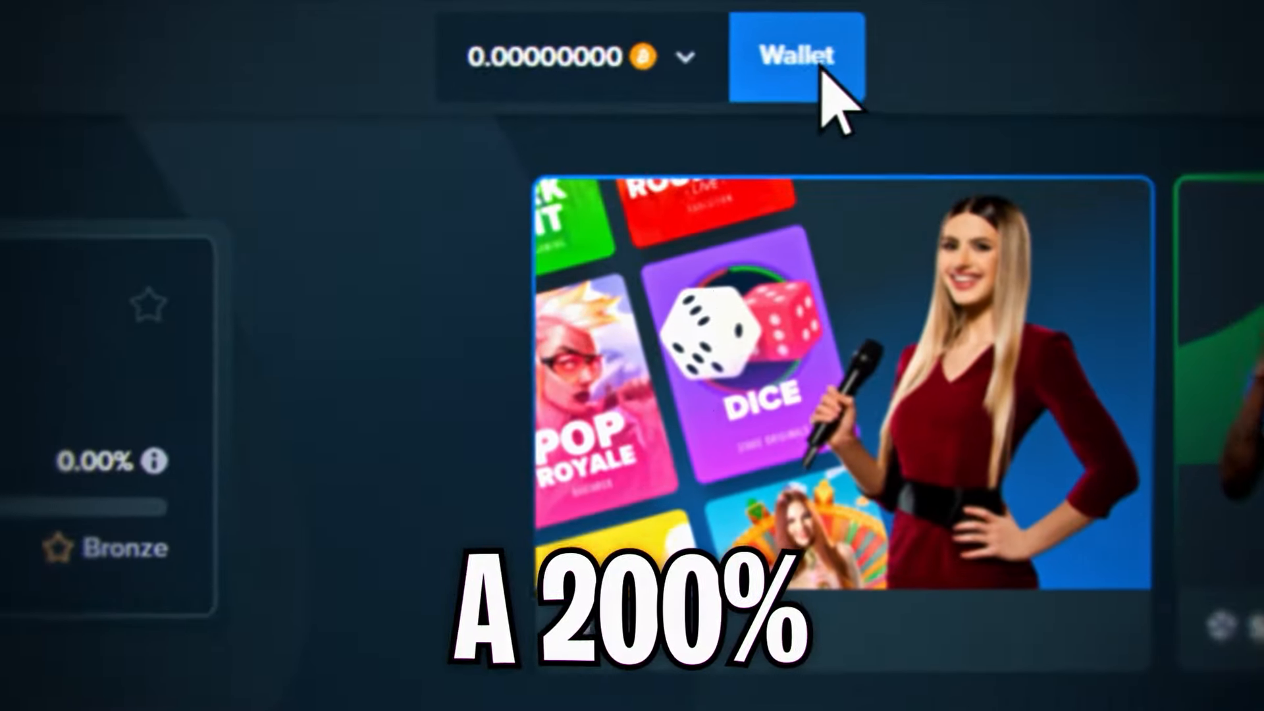
click(795, 55)
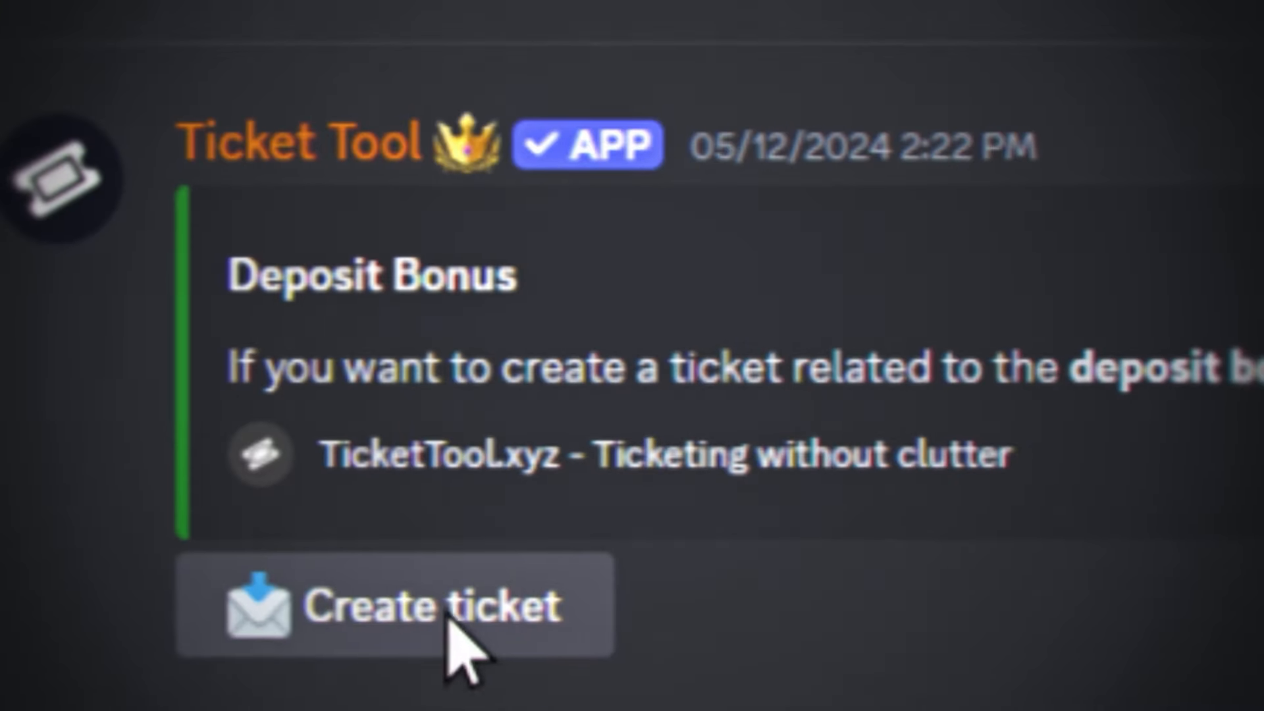
Create a Deposit Bonus support ticket in the Discord server
click(392, 604)
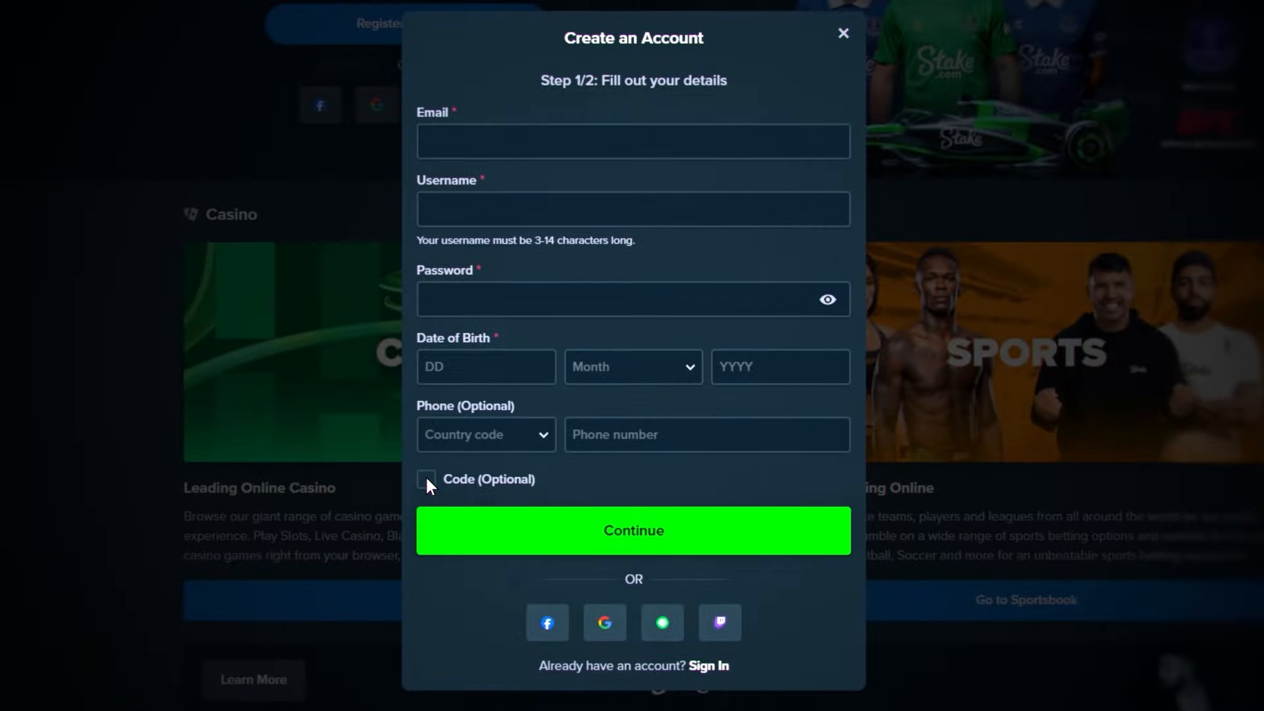
Enter the welcome offer code WOODSBETS via the sign-up code field and Settings Welcome Offer
click(425, 480)
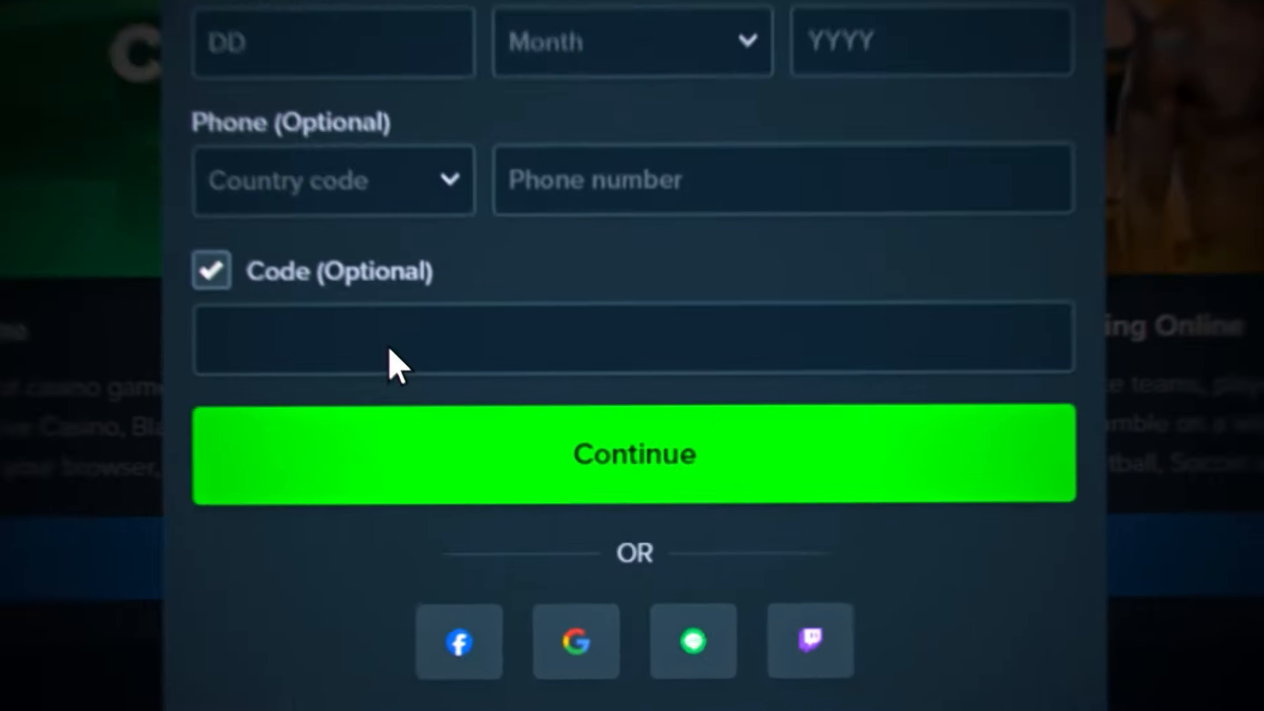
click(632, 453)
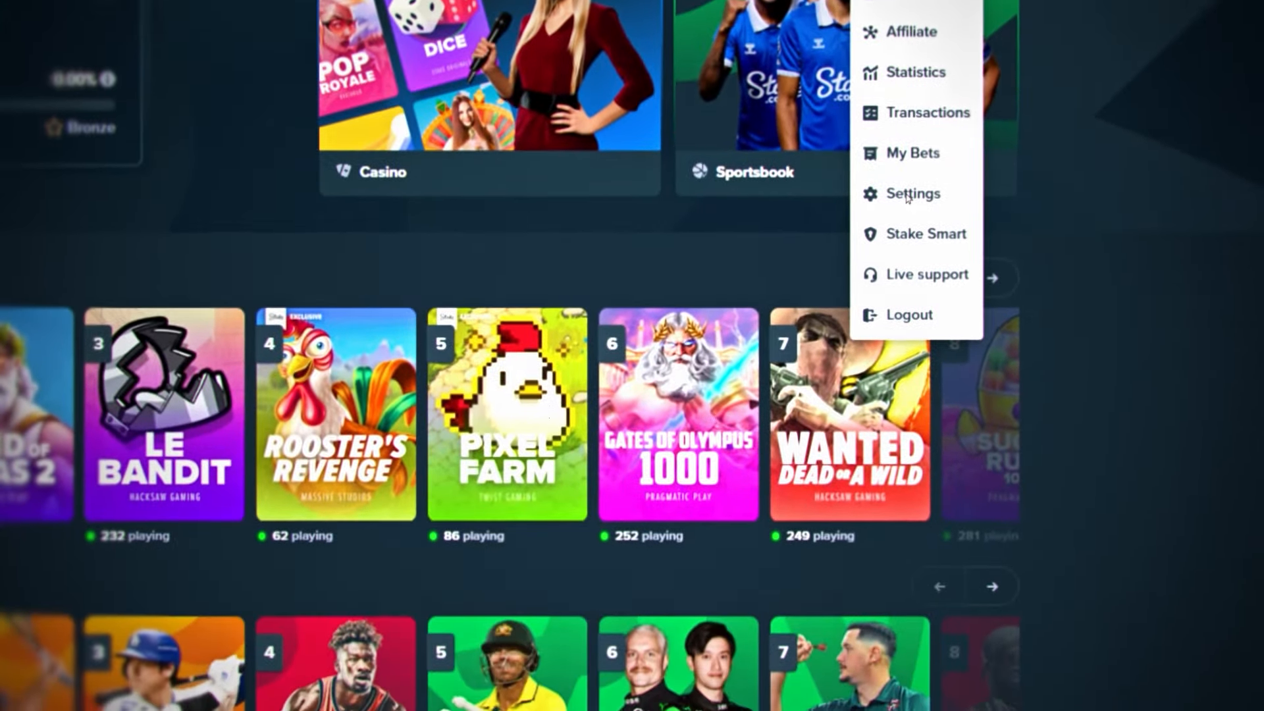
click(912, 194)
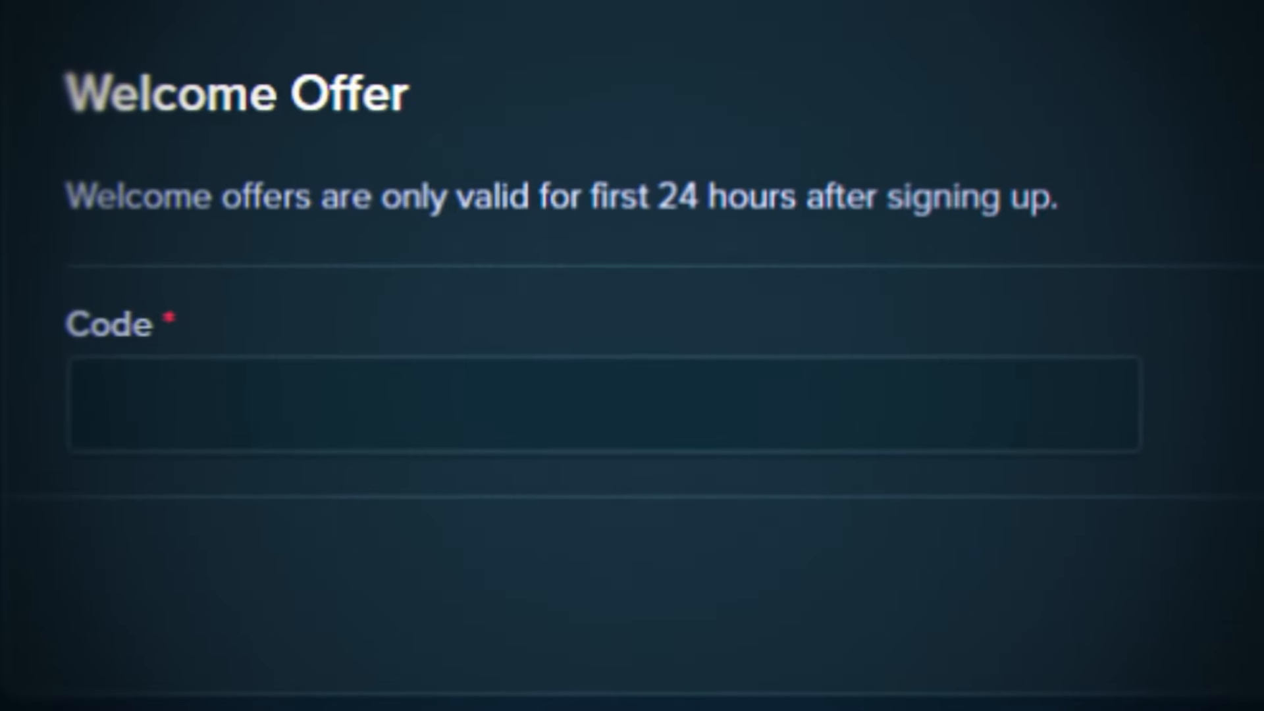
text(WOODSBETS)
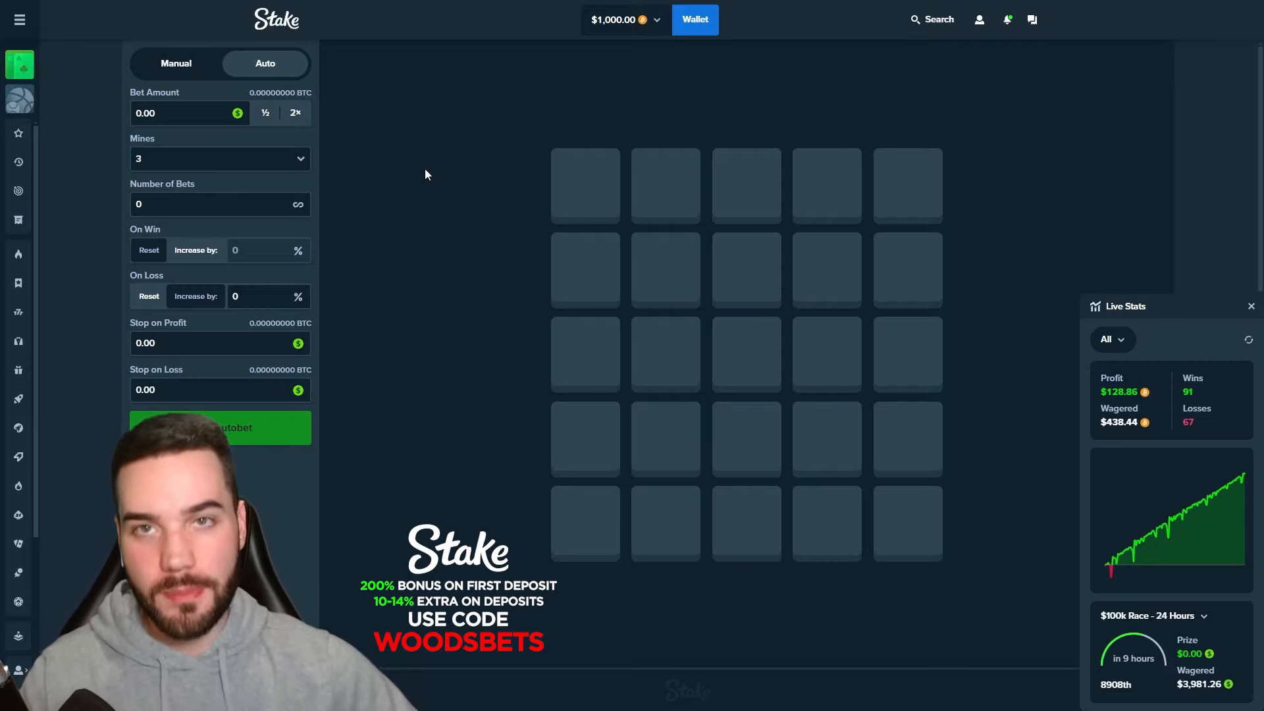
mouse_move(1118, 392)
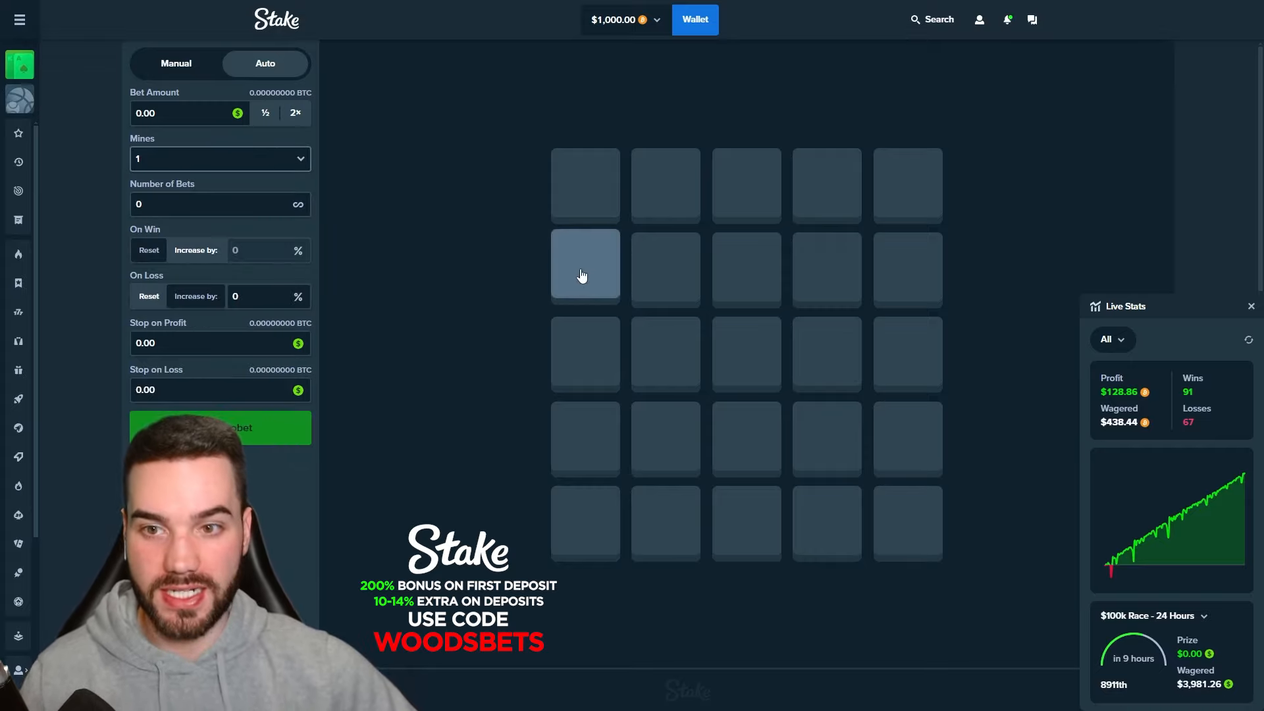
Pick the 16-tile lattice of rows 2 and 4 plus columns 2 and 4 for the 1-mine autobet
click(584, 268)
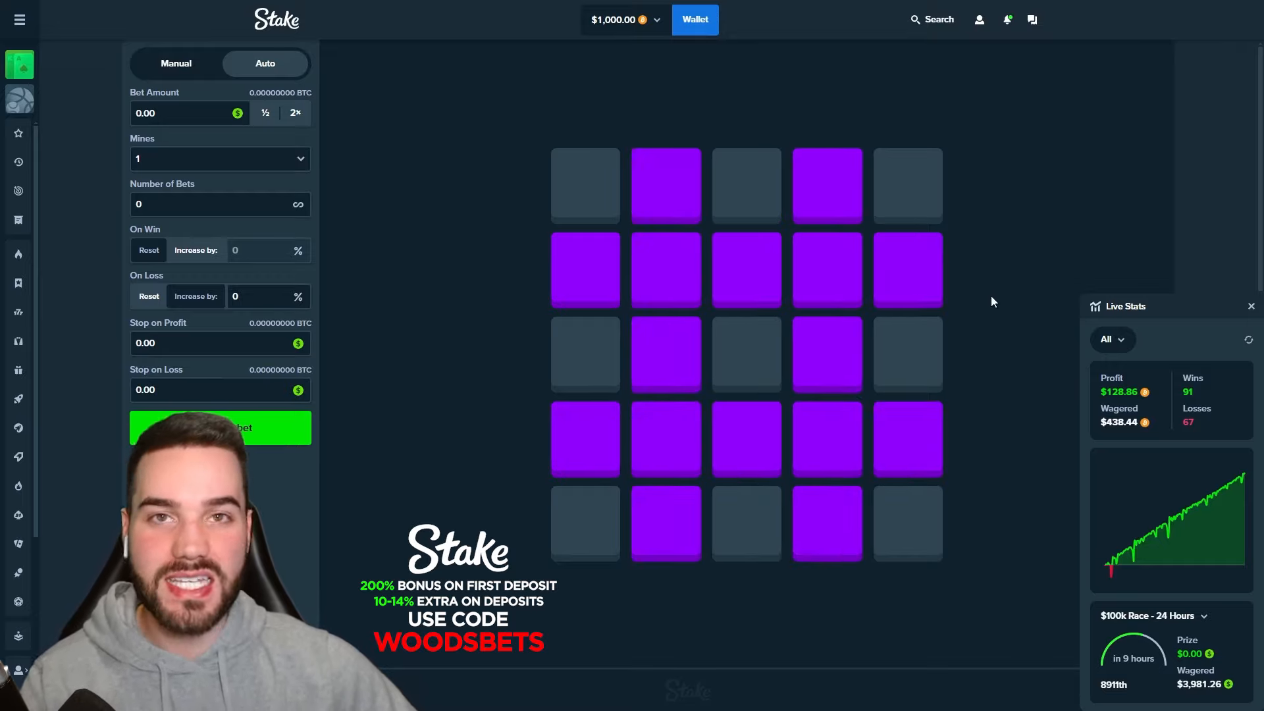
mouse_move(397, 323)
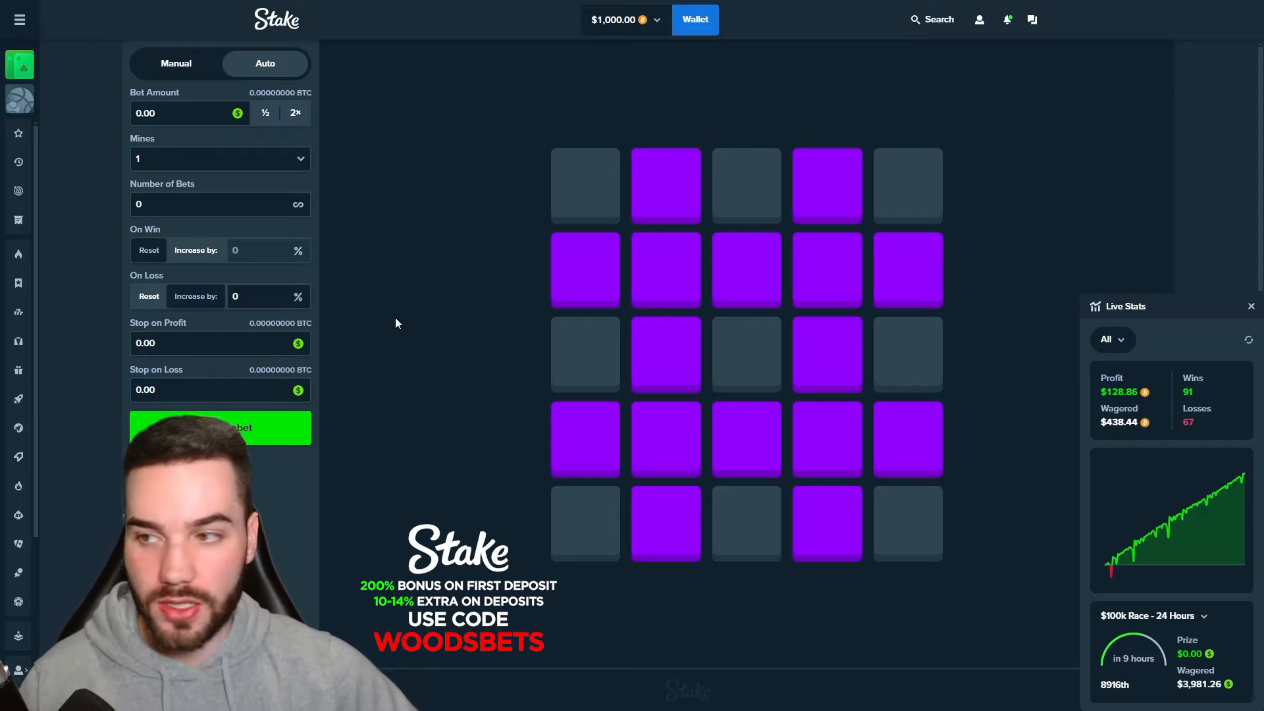
Set a 150% increase on loss, reset live stats to zero, and set the bet amount to 2.50
text(15)
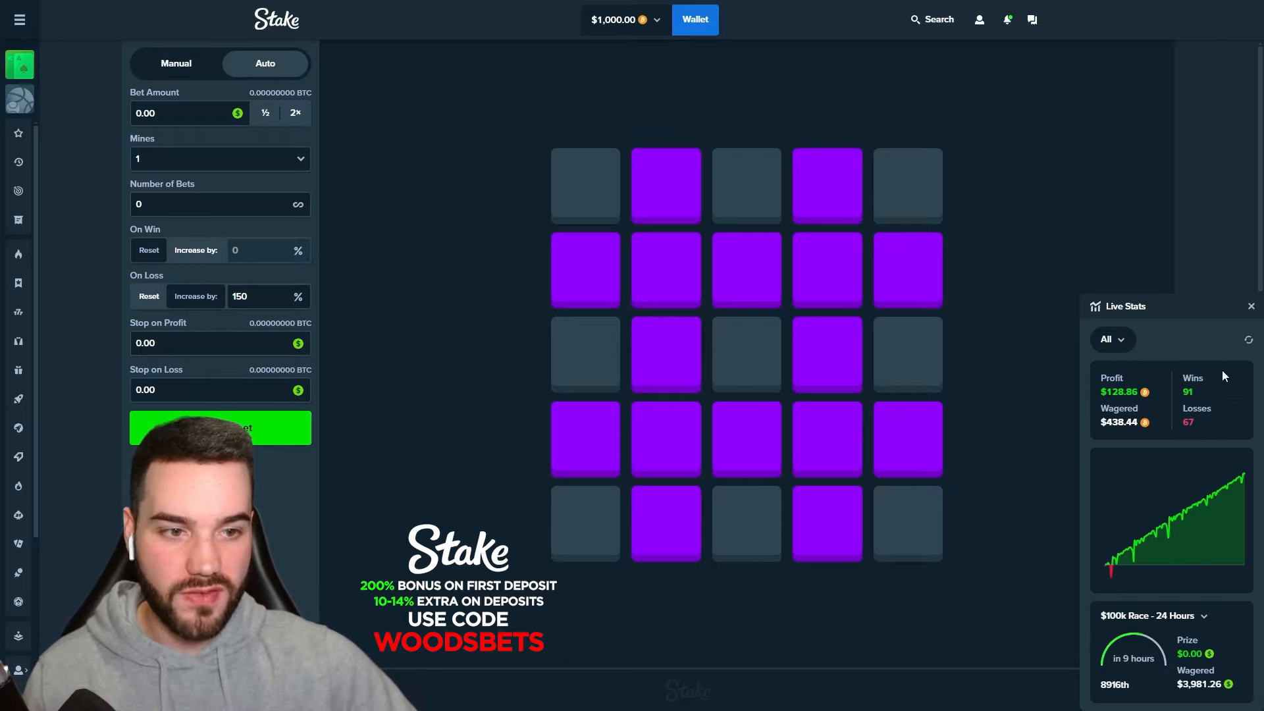
click(1250, 340)
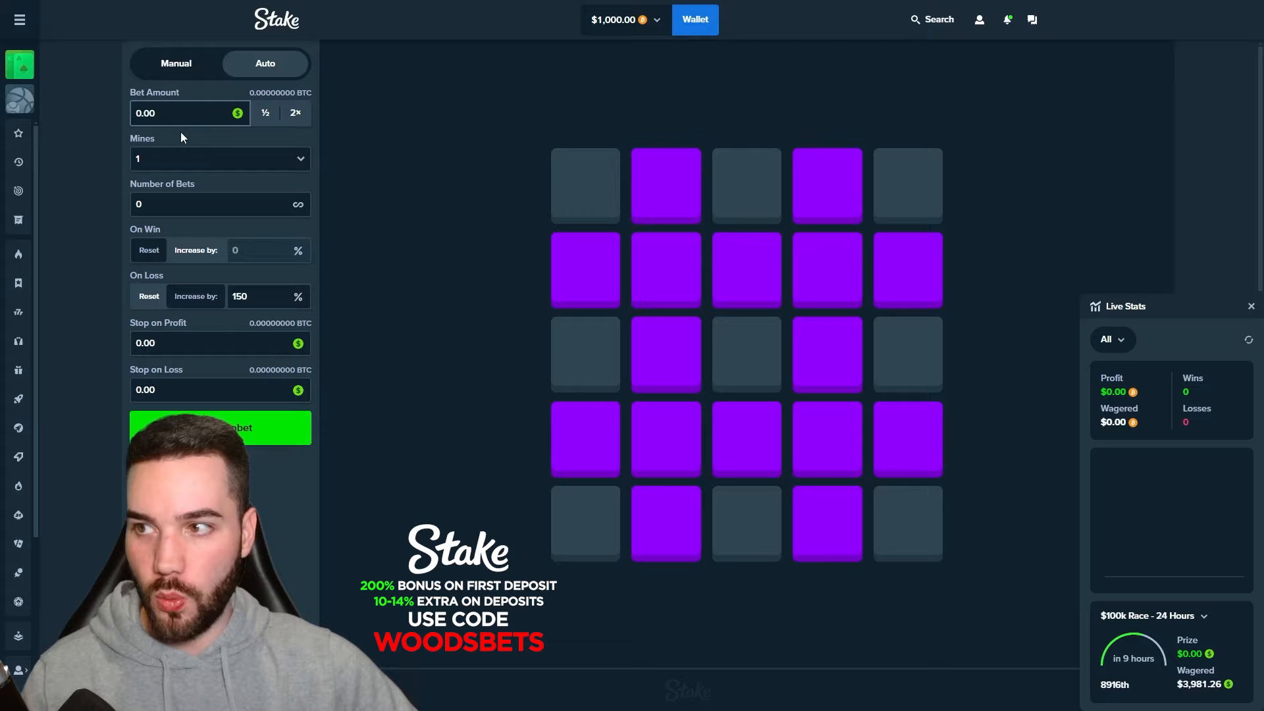
click(177, 113)
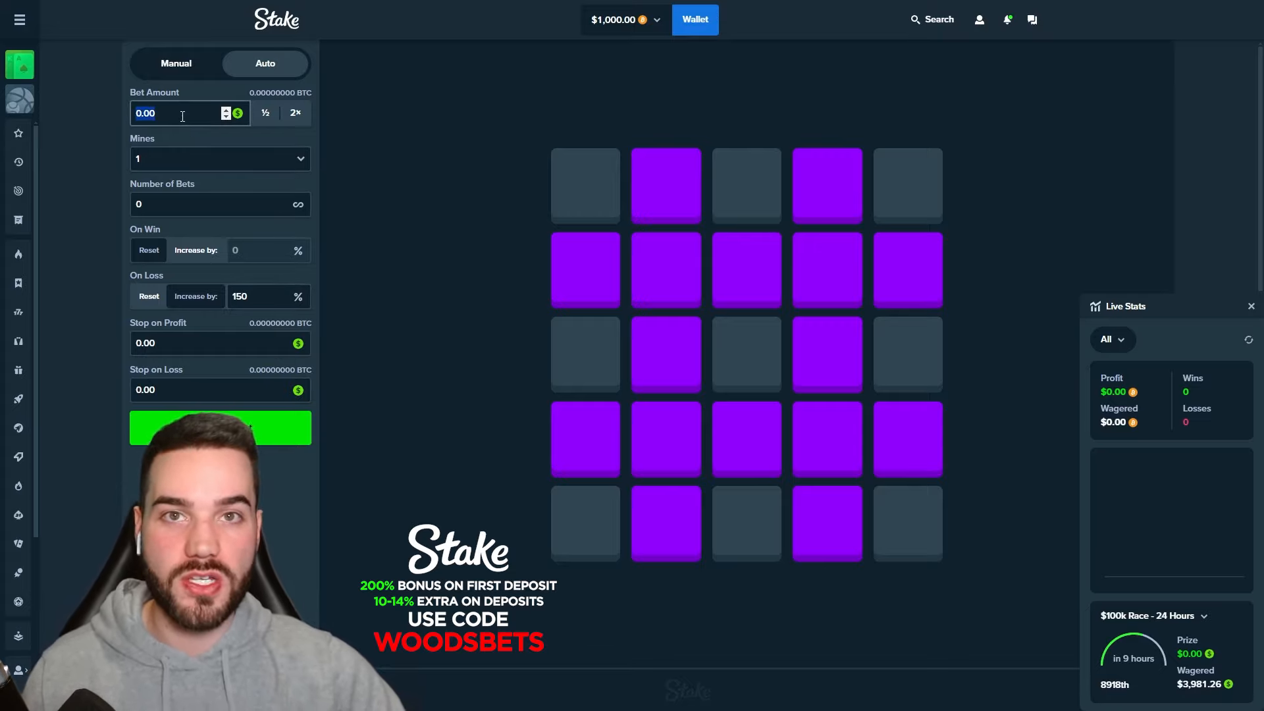
text(2.50)
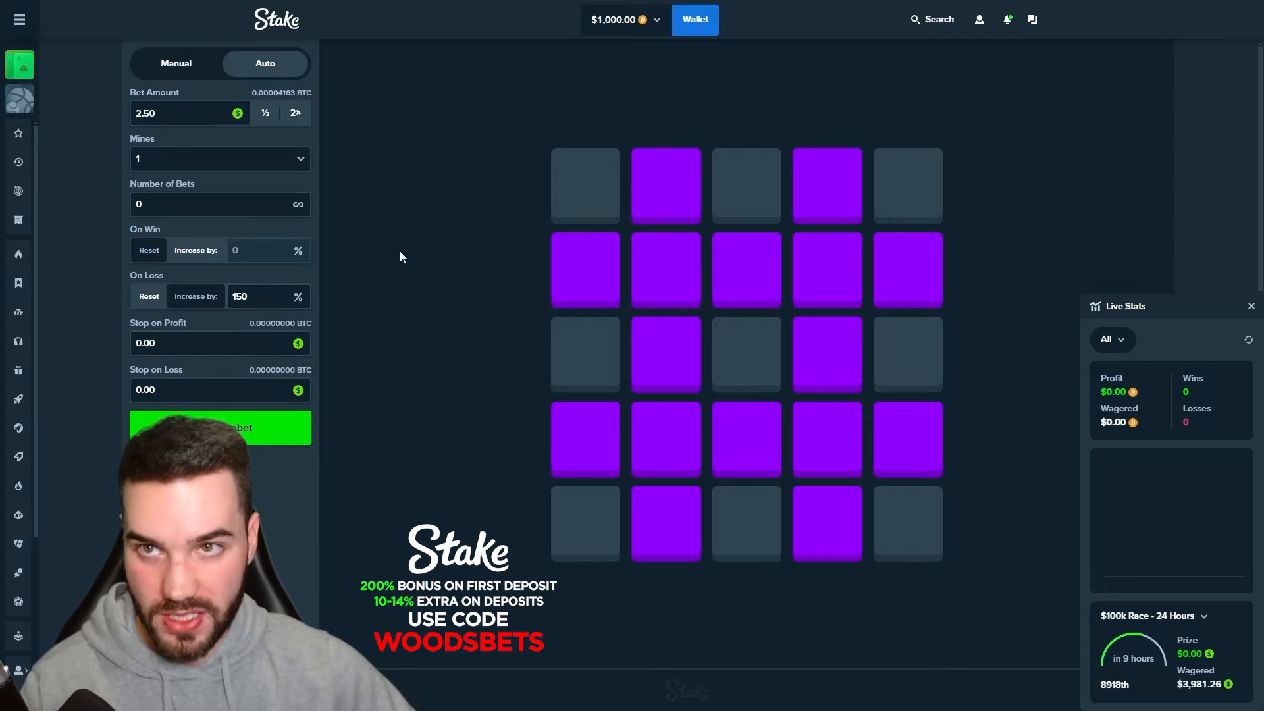
Start the 1-mine autobet and let it run up to $426.85 profit
click(220, 427)
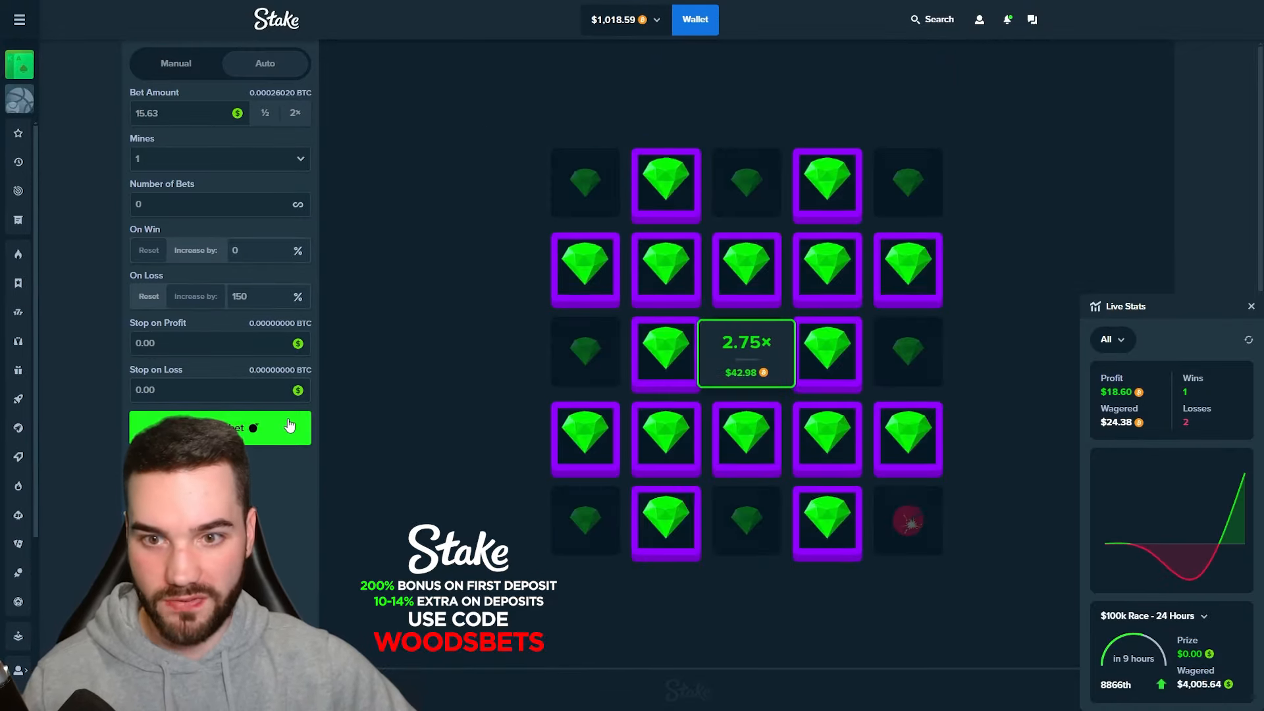
click(219, 426)
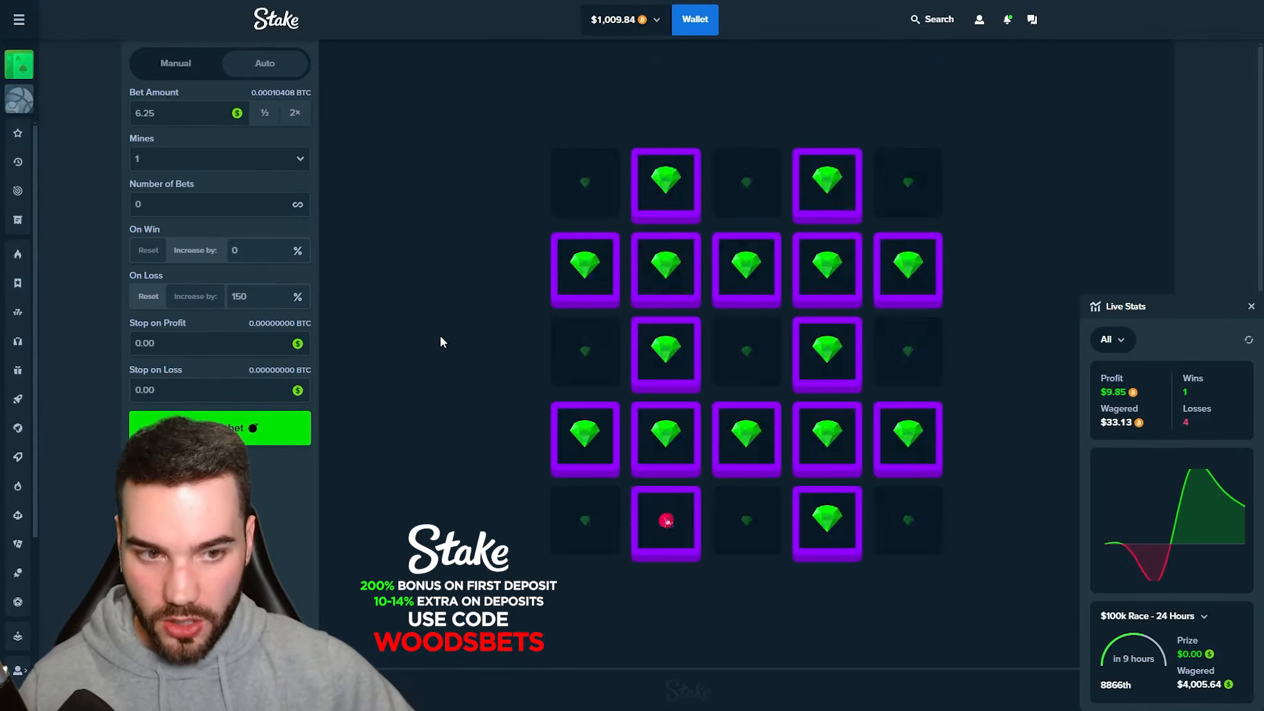
click(745, 352)
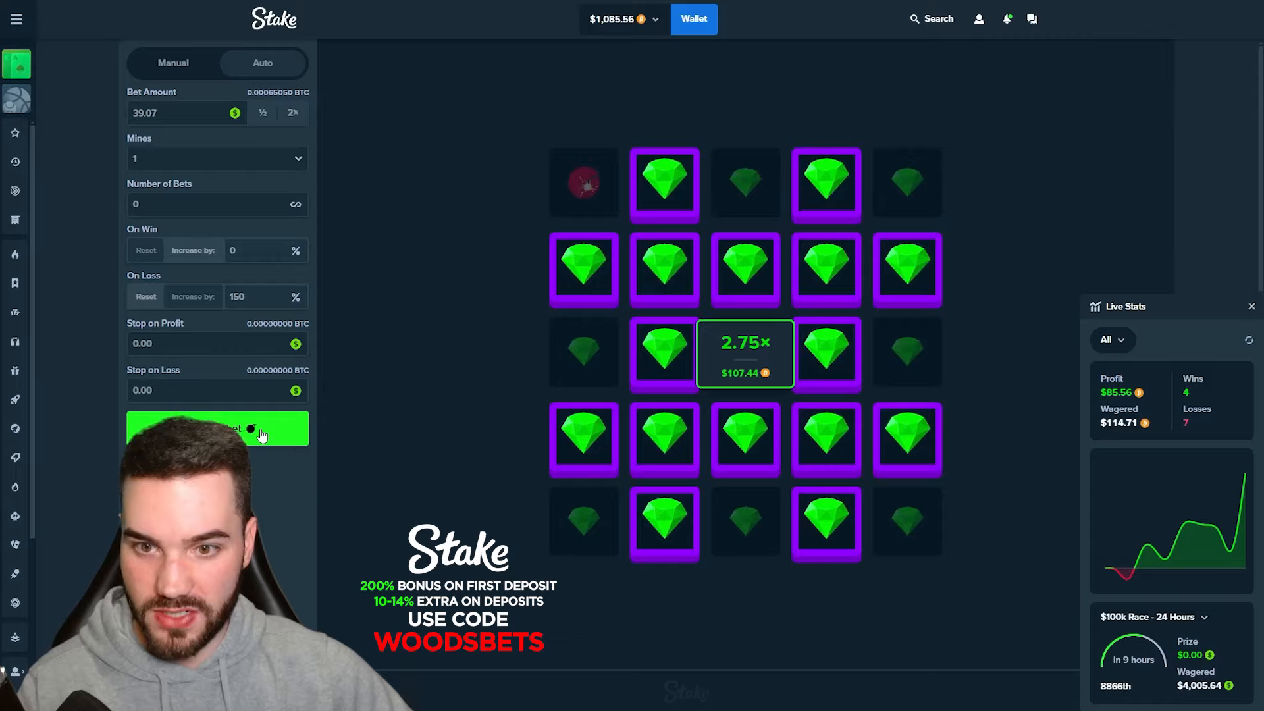
click(217, 426)
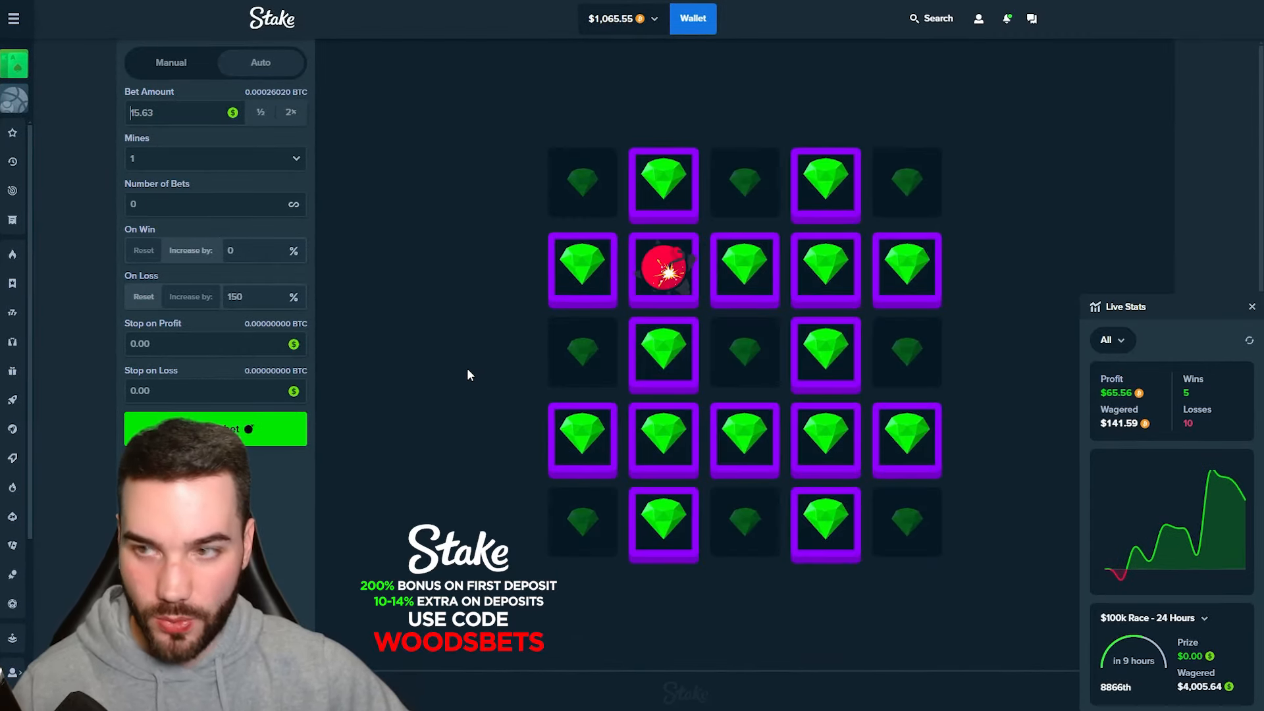
click(215, 428)
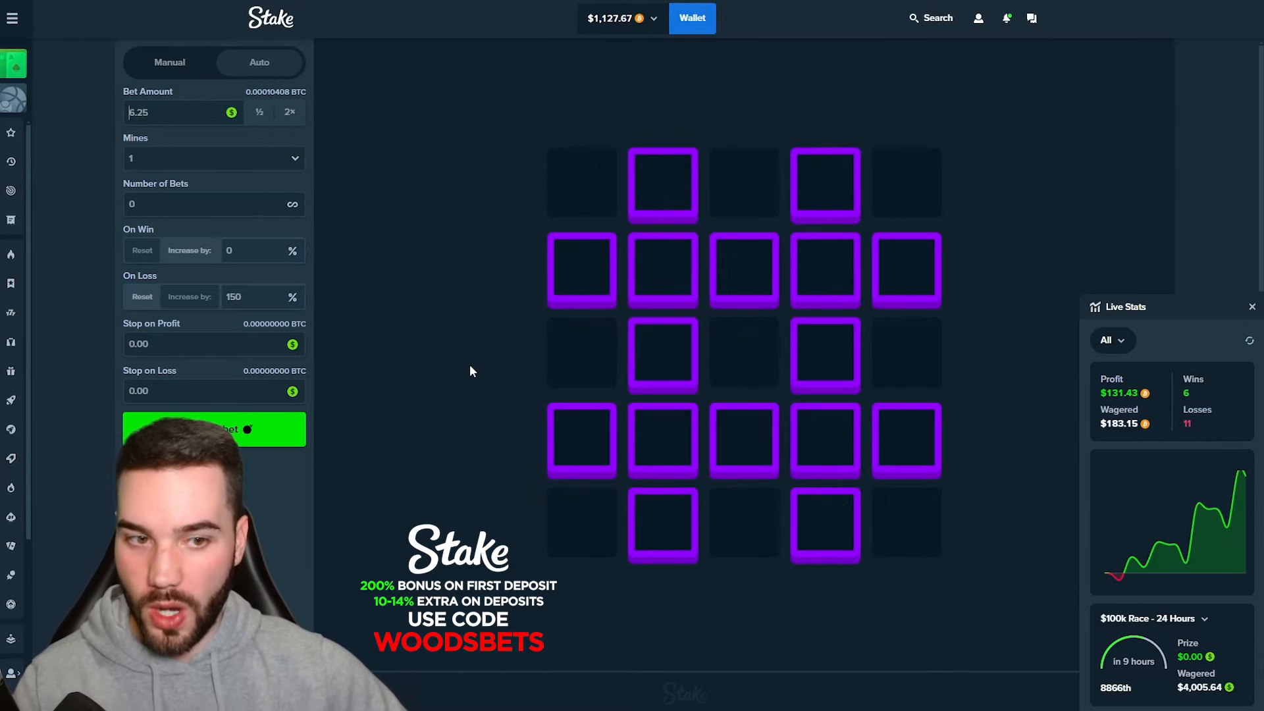
click(213, 429)
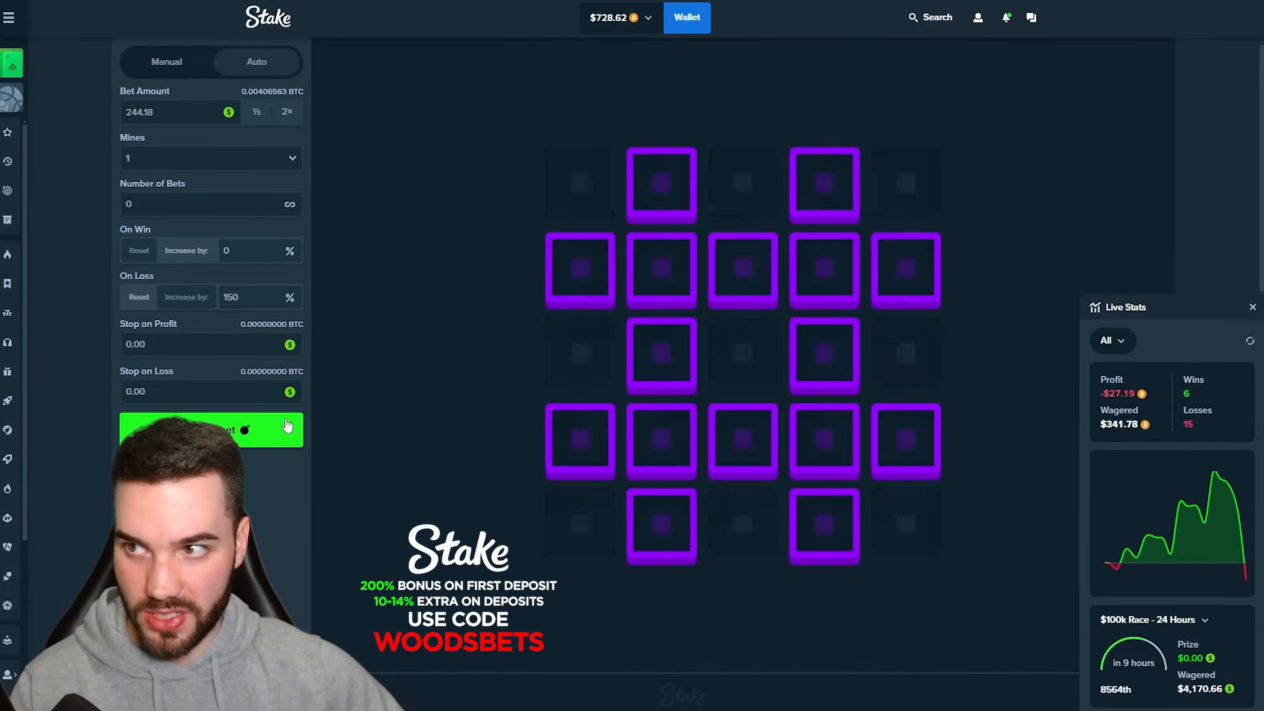
click(210, 429)
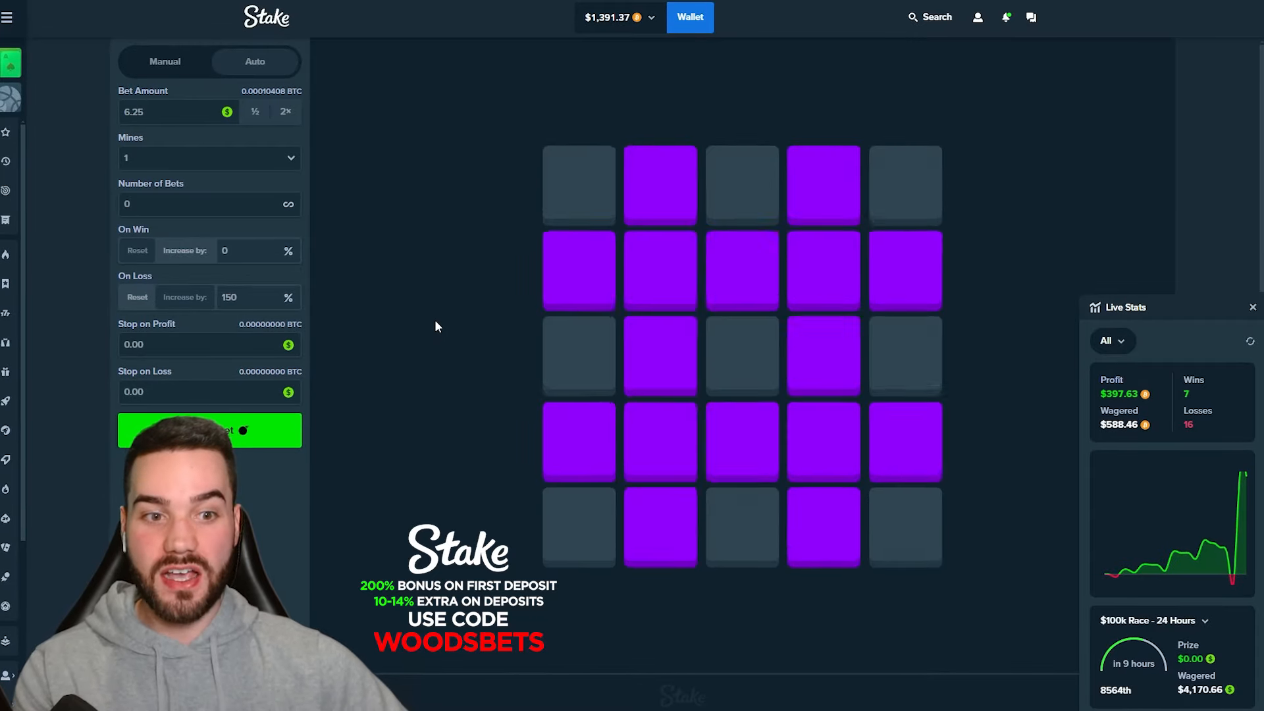
click(209, 429)
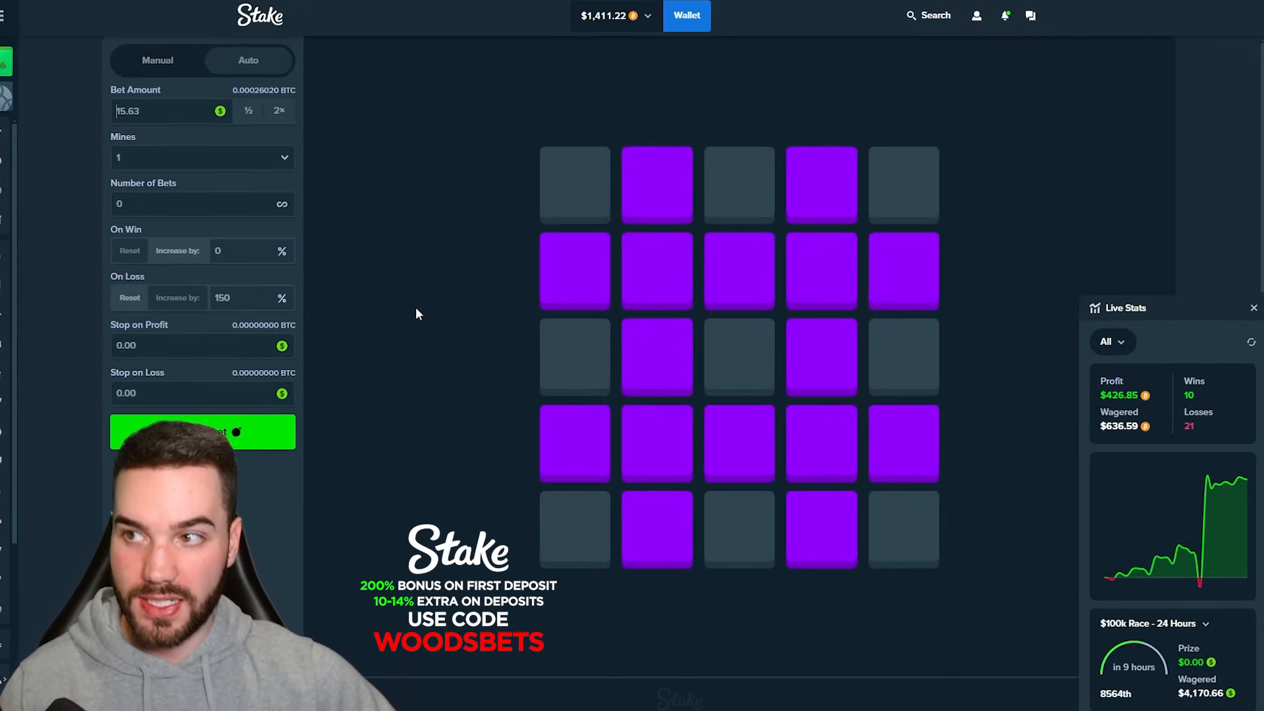
Let the 1-mine autobet keep running as profit climbs toward $900
click(203, 432)
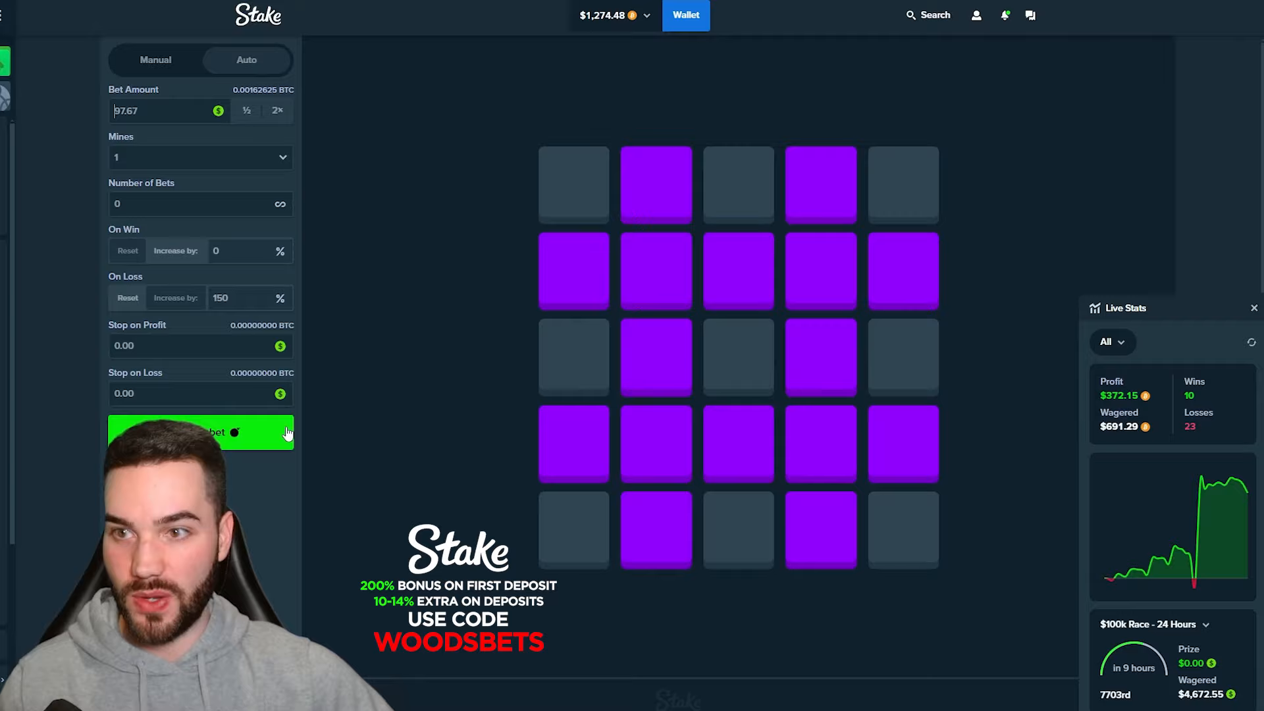
click(200, 433)
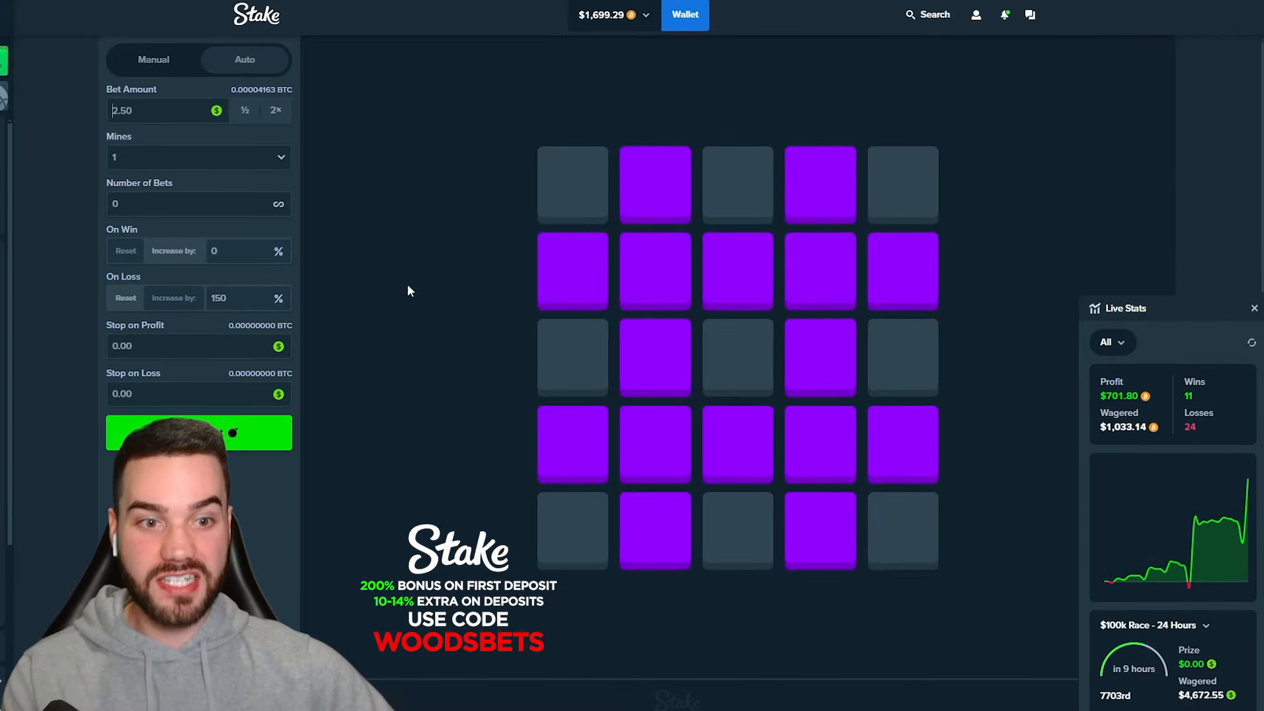
click(197, 433)
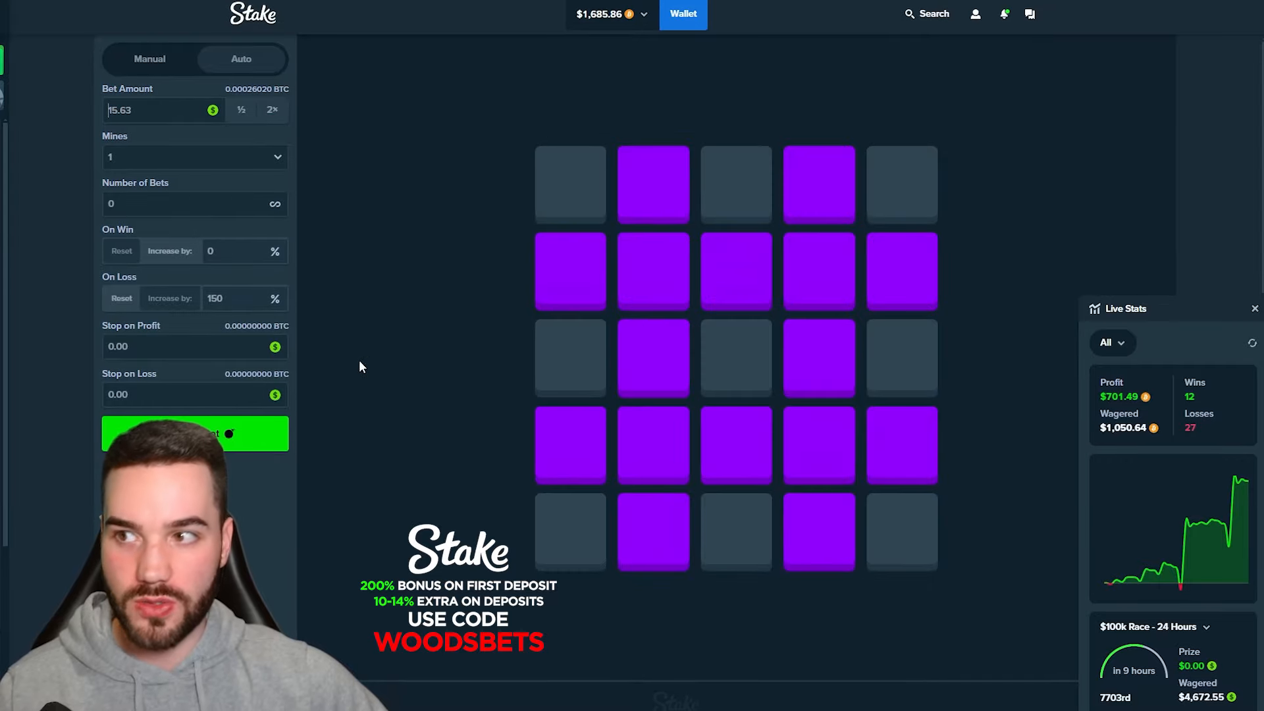
click(194, 433)
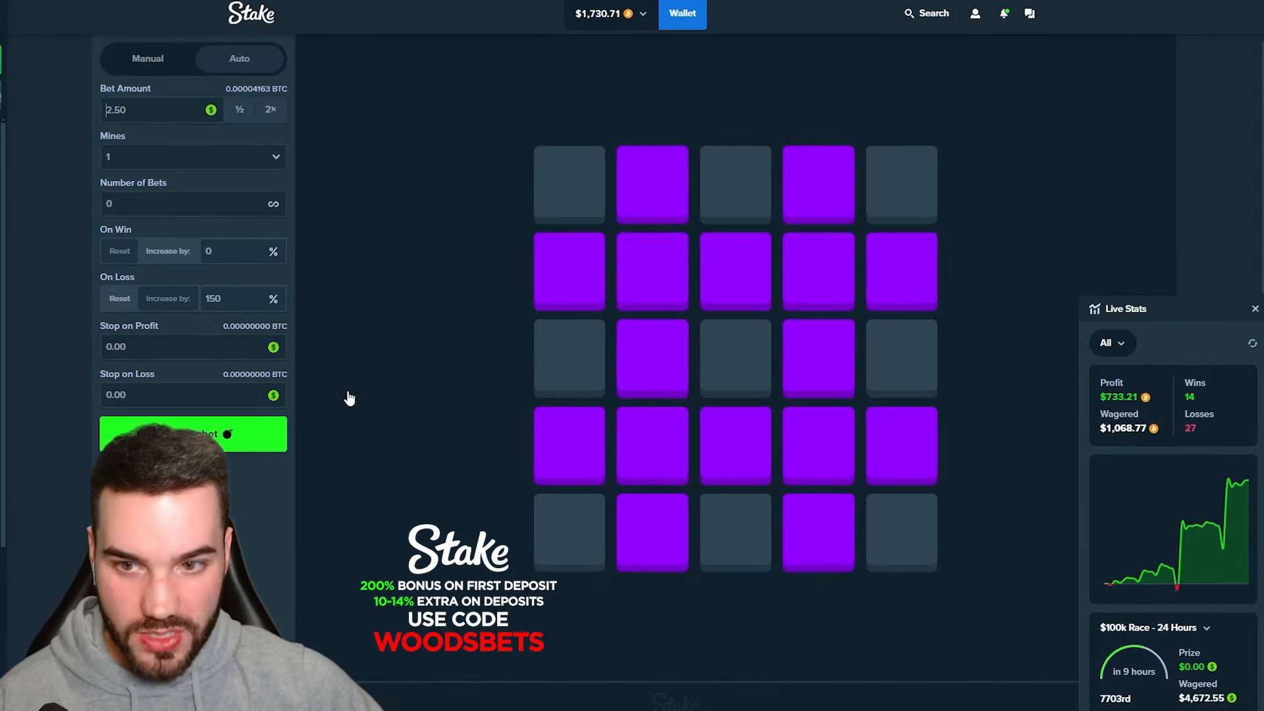
click(192, 433)
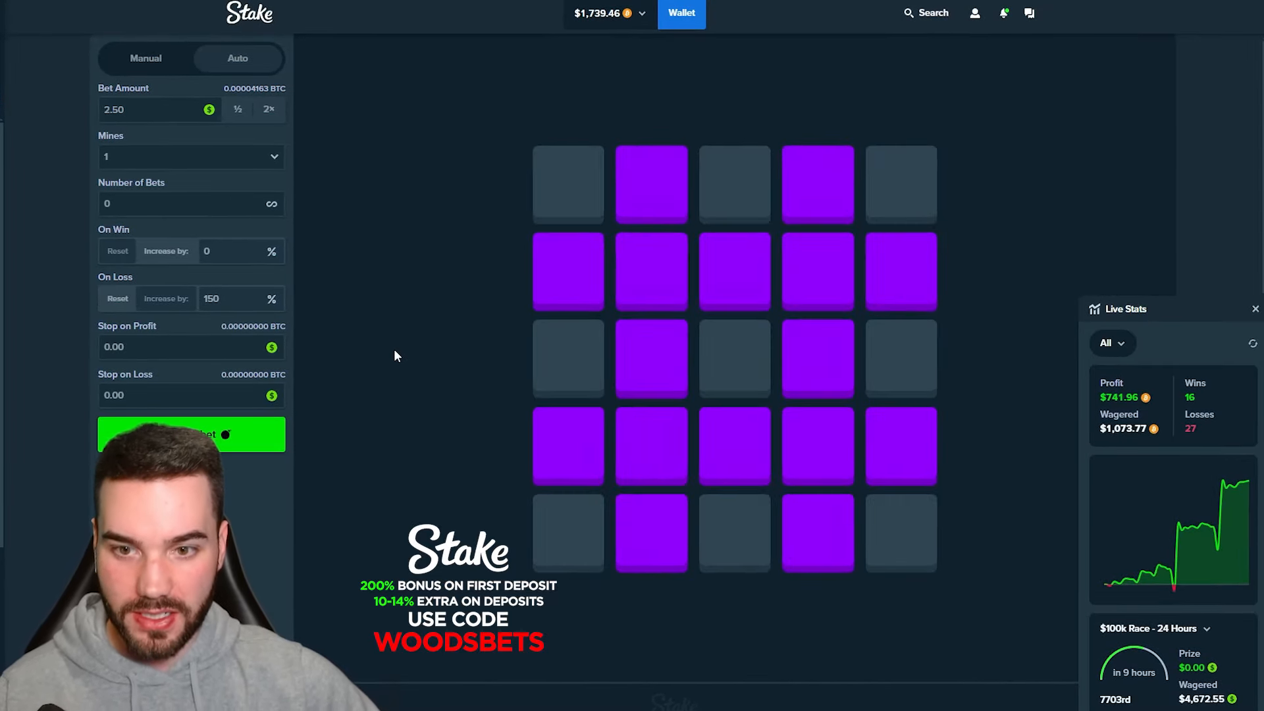
click(189, 433)
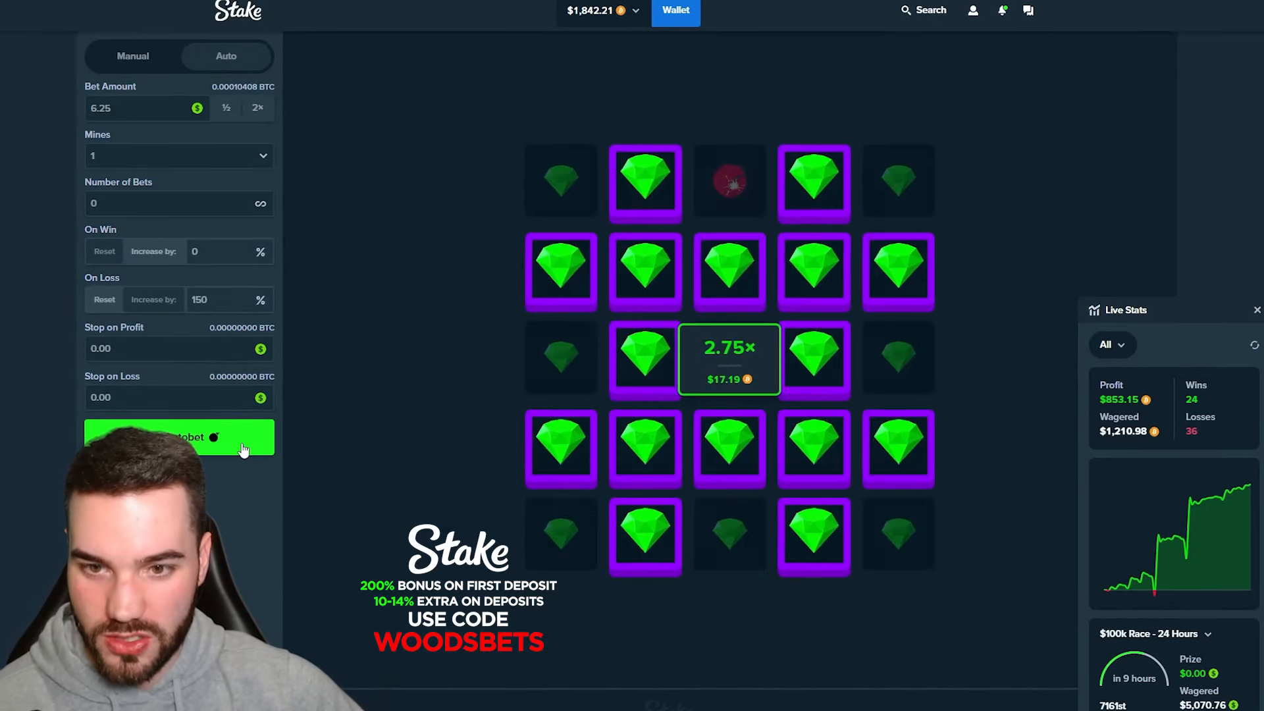
Stop the autobet at $904.72 profit after 28 wins and 43 losses
click(179, 437)
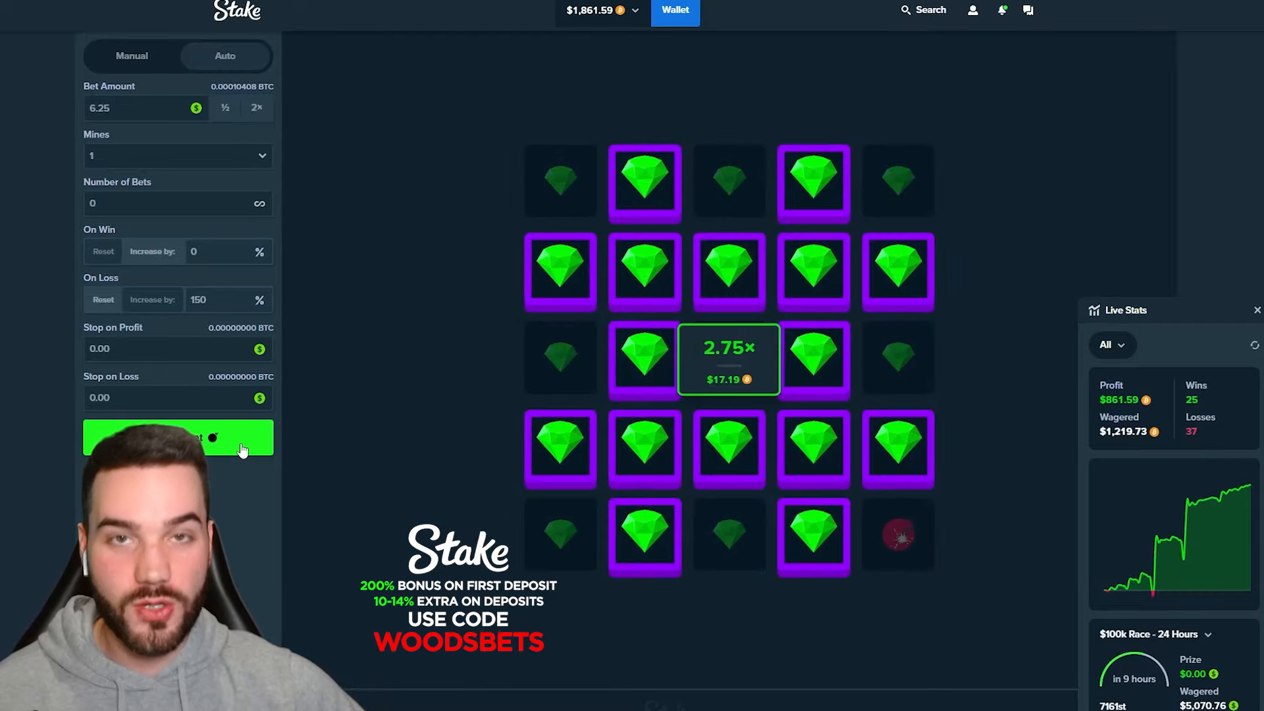
click(178, 437)
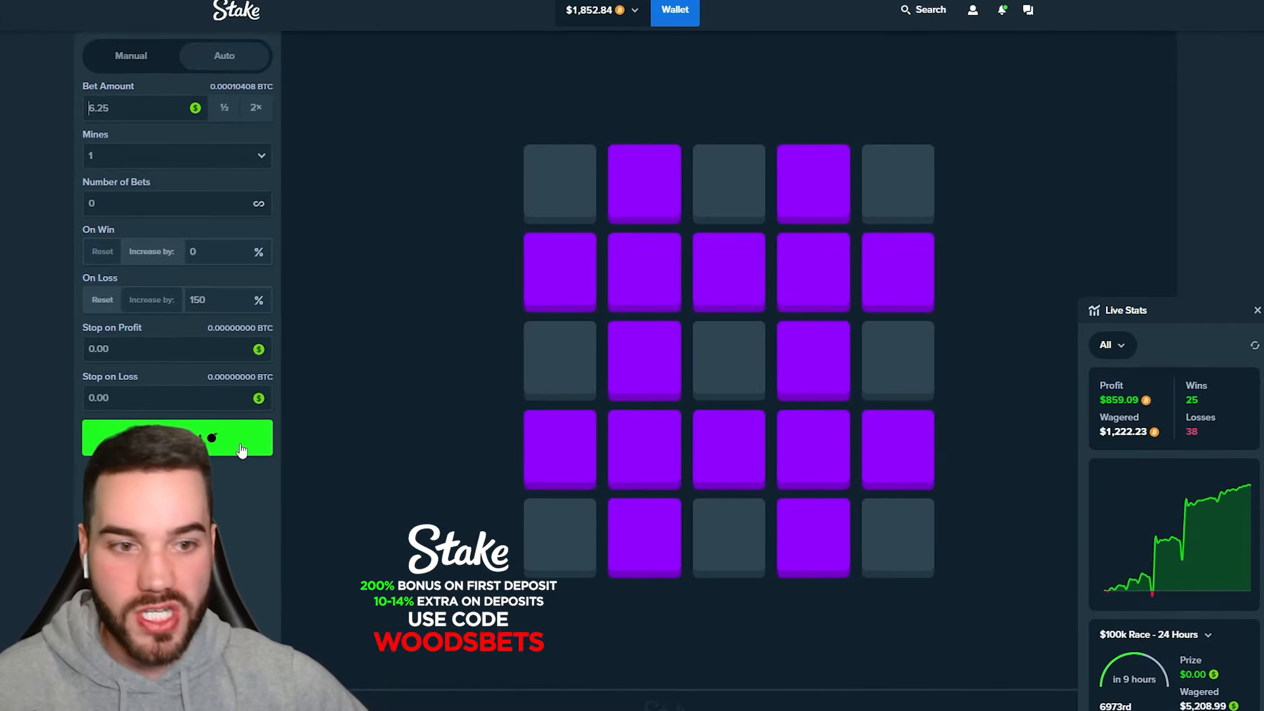
click(176, 437)
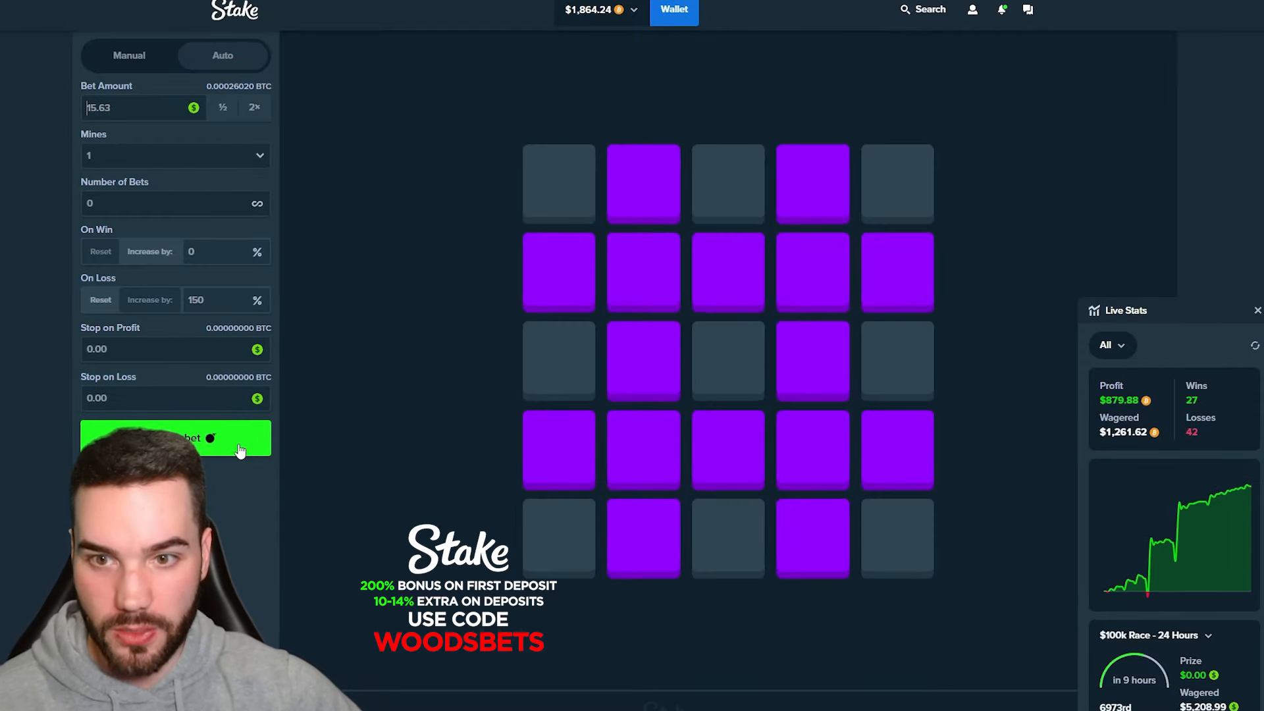
click(175, 437)
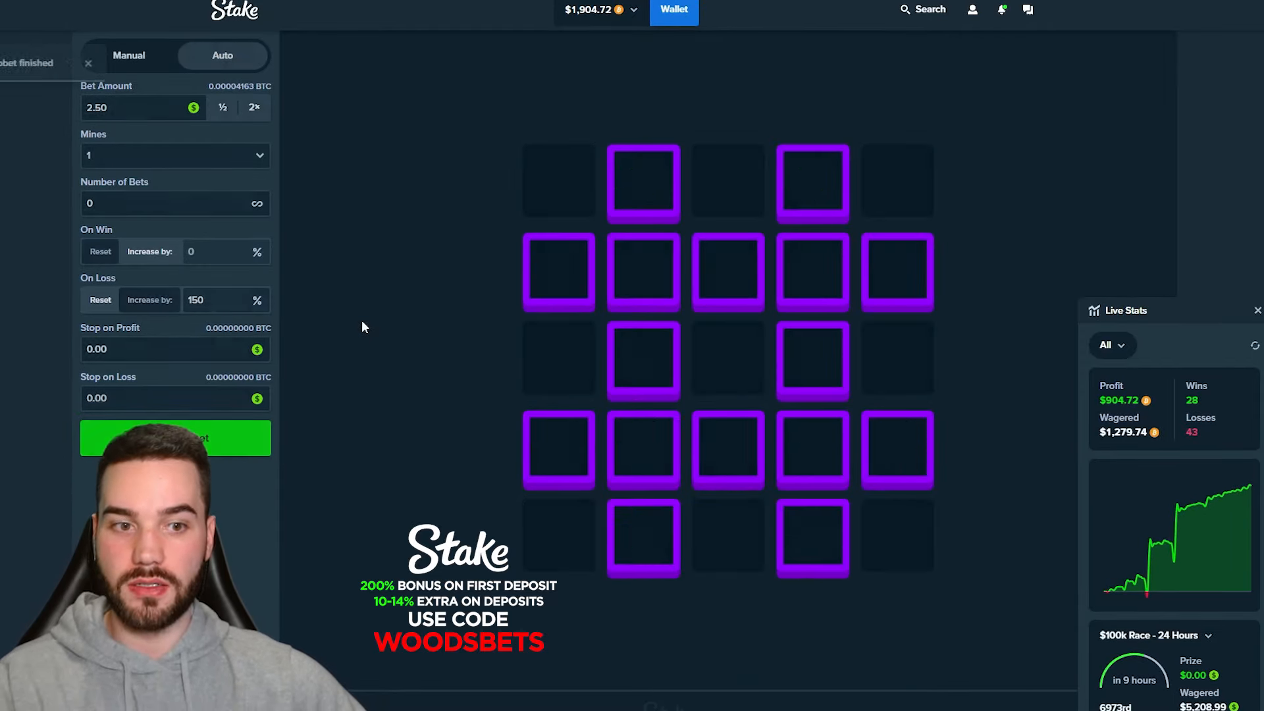
Leave the stopped Mines board idle with the bet at 2.50 and balance $1,904.72
click(185, 435)
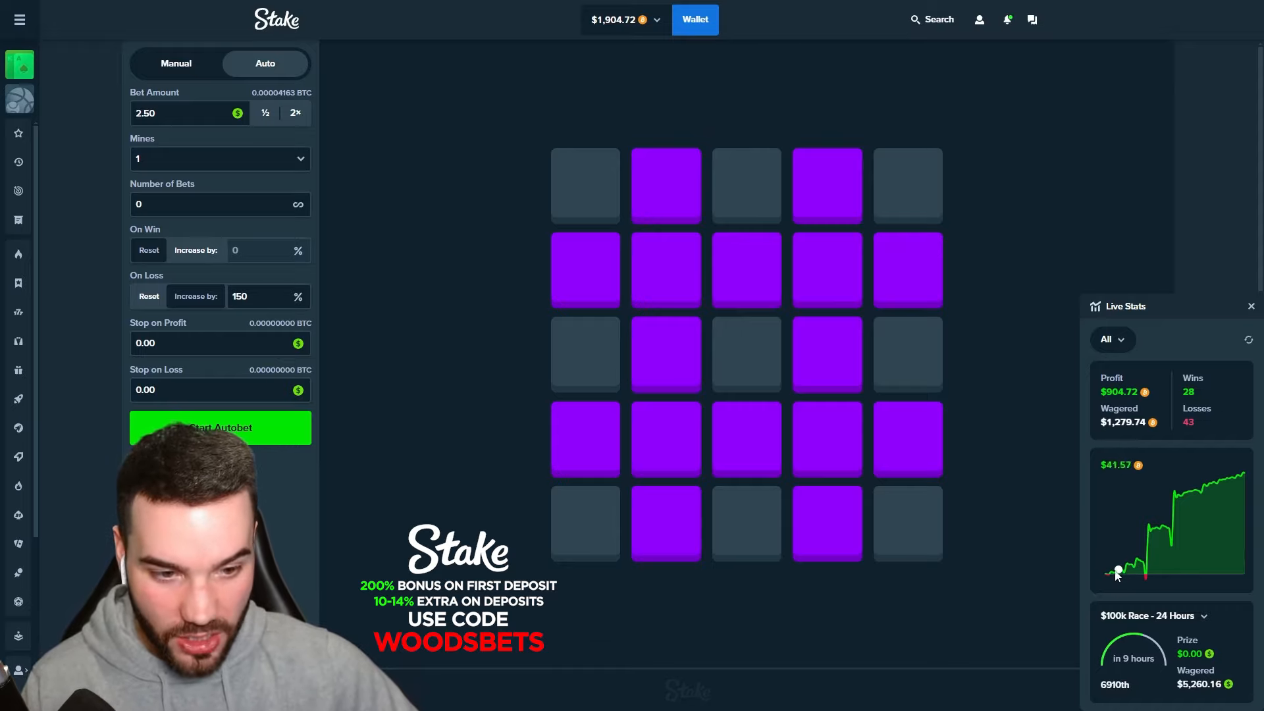
mouse_move(1145, 583)
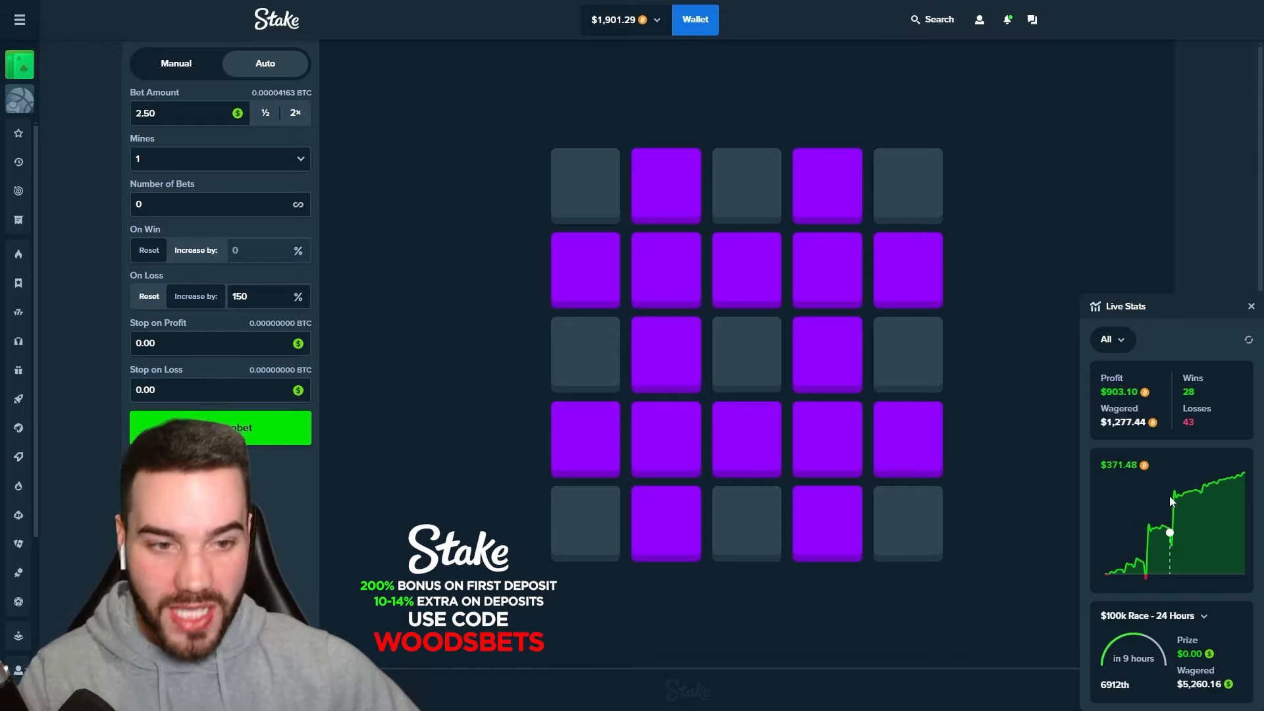
mouse_move(1157, 417)
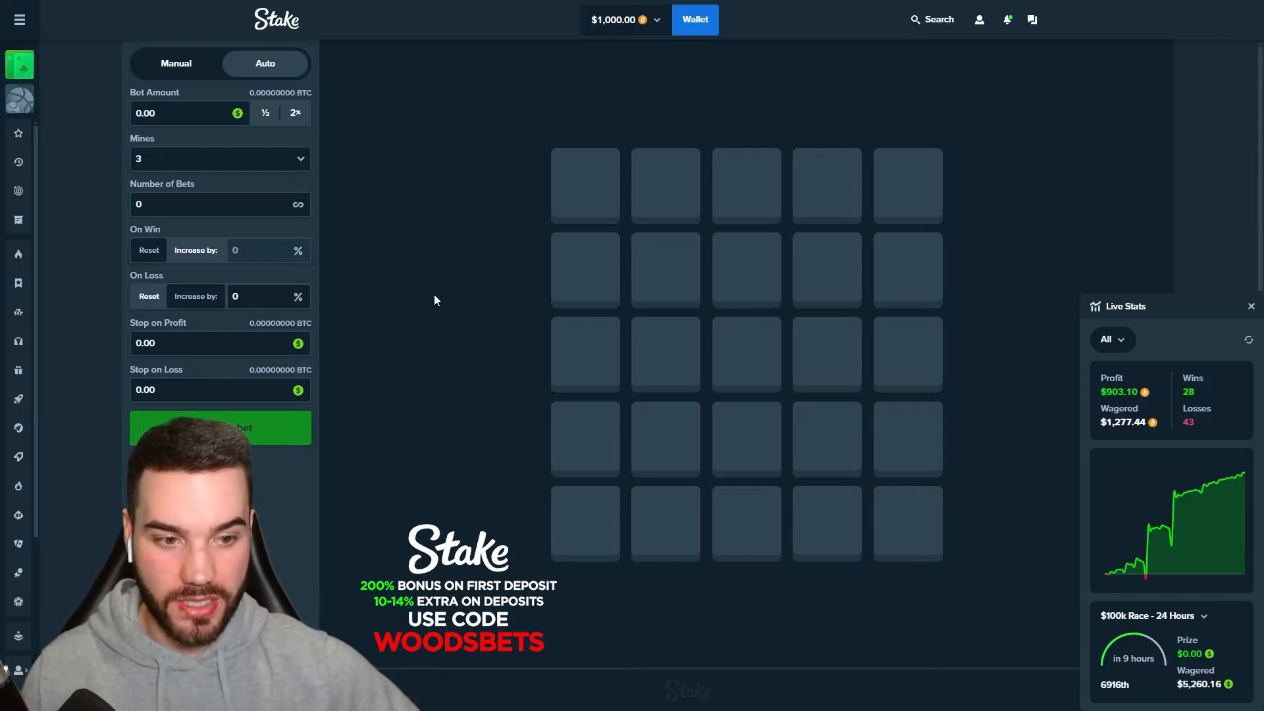
mouse_move(1148, 528)
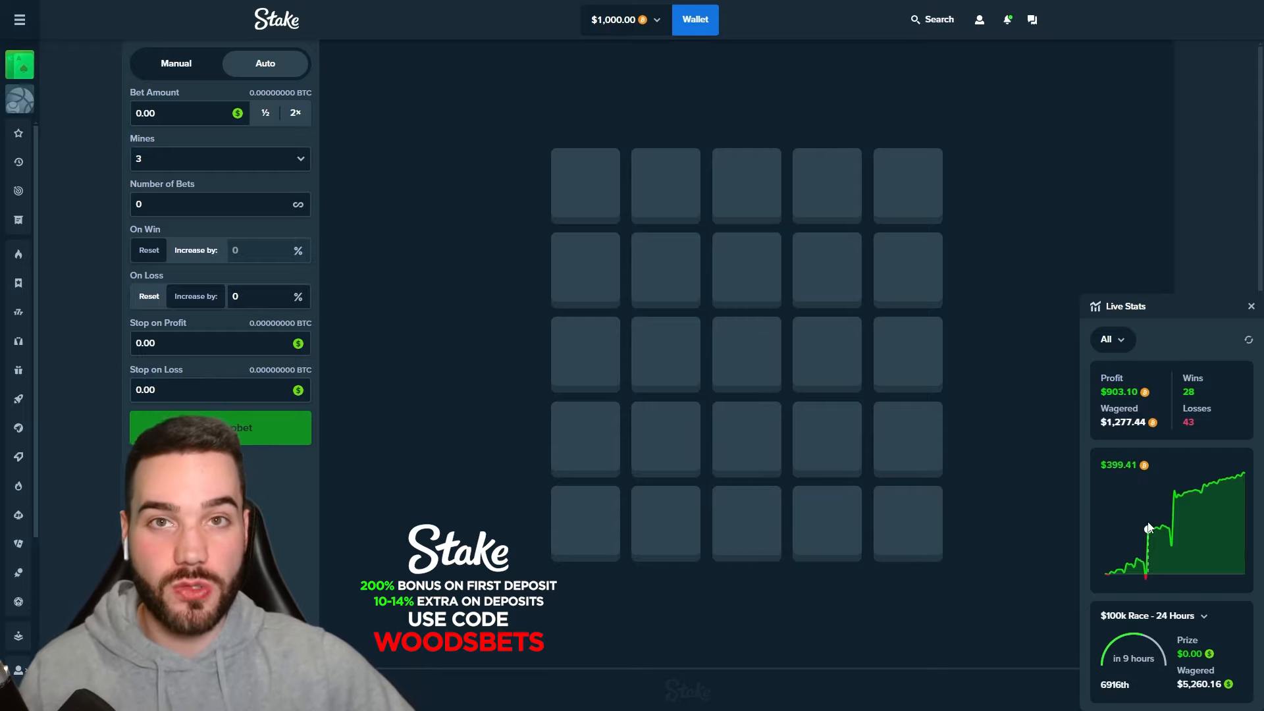
mouse_move(1128, 269)
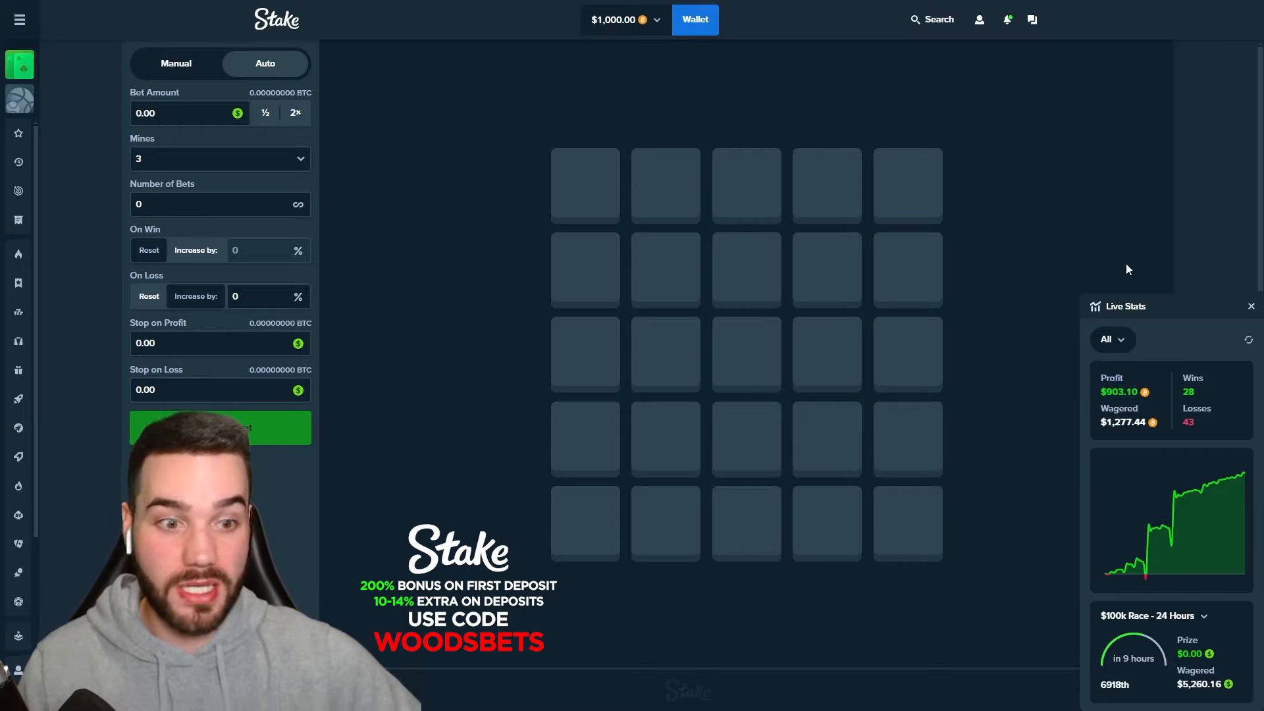
mouse_move(1171, 541)
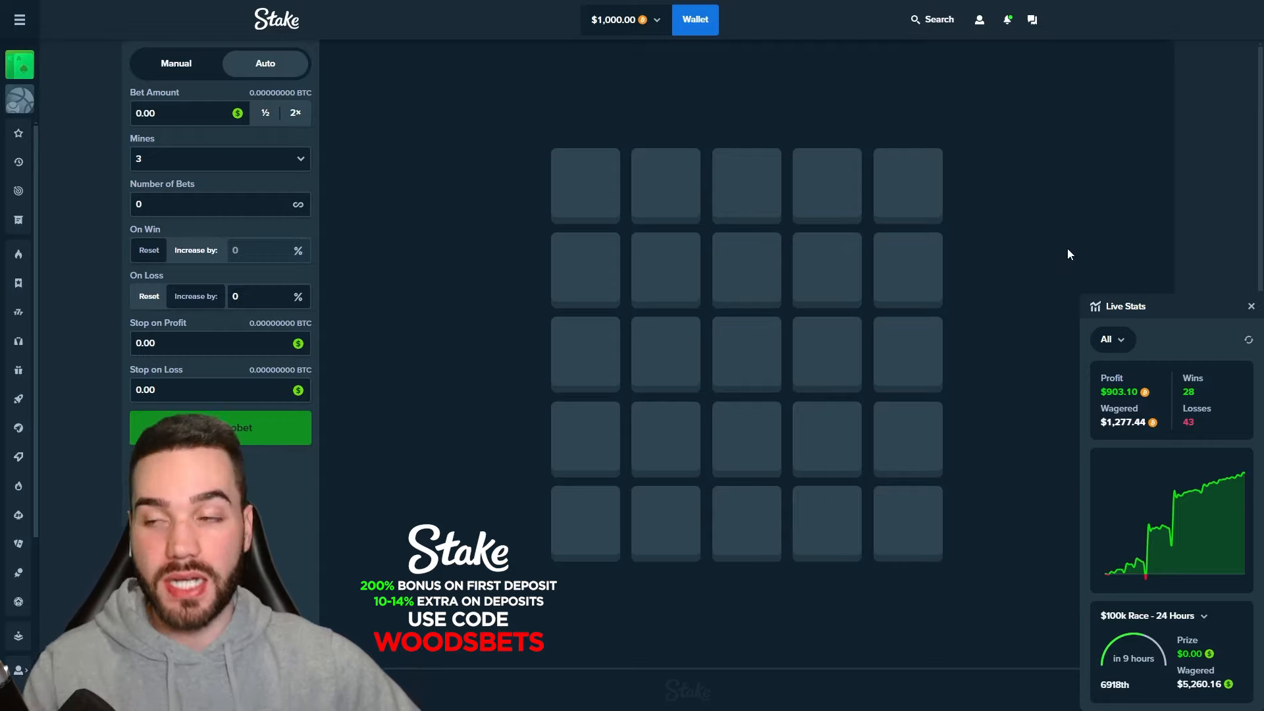
Set the On Loss increase to 175% and move to the Bet Amount field for 5.00
click(219, 158)
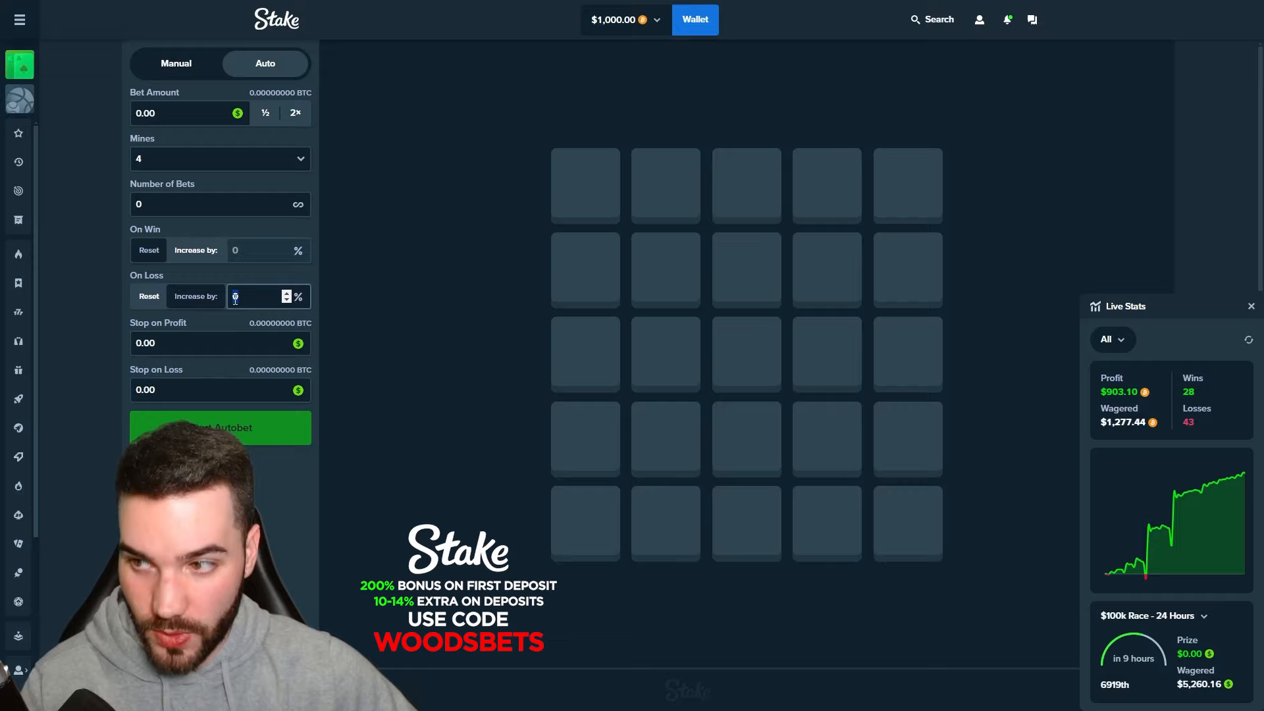
text(175)
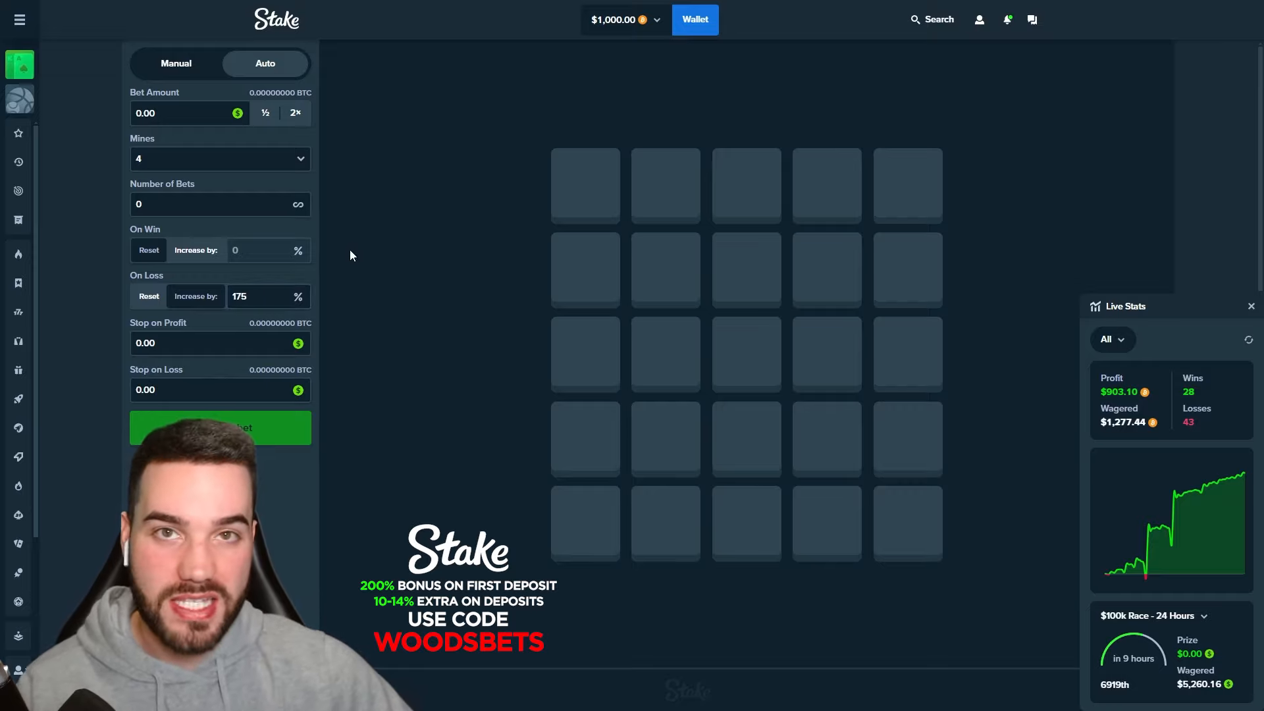
click(178, 113)
text(5)
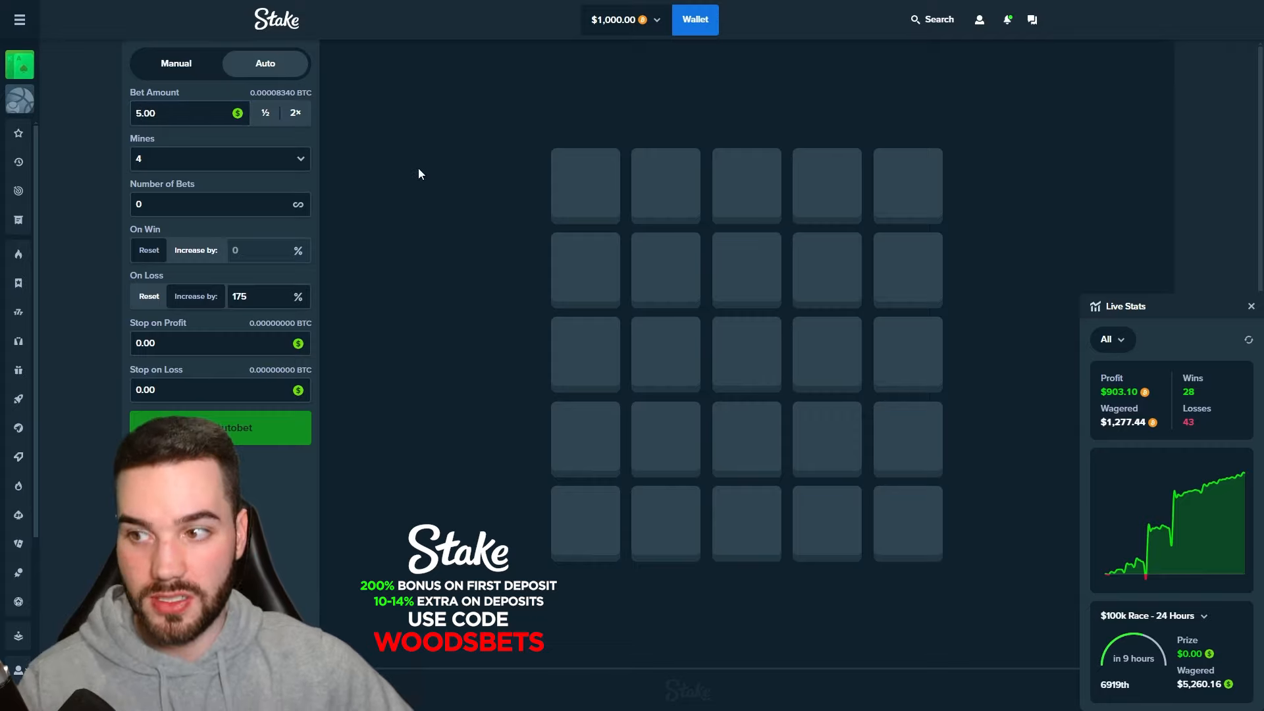
mouse_move(362, 178)
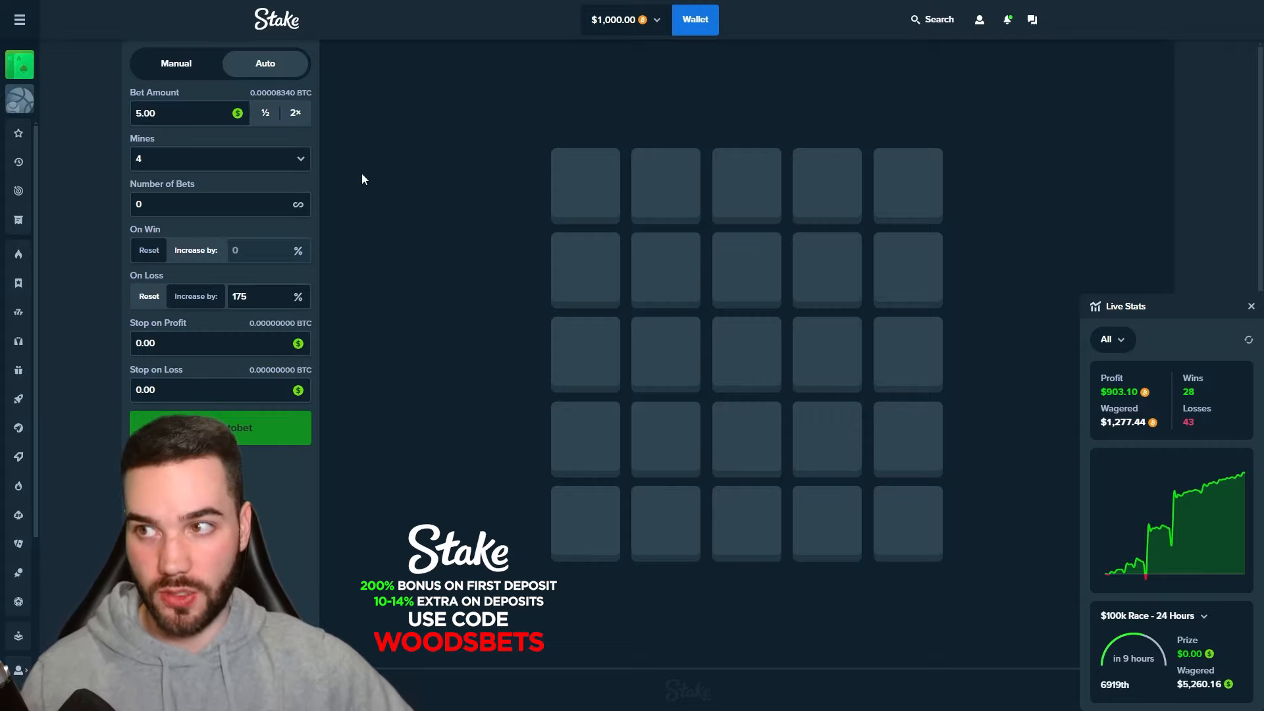
mouse_move(381, 202)
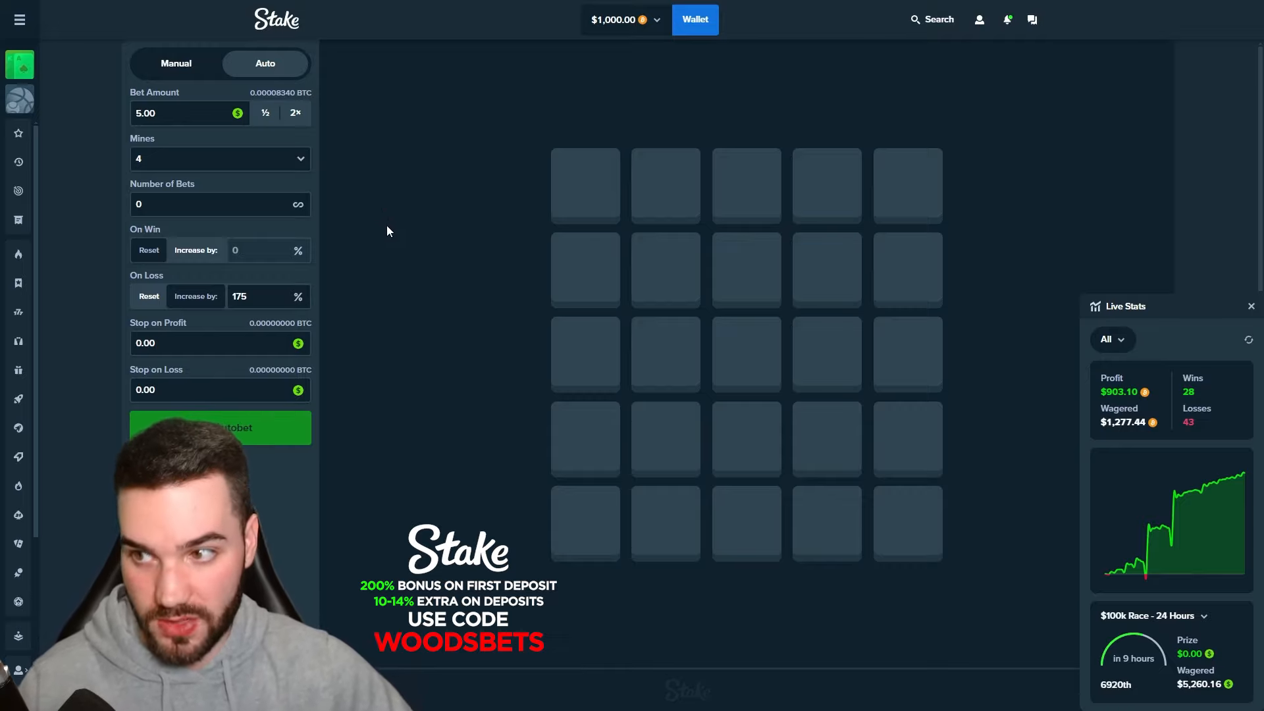
mouse_move(446, 220)
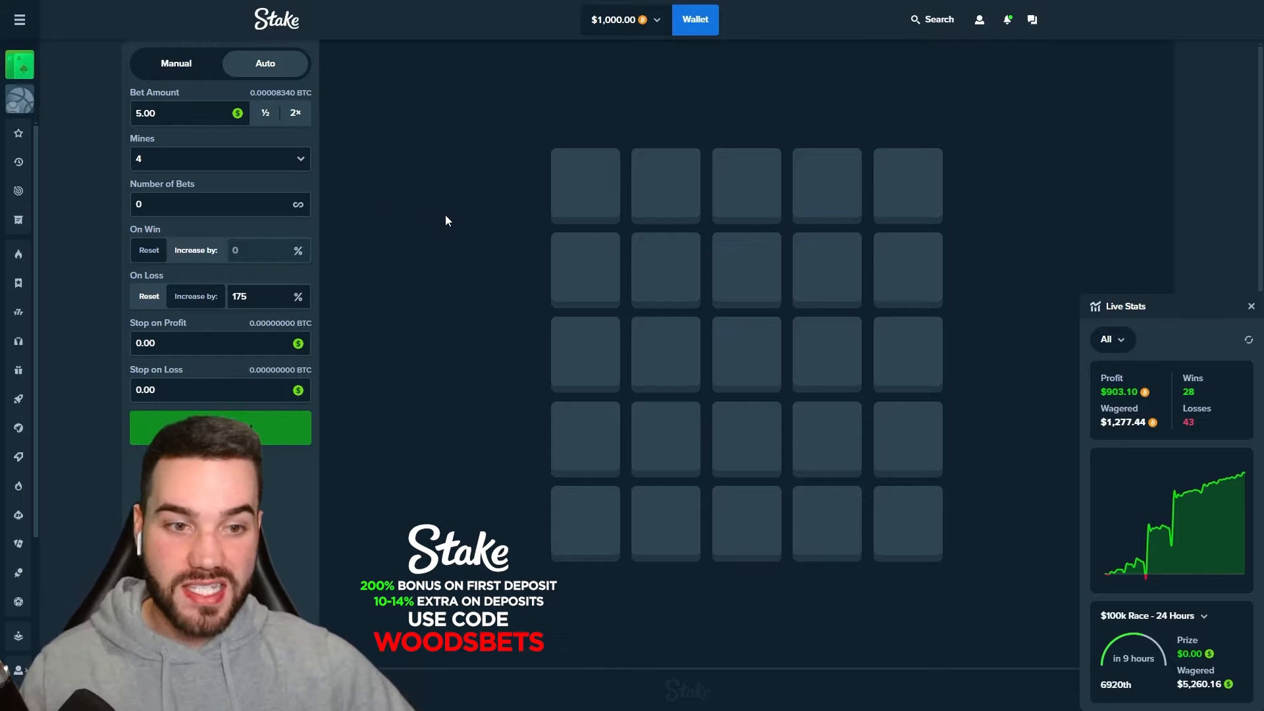
mouse_move(1251, 343)
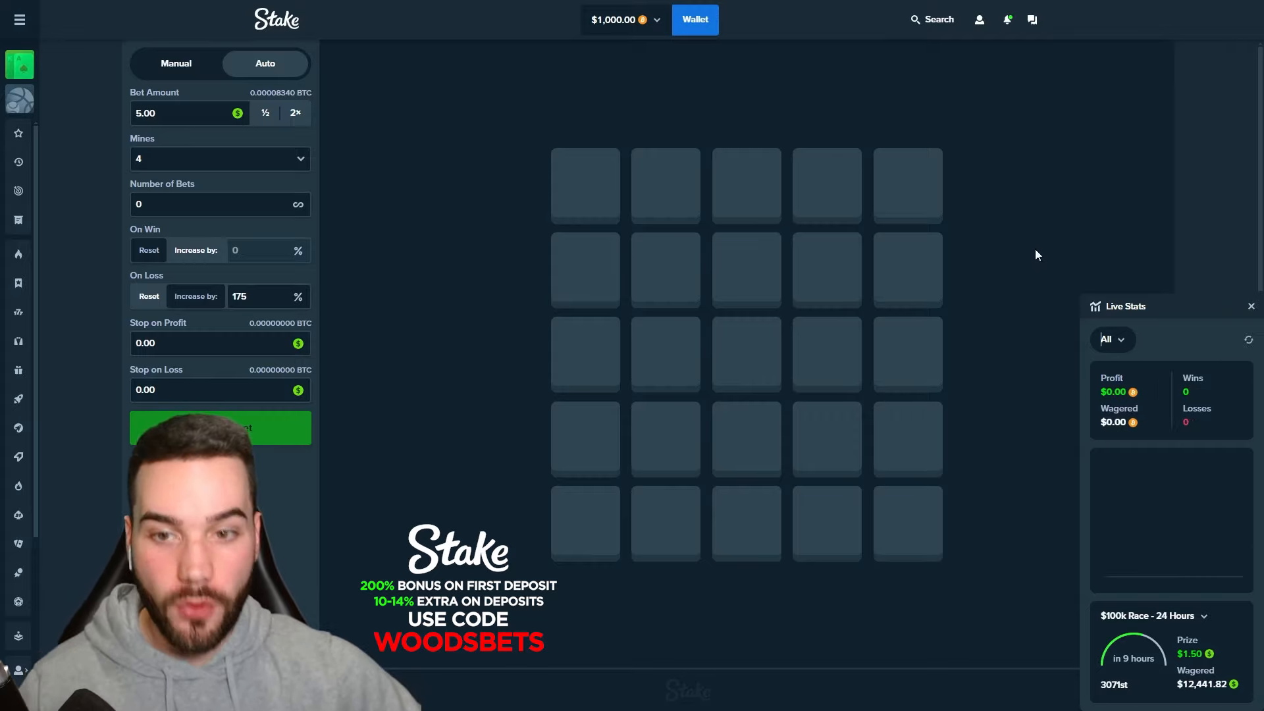
mouse_move(847, 221)
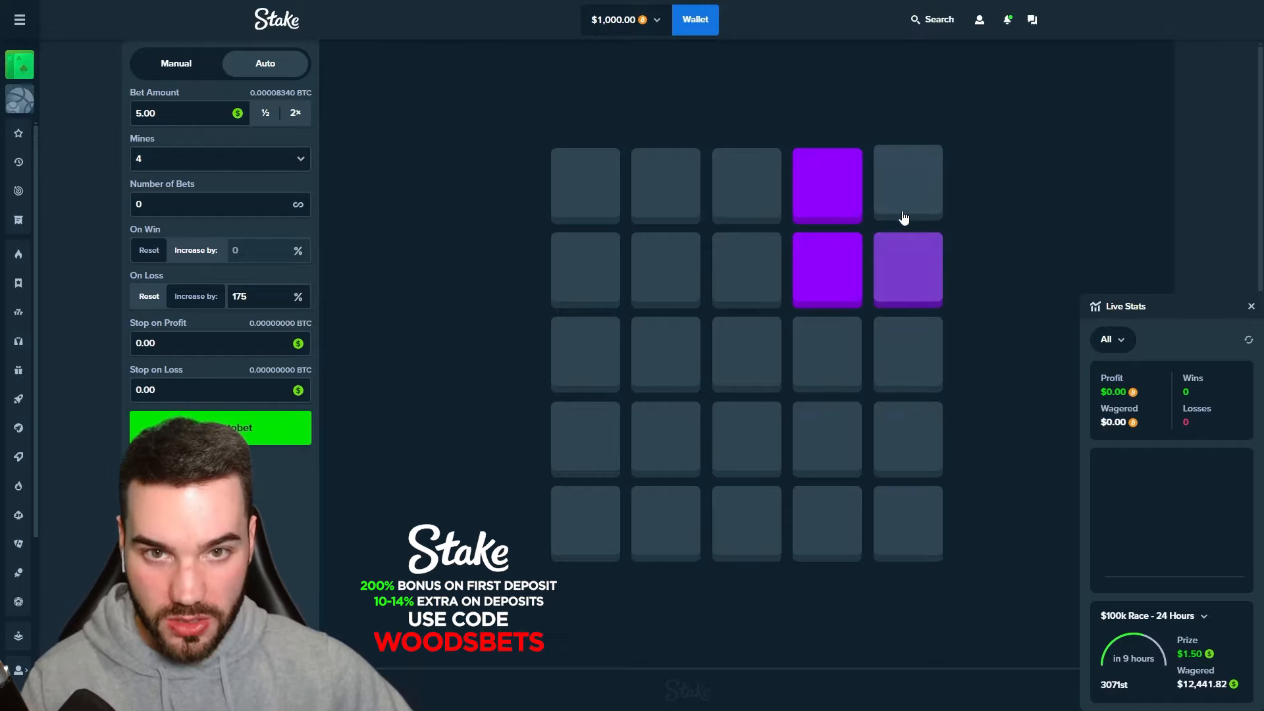
Pick the top-right square and start the 4-mine autobet
click(907, 185)
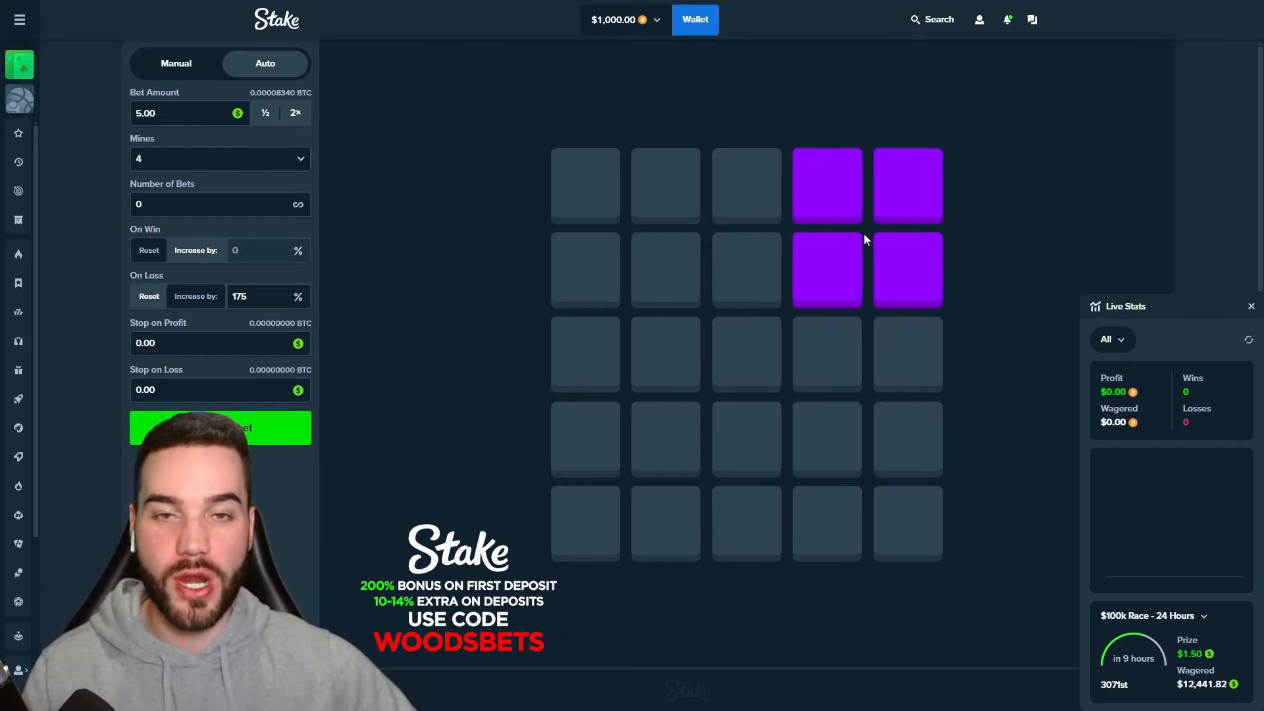
mouse_move(974, 218)
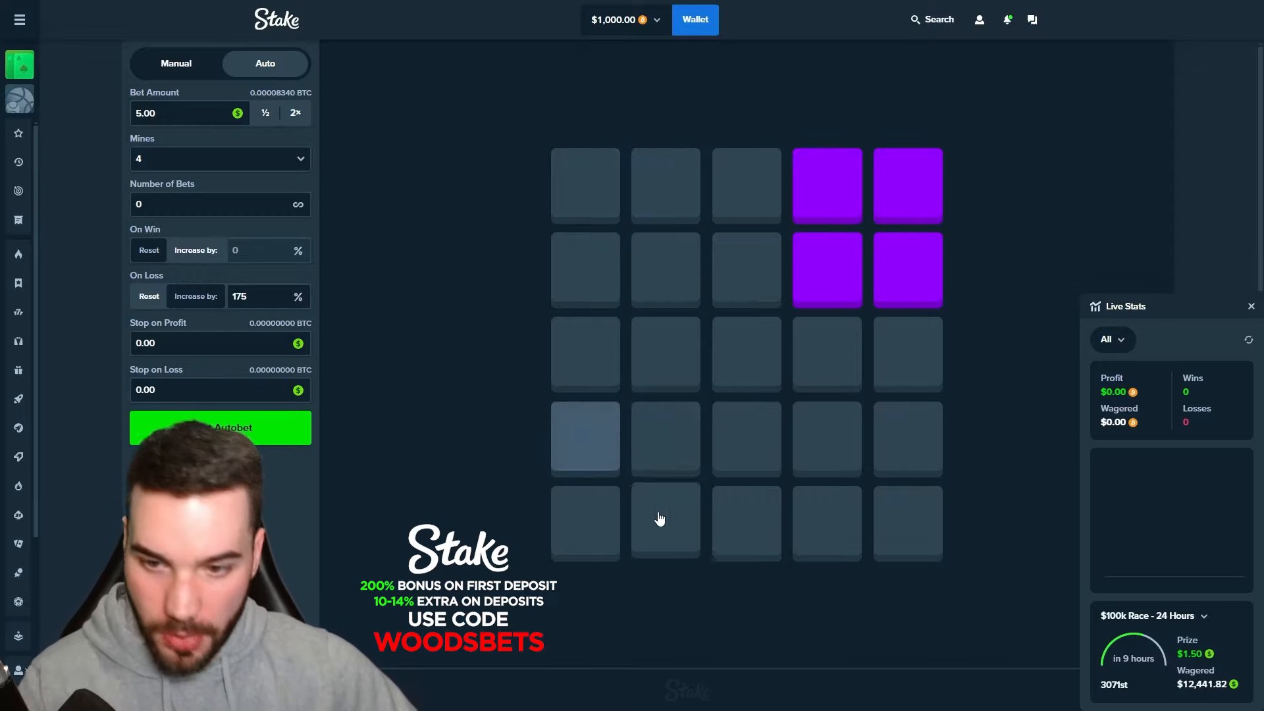
mouse_move(1039, 292)
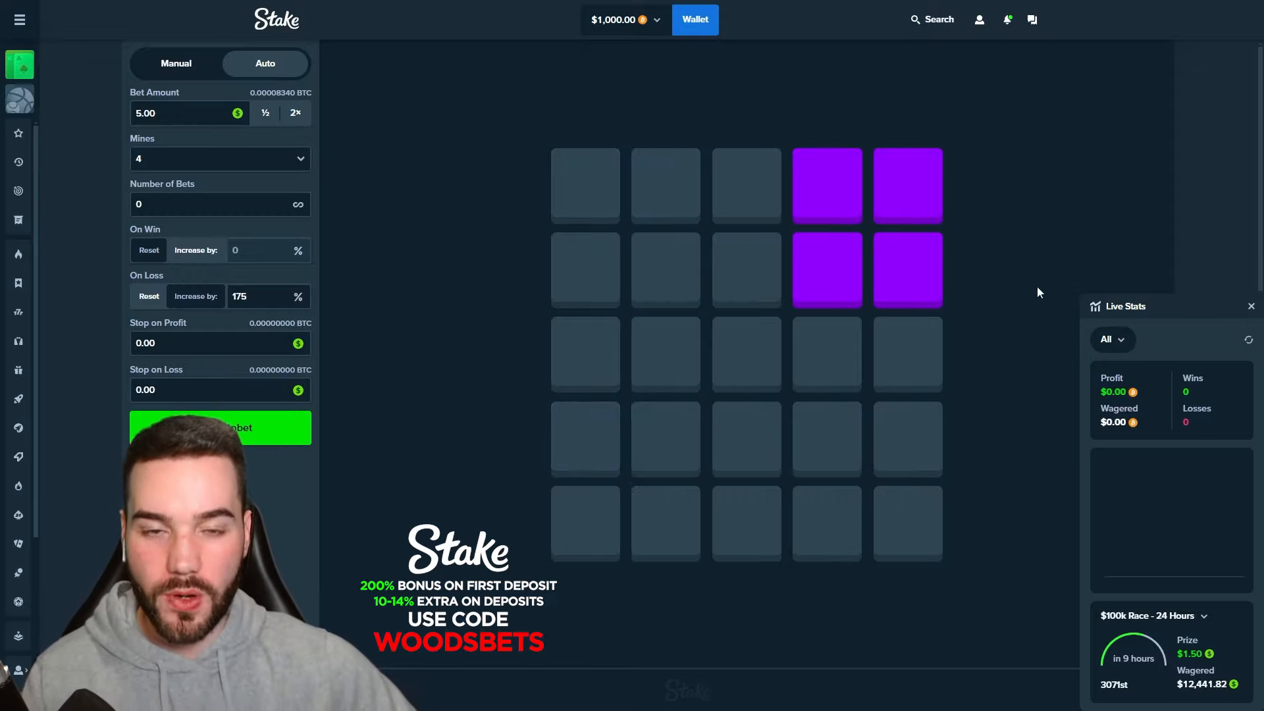
mouse_move(1013, 221)
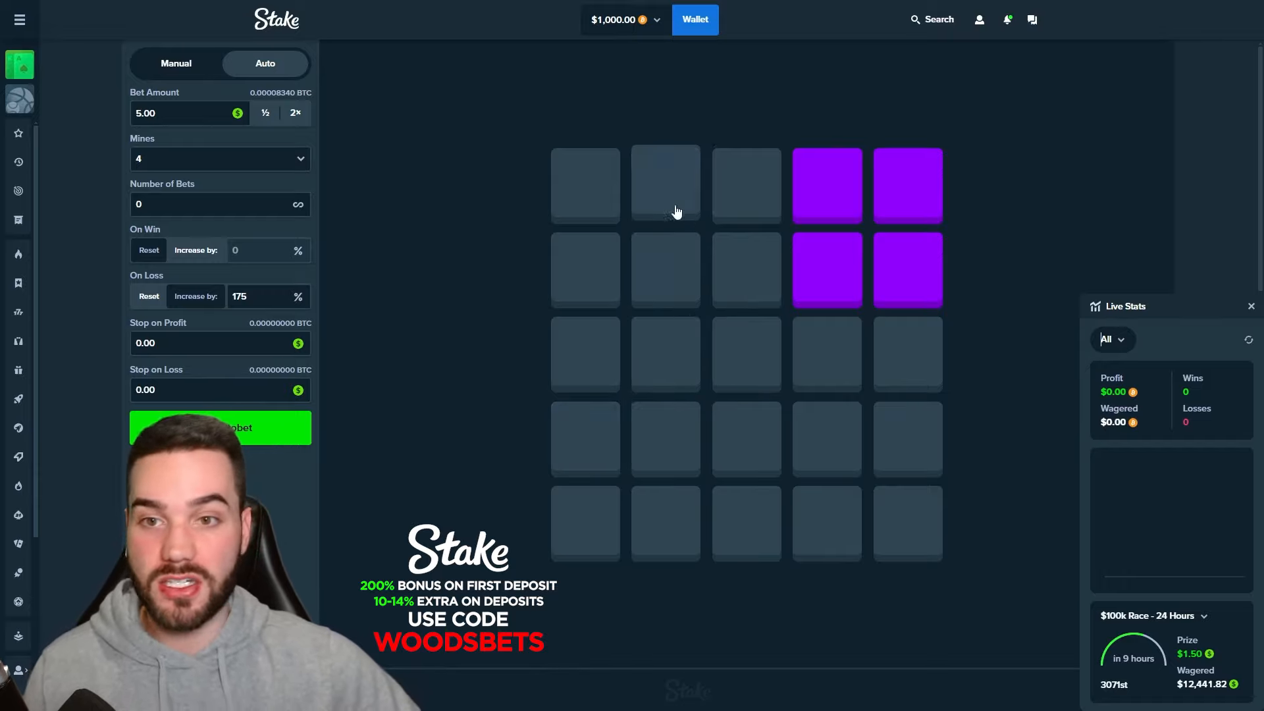
mouse_move(407, 287)
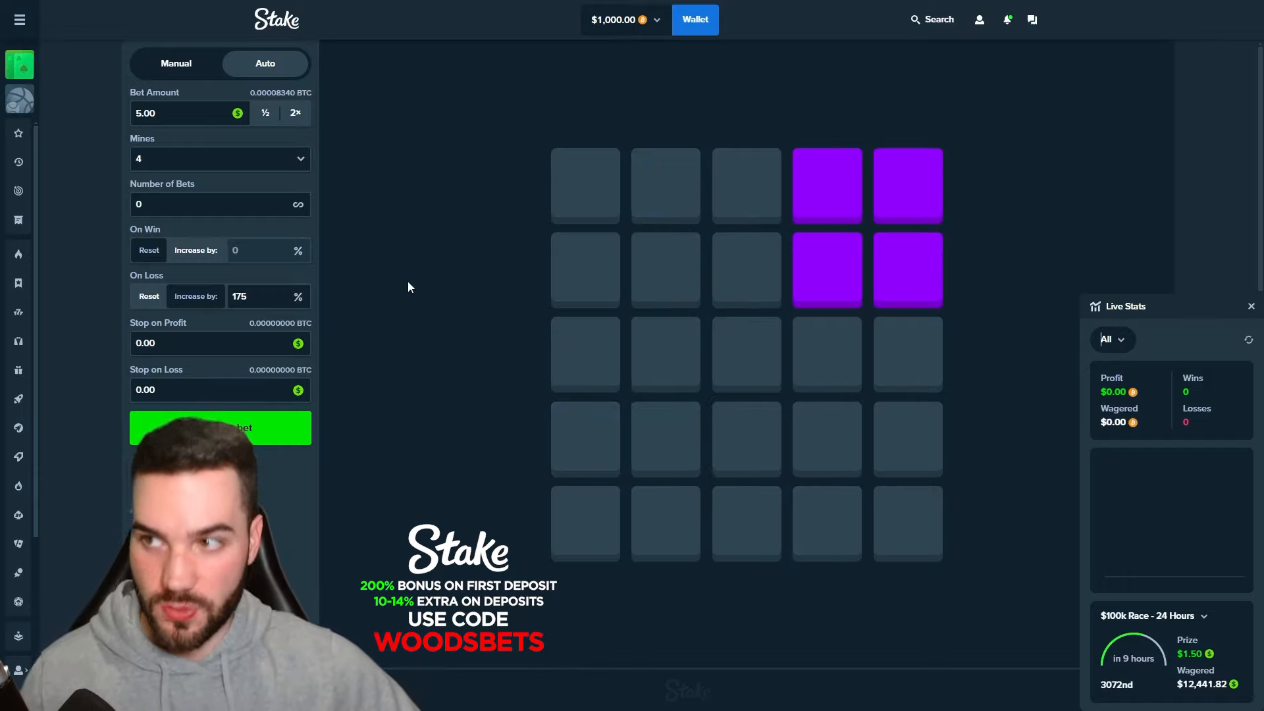
click(219, 426)
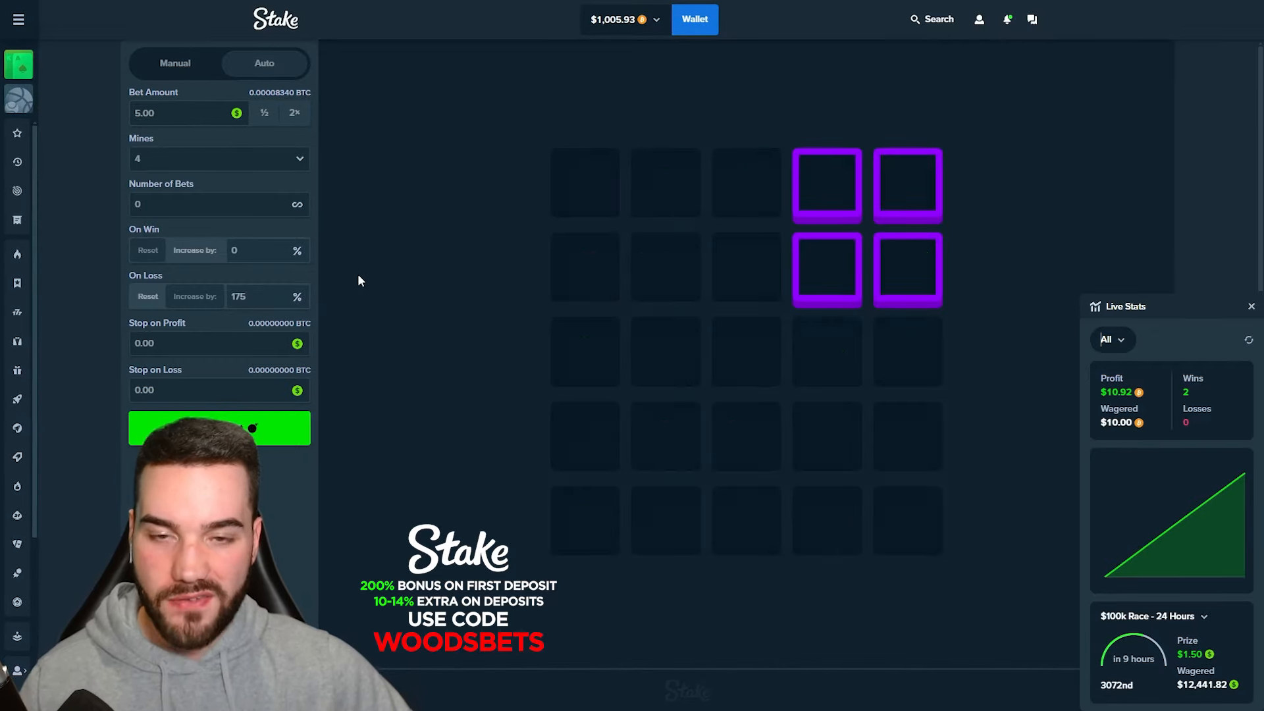
Let the 4-mine autobet run to $1,033.85 profit, then stop it
click(217, 427)
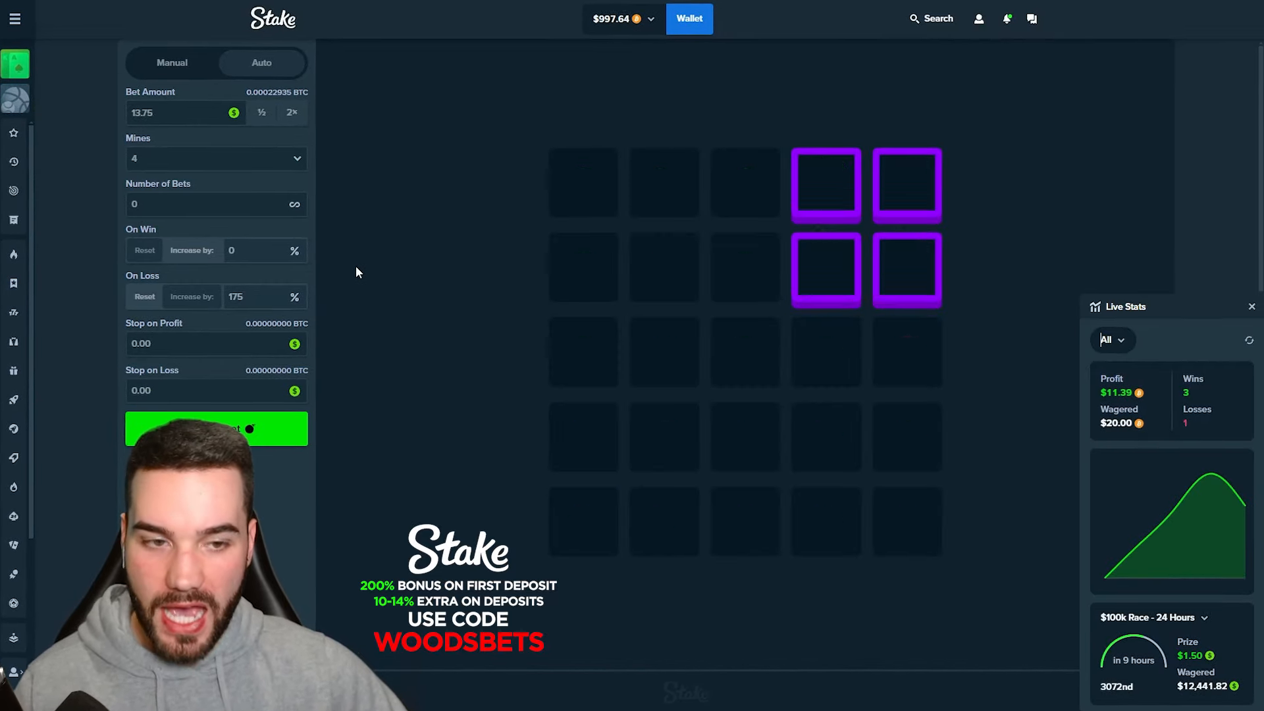
click(216, 428)
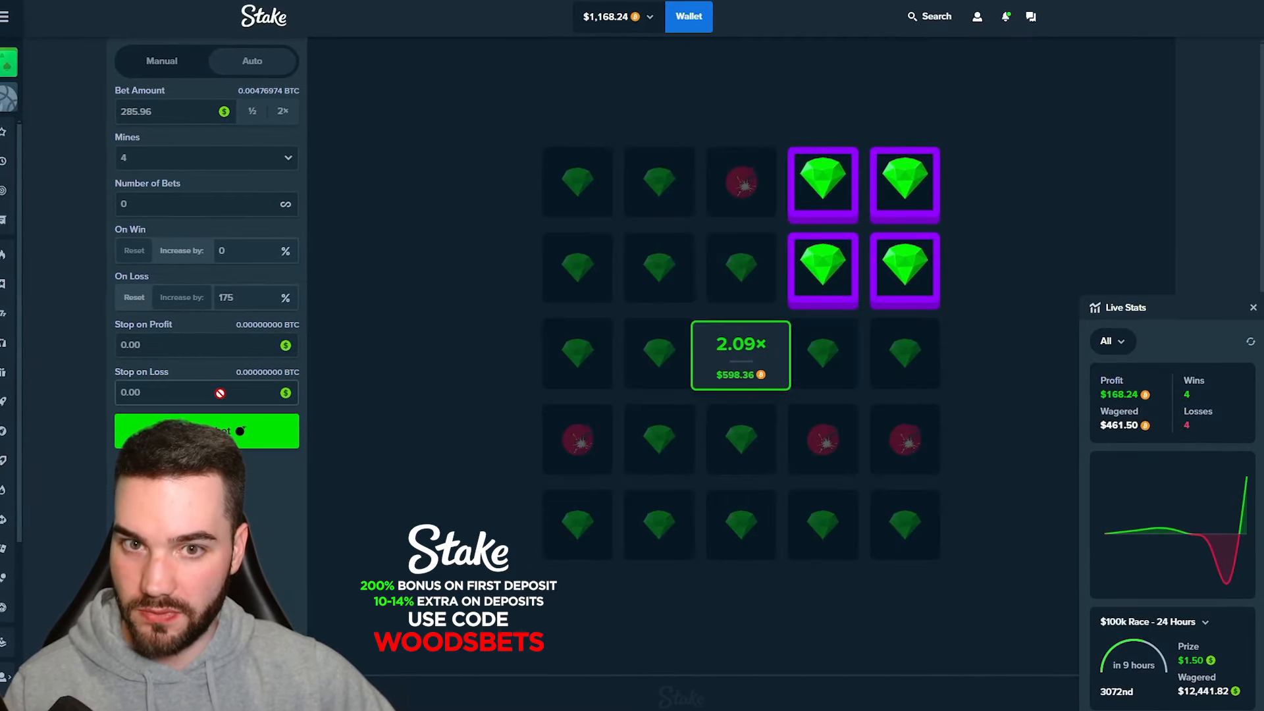
click(207, 431)
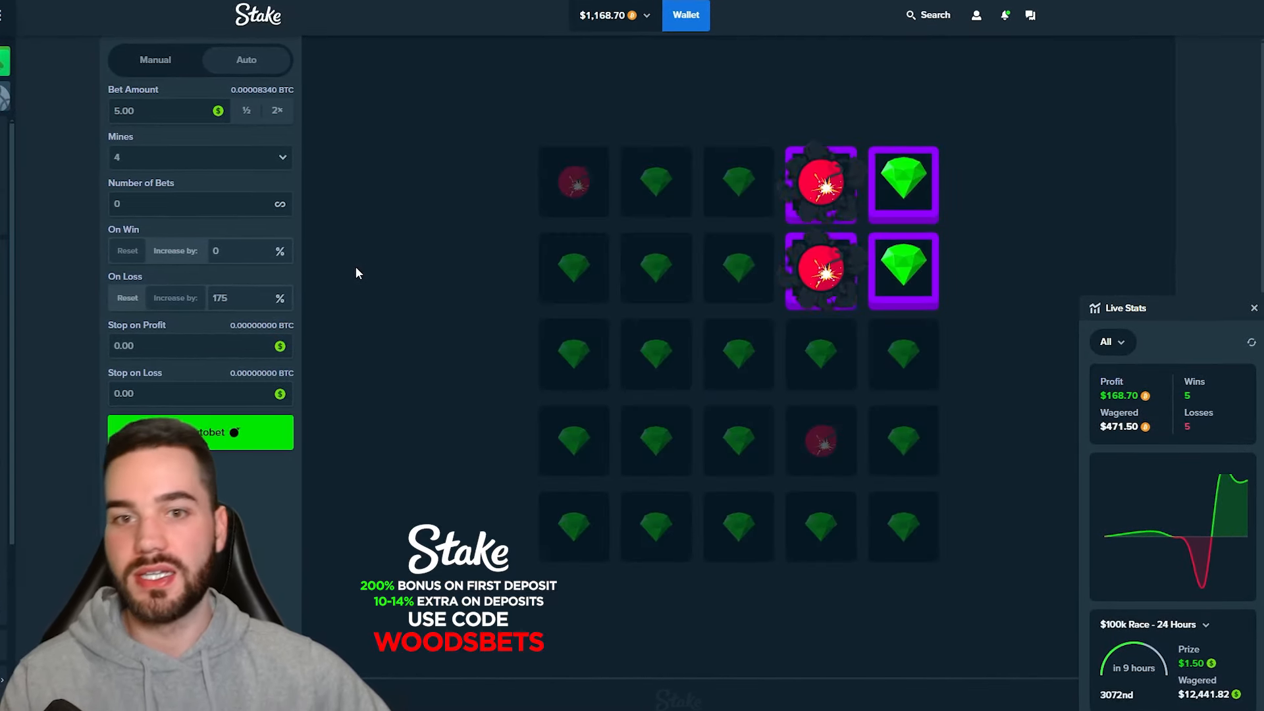
click(195, 433)
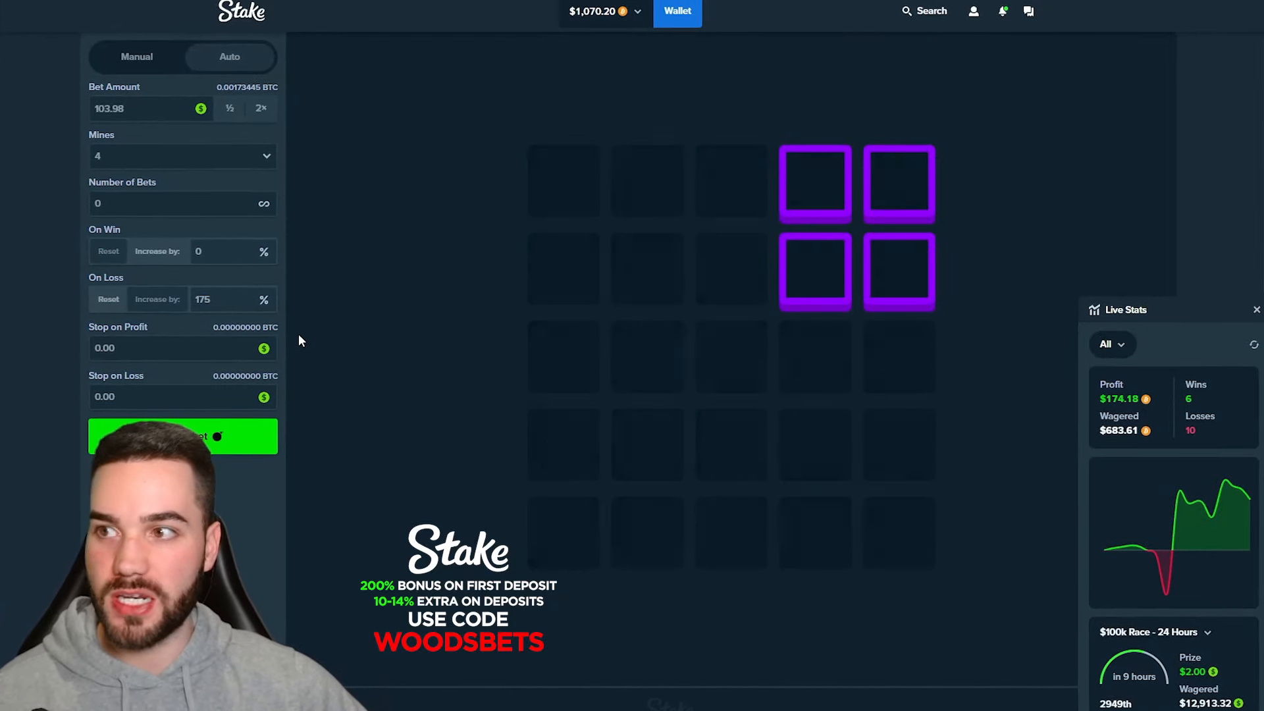
click(183, 435)
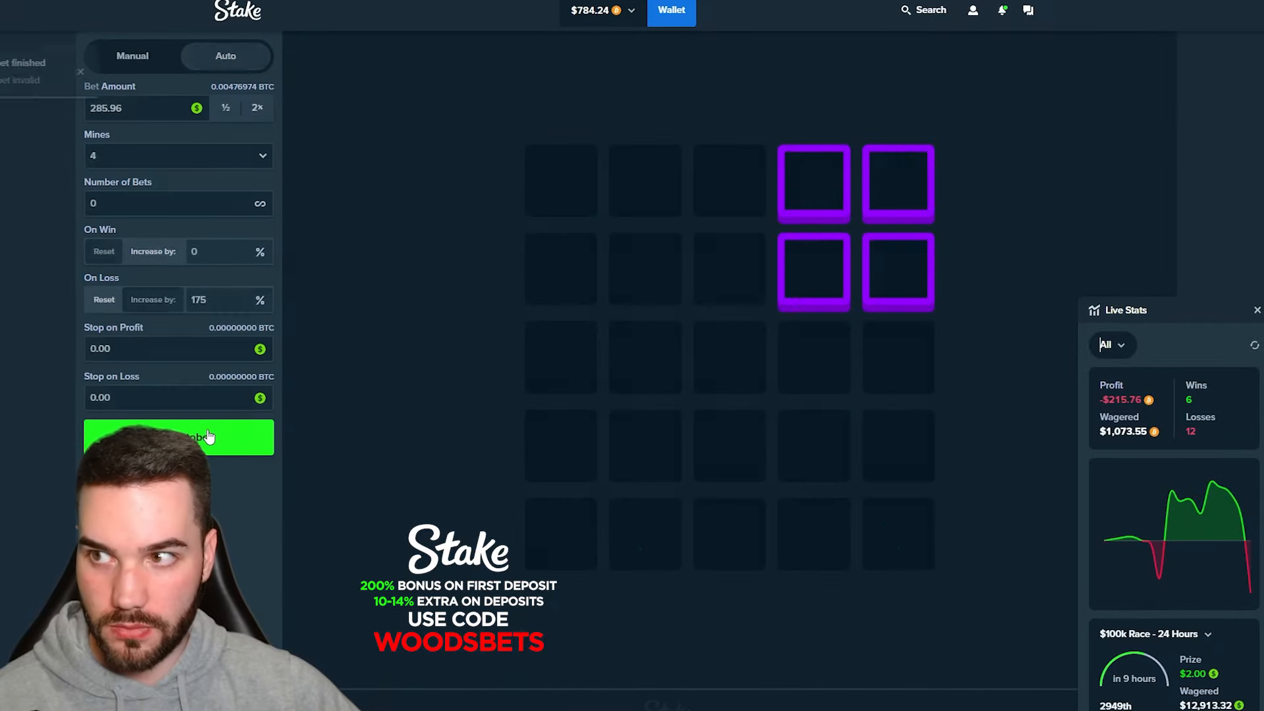
click(176, 437)
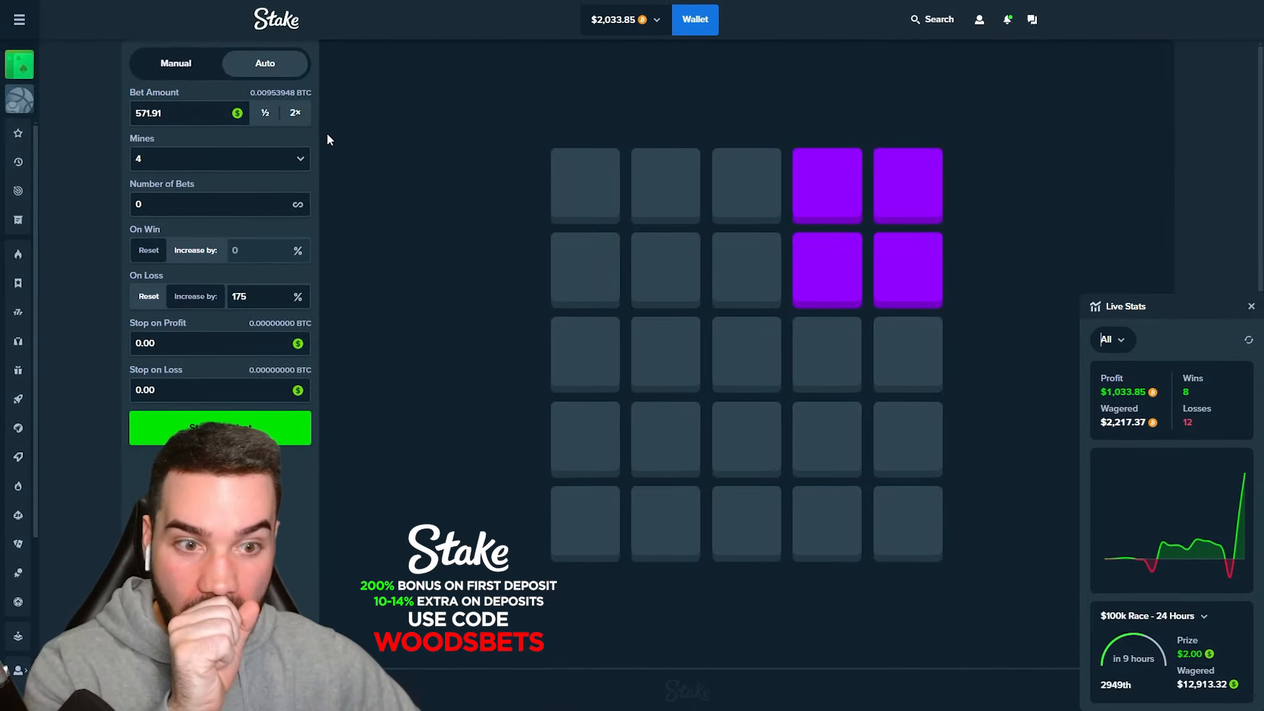
mouse_move(1238, 525)
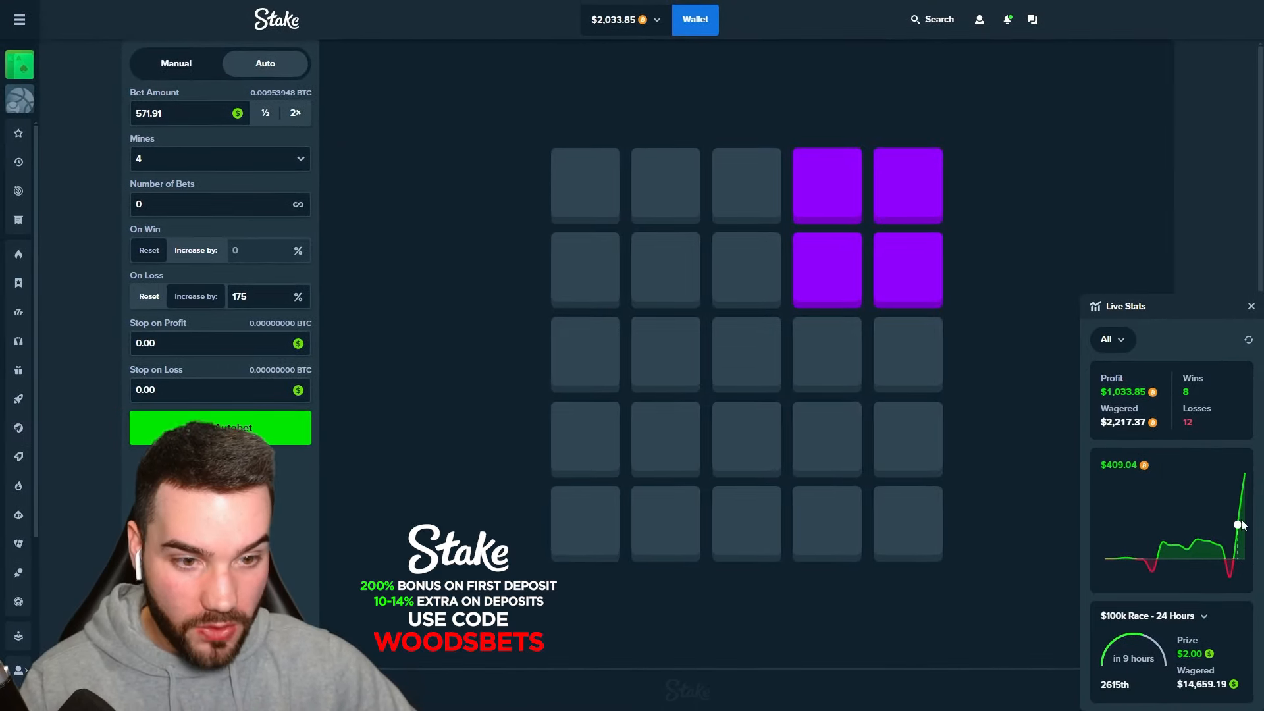
mouse_move(440, 239)
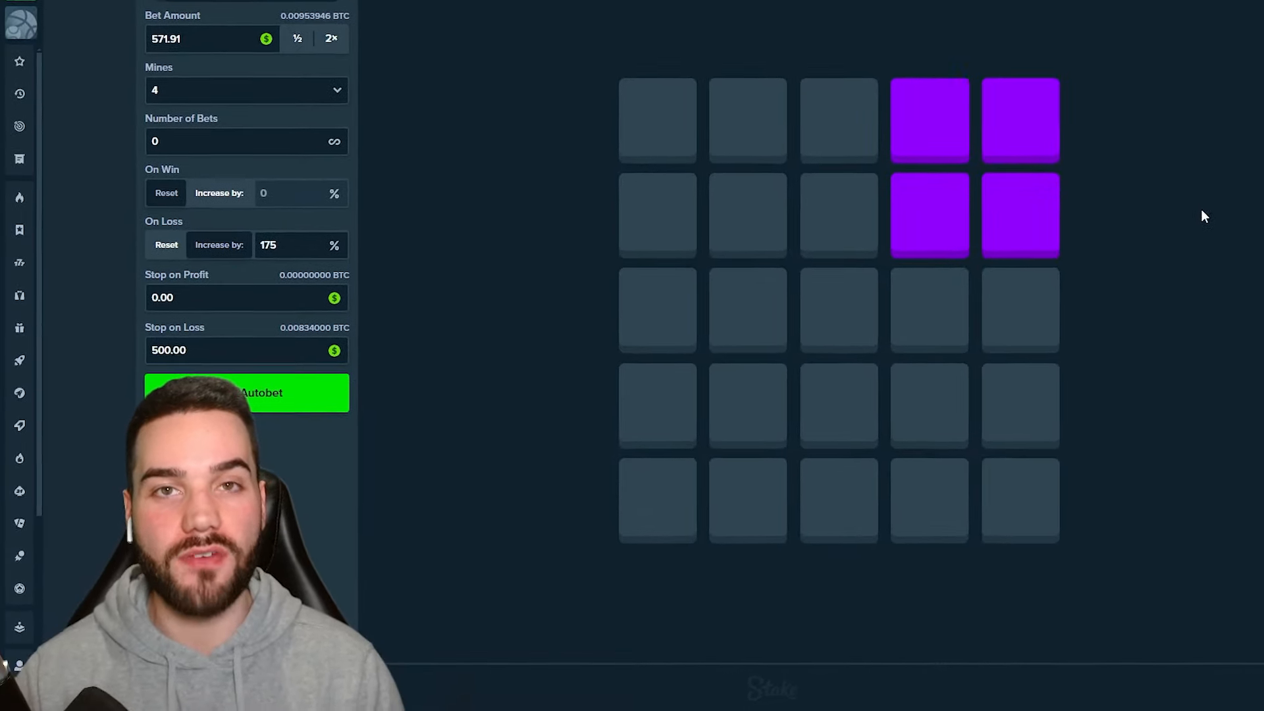
Scroll the Auto panel down to the Stop on Loss field for the 500.00 limit
scroll(down, 3)
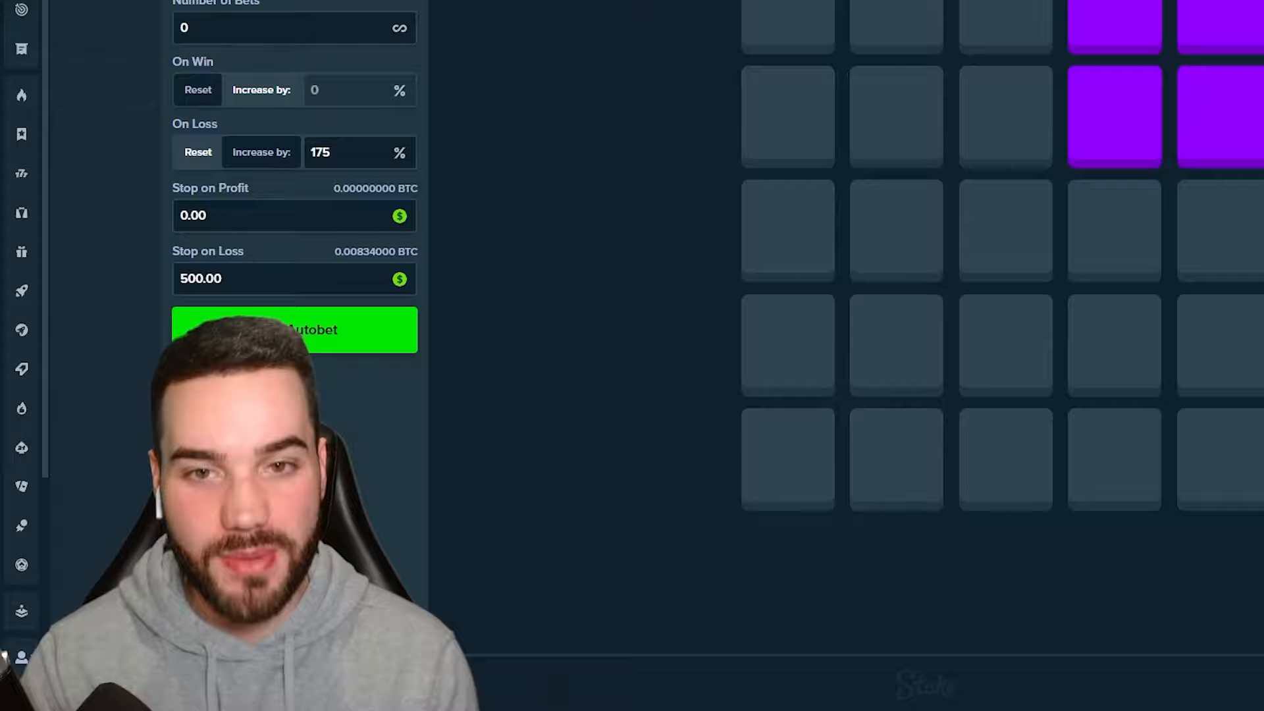
scroll(down, 3)
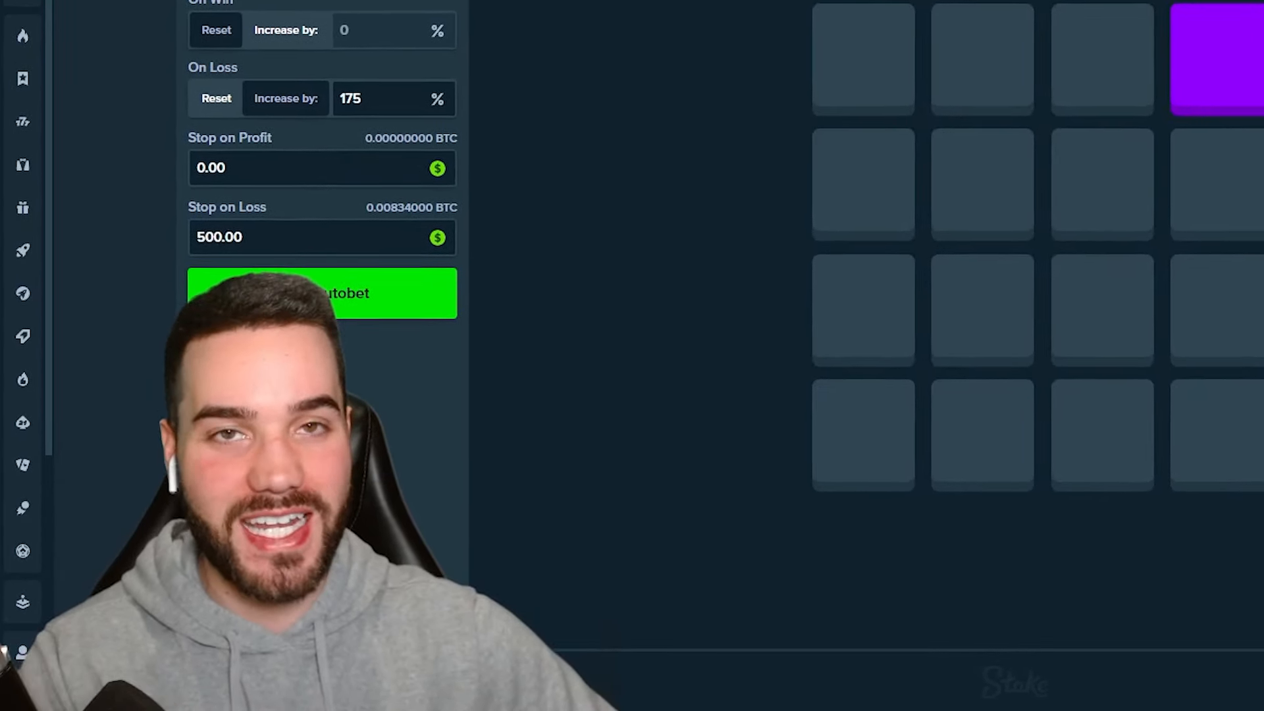